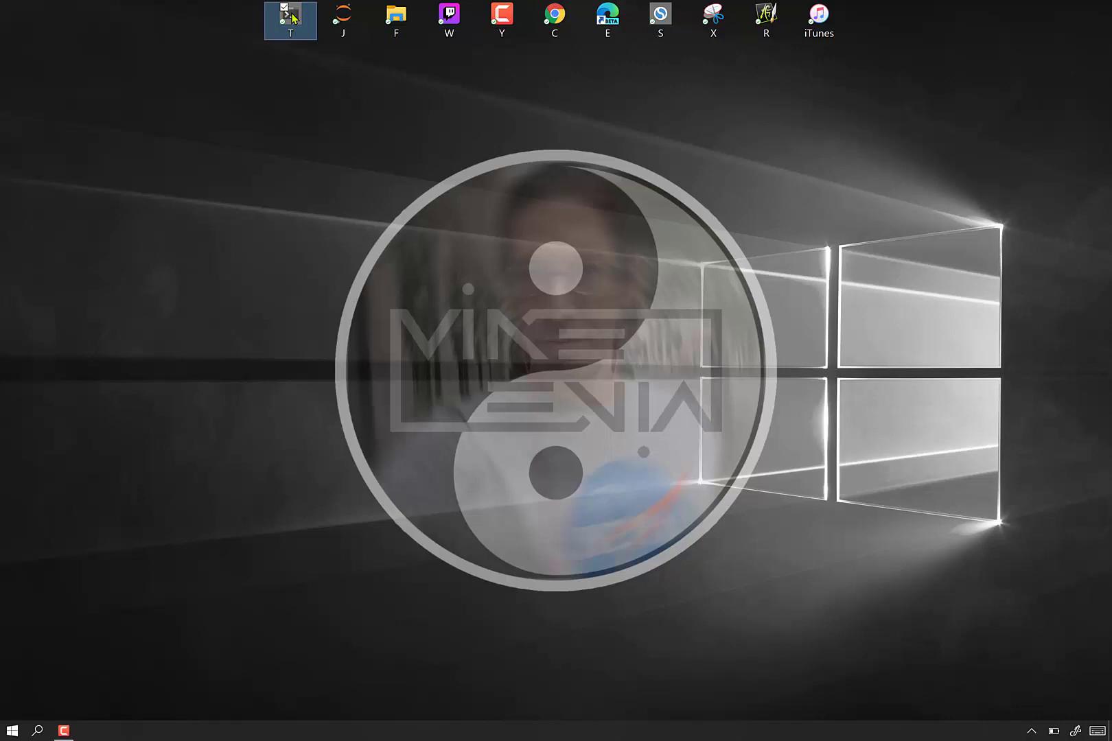
# - Launch Windows Terminal and run lsb_release -a to show the Ubuntu release details
pyautogui.click(288, 16)
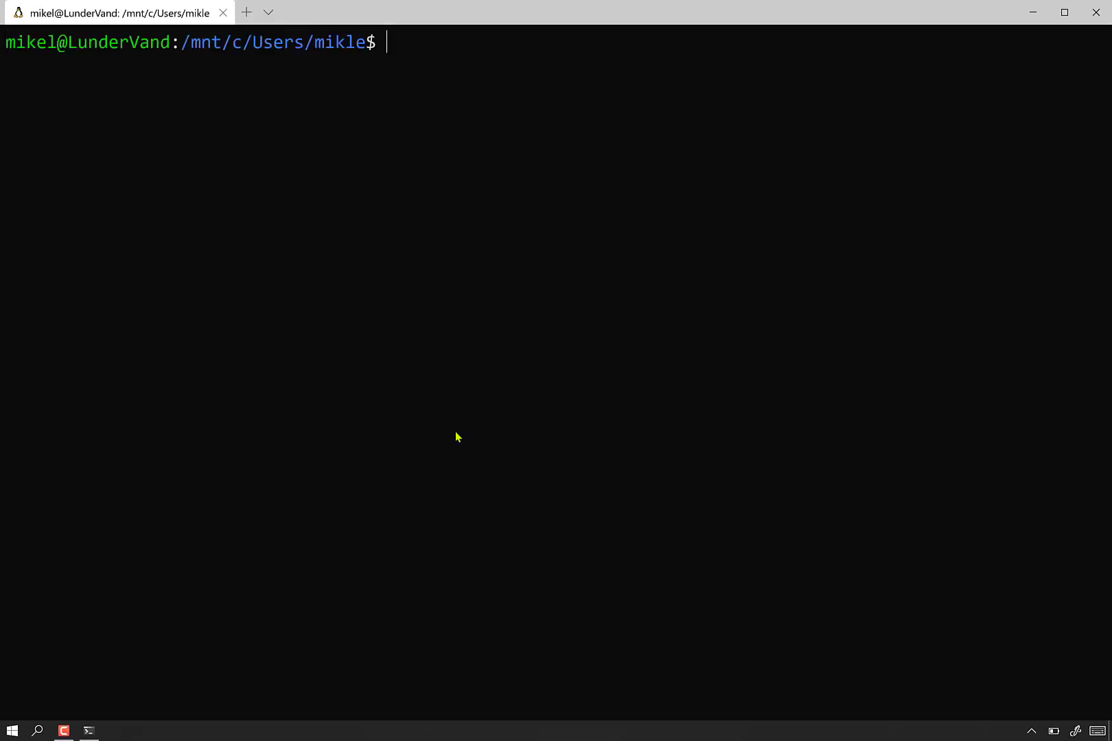
pyautogui.write('lsb')
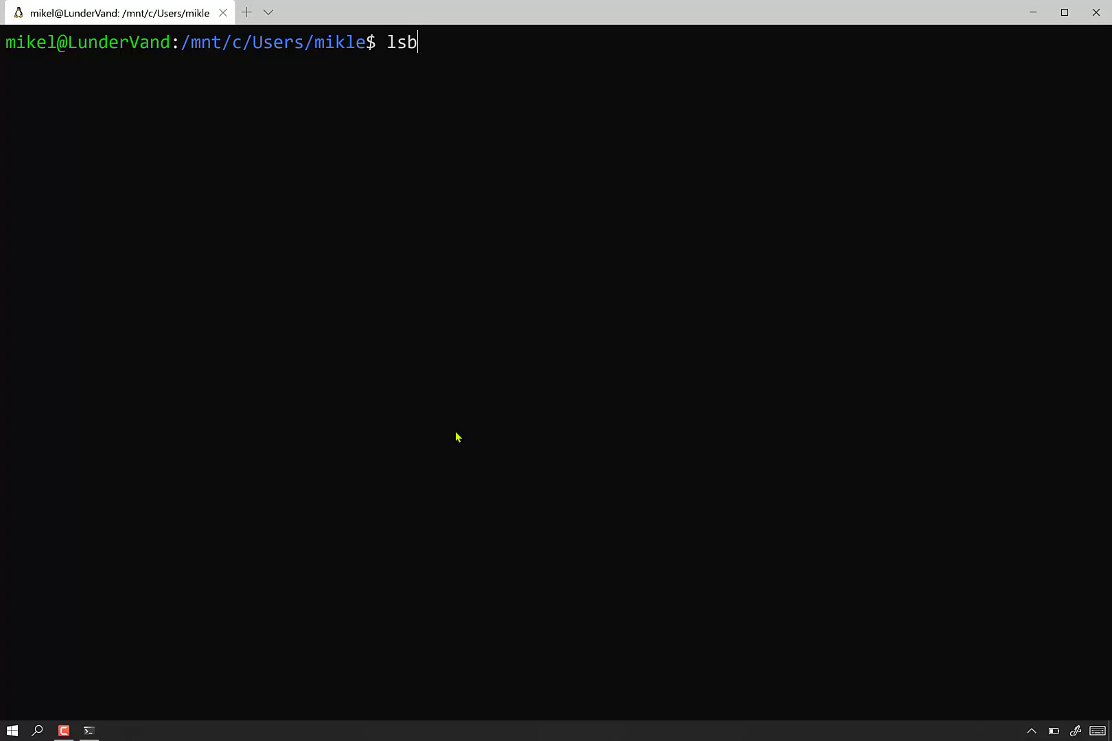
pyautogui.write('_release')
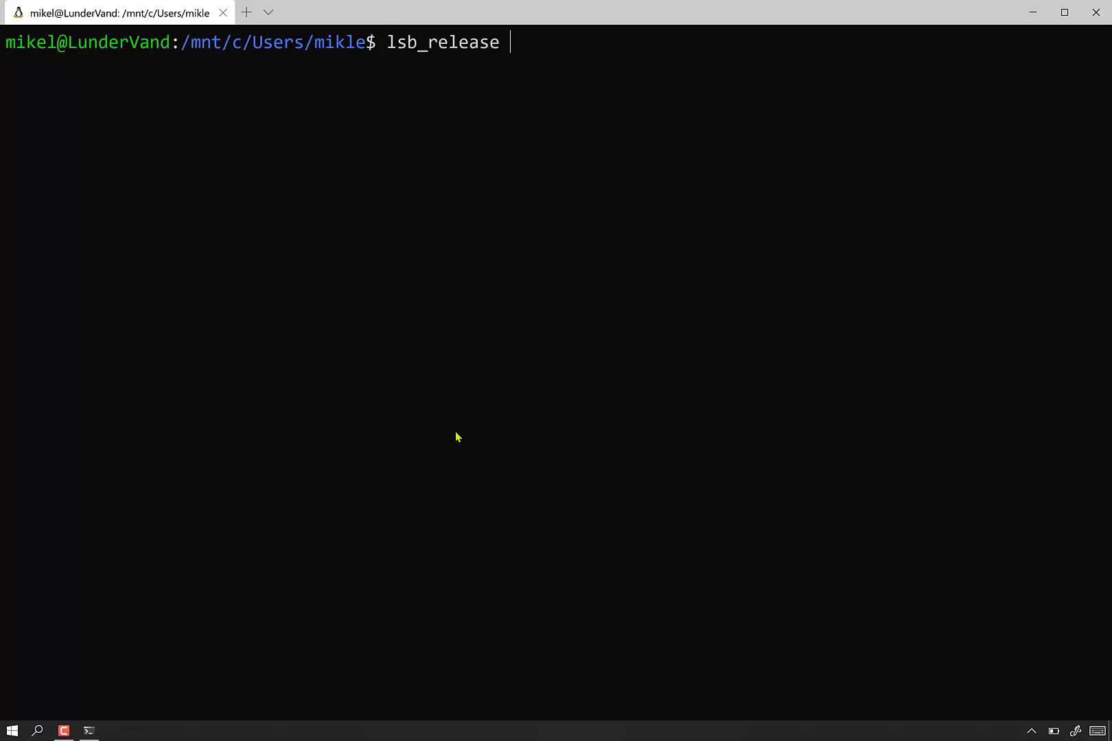
pyautogui.write('-a')
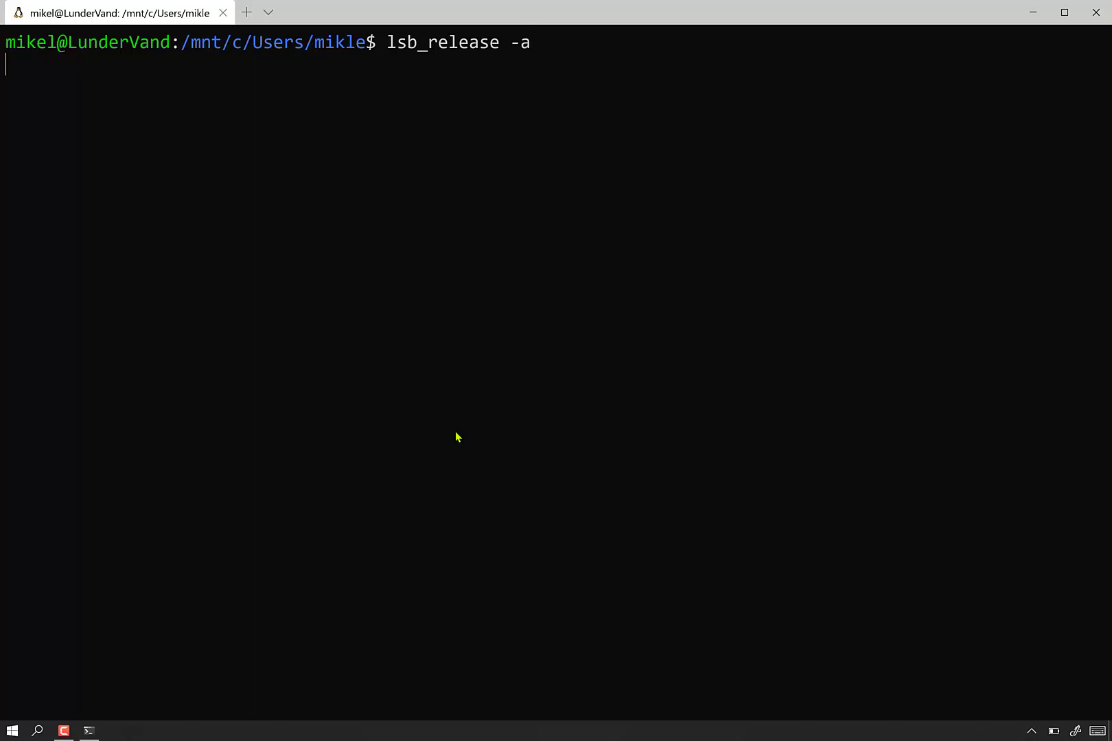
pyautogui.press('Return')
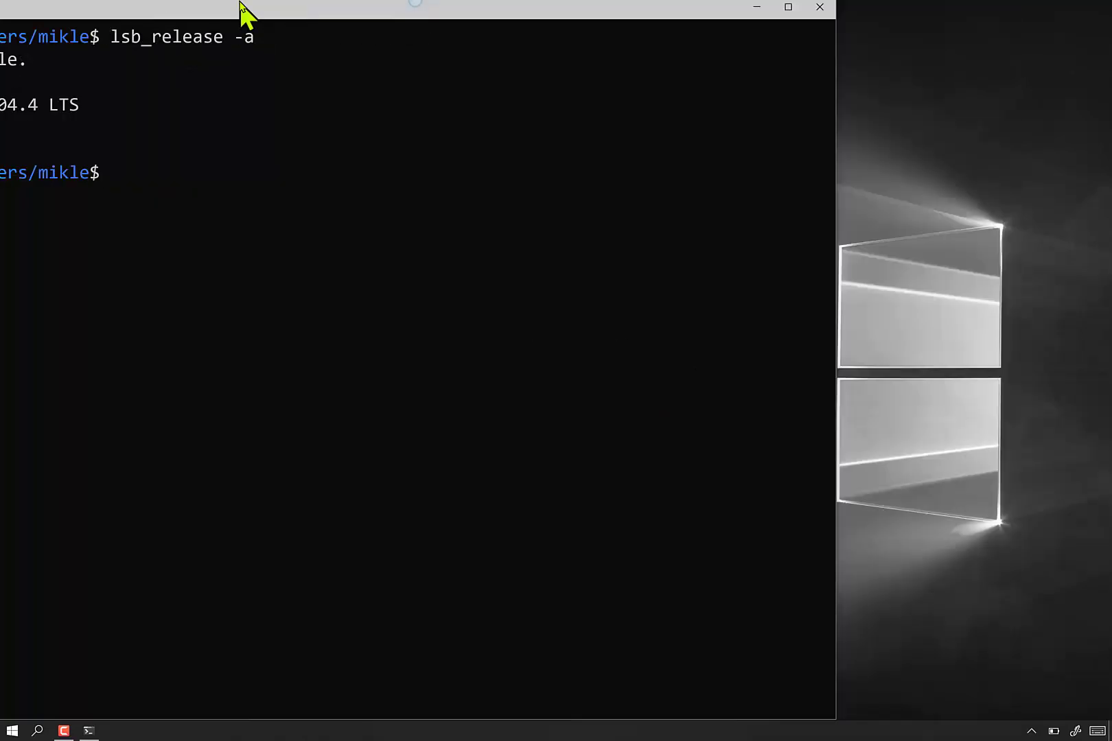
pyautogui.click(787, 7)
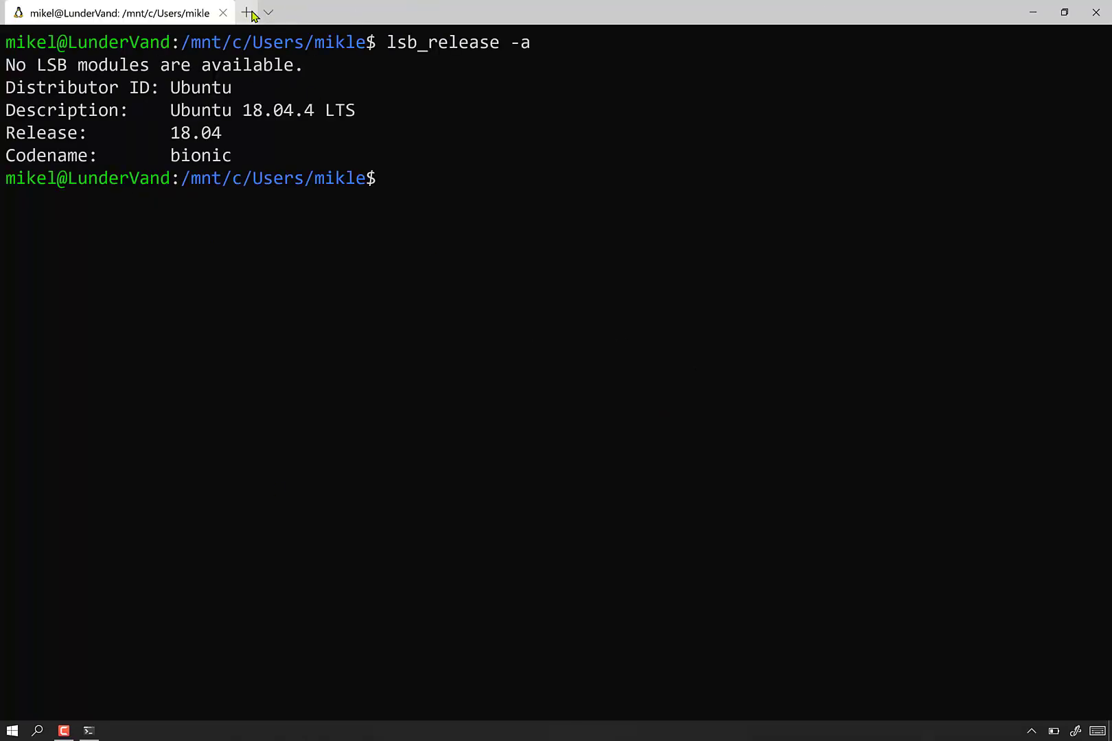
pyautogui.click(268, 13)
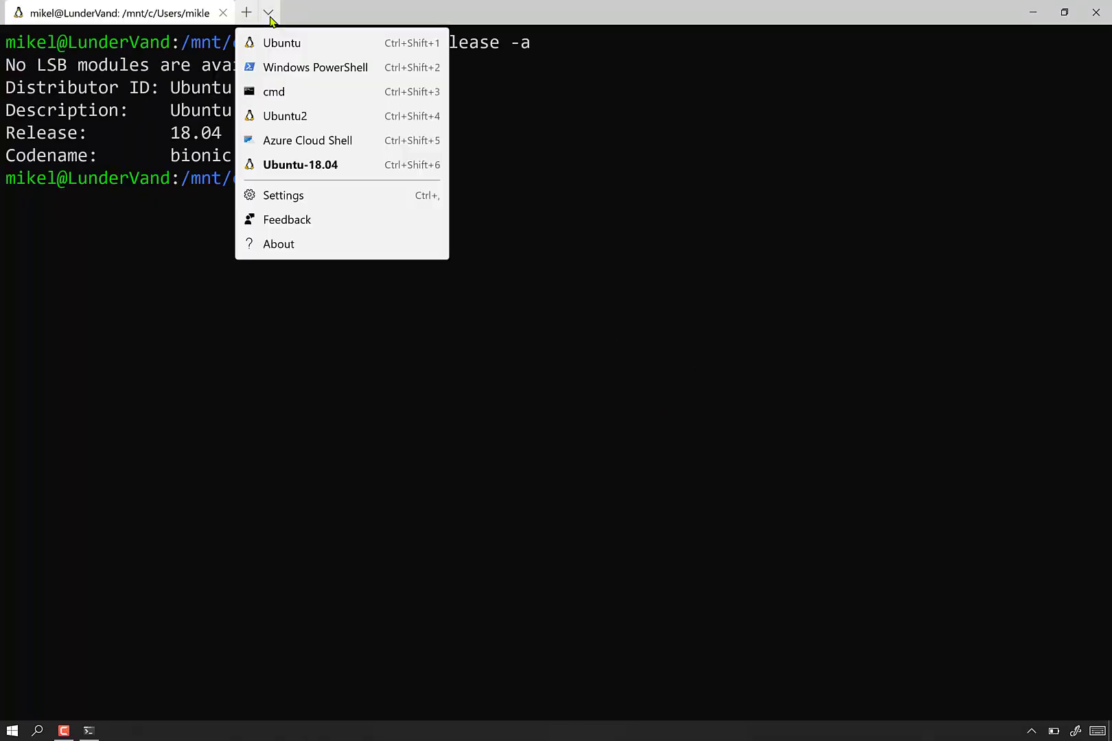
pyautogui.moveTo(300, 164)
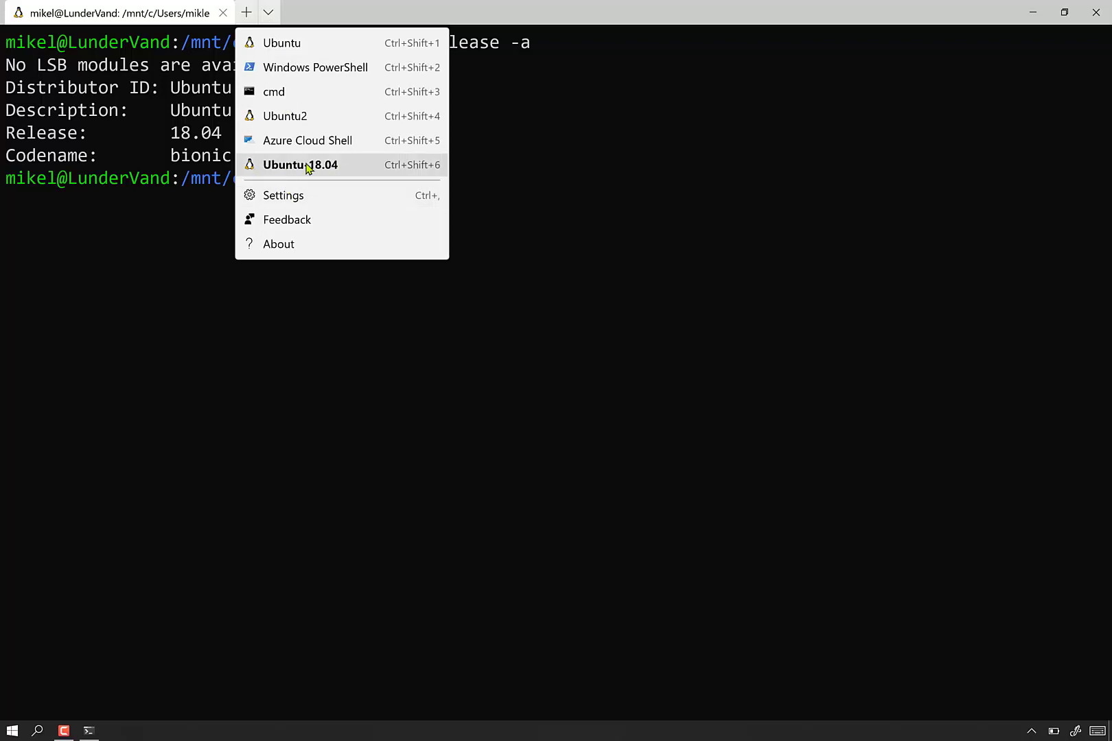
pyautogui.moveTo(324, 178)
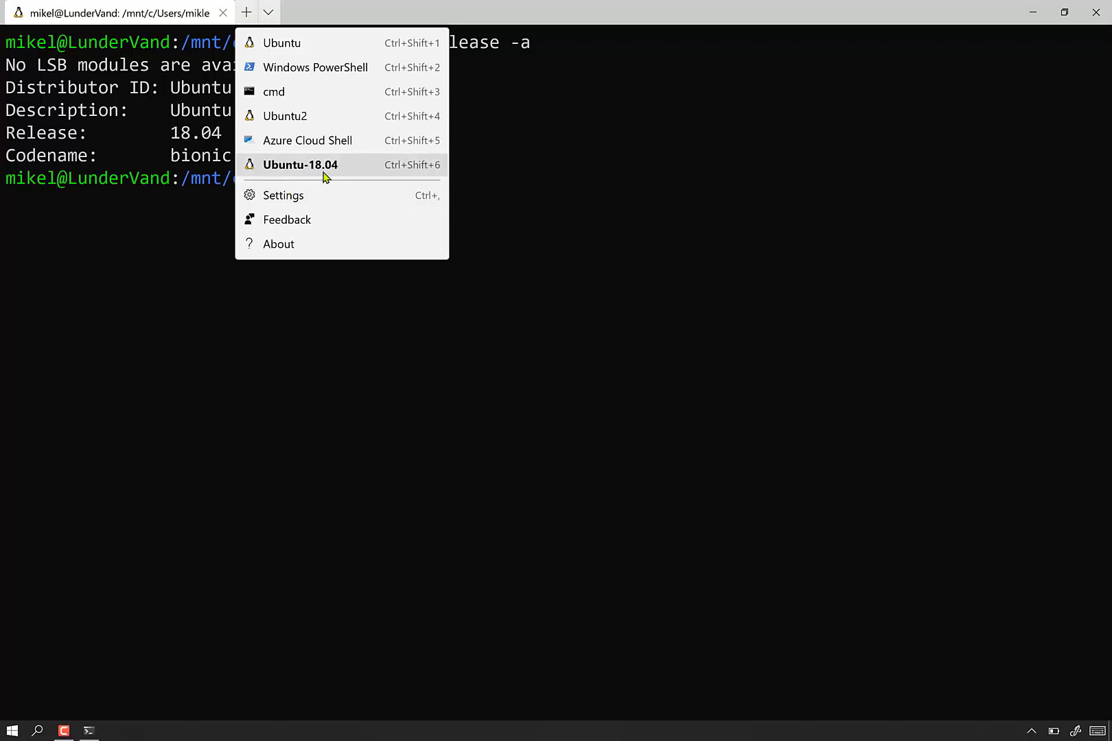
pyautogui.moveTo(262, 164)
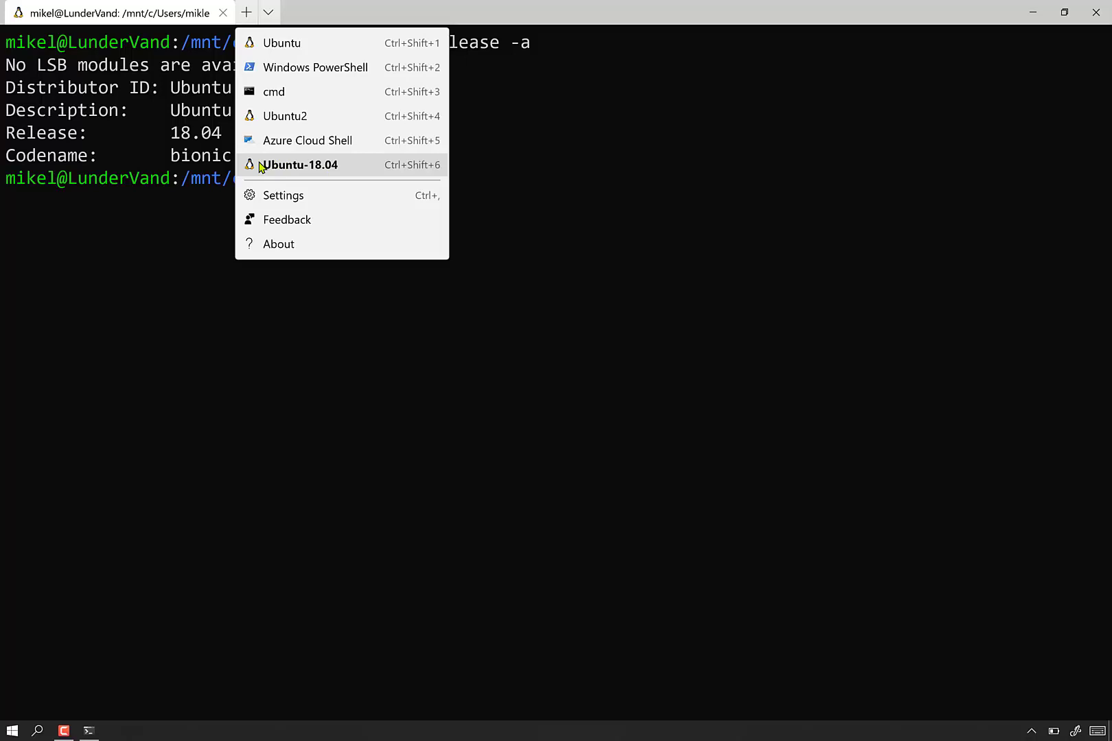
pyautogui.moveTo(276, 236)
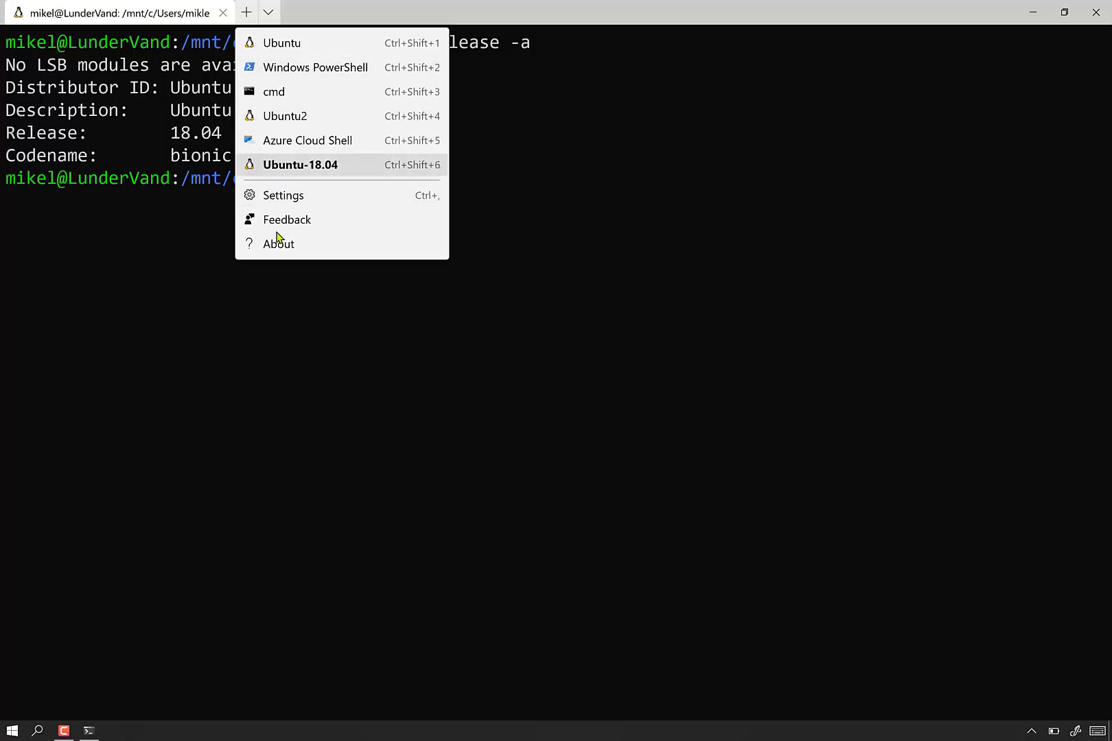
pyautogui.moveTo(177, 196)
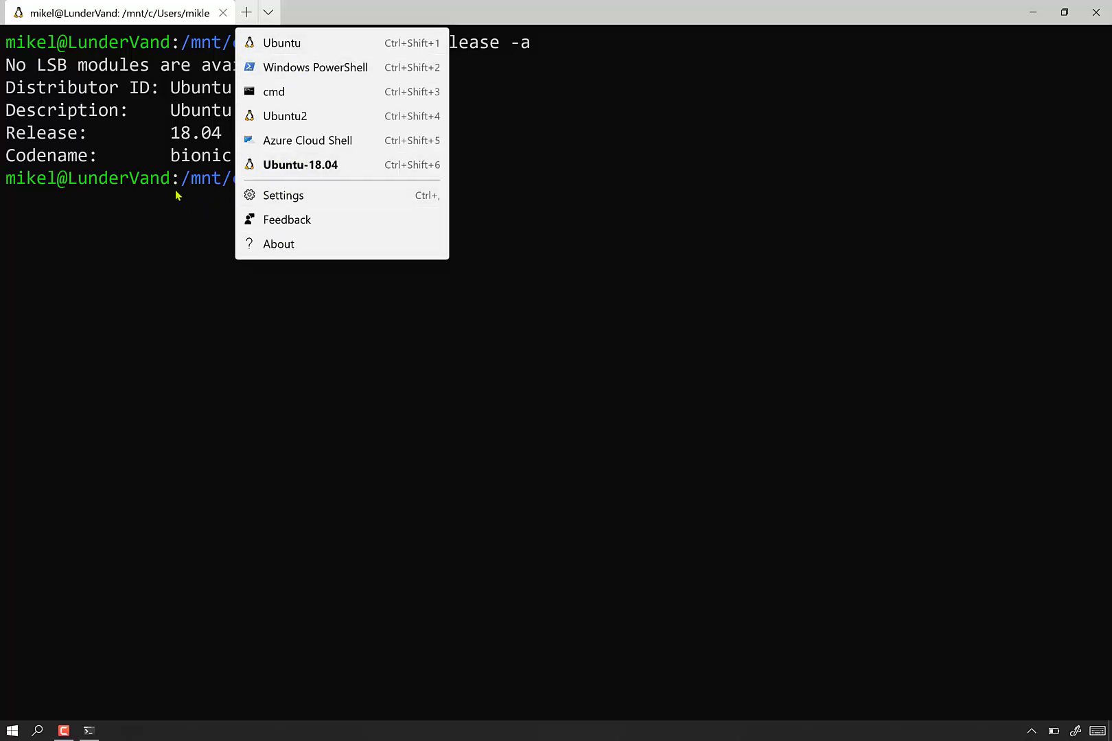
pyautogui.moveTo(299, 164)
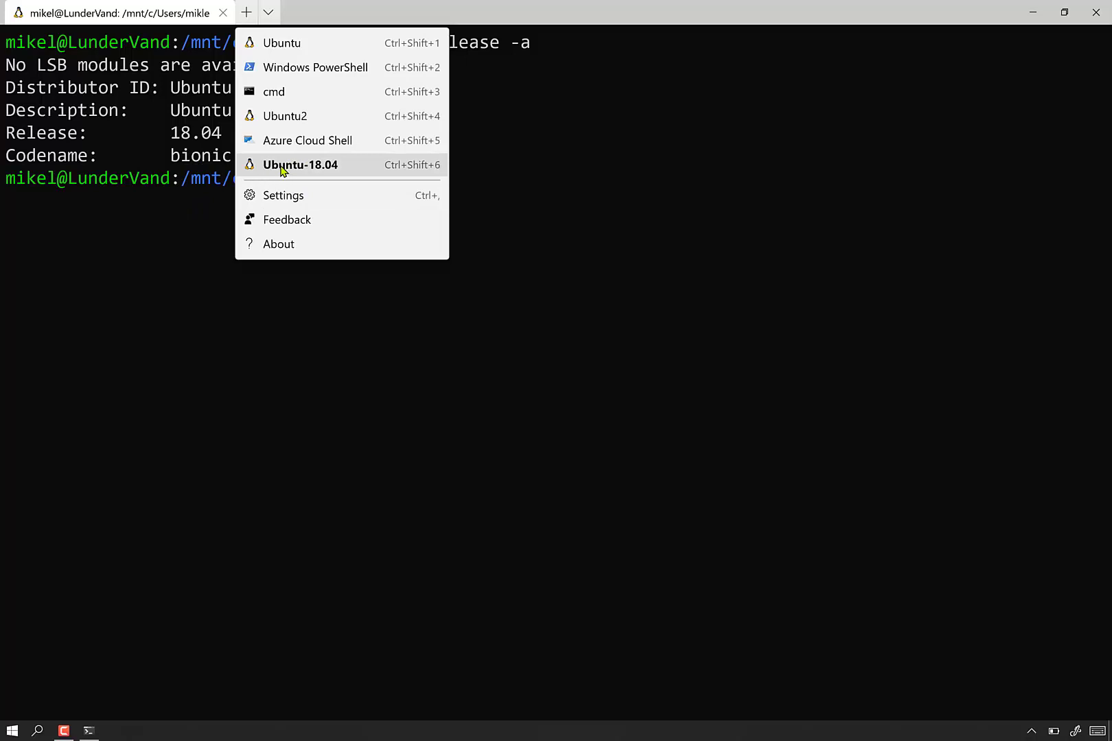
pyautogui.moveTo(279, 40)
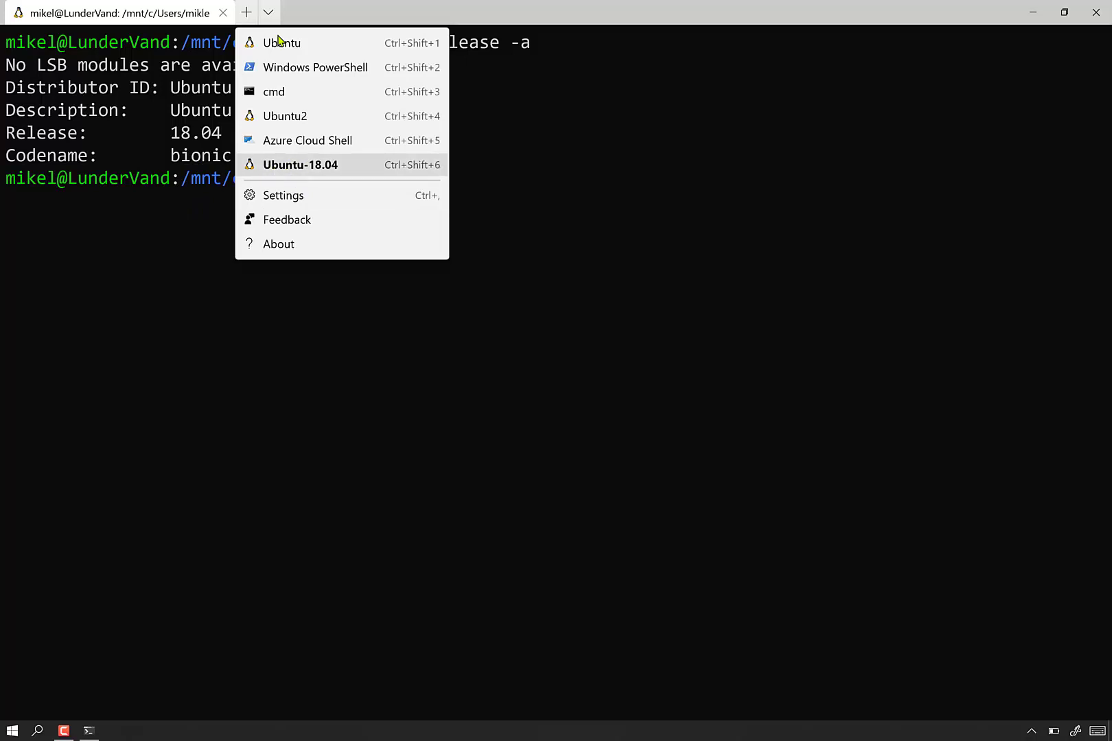
pyautogui.moveTo(275, 14)
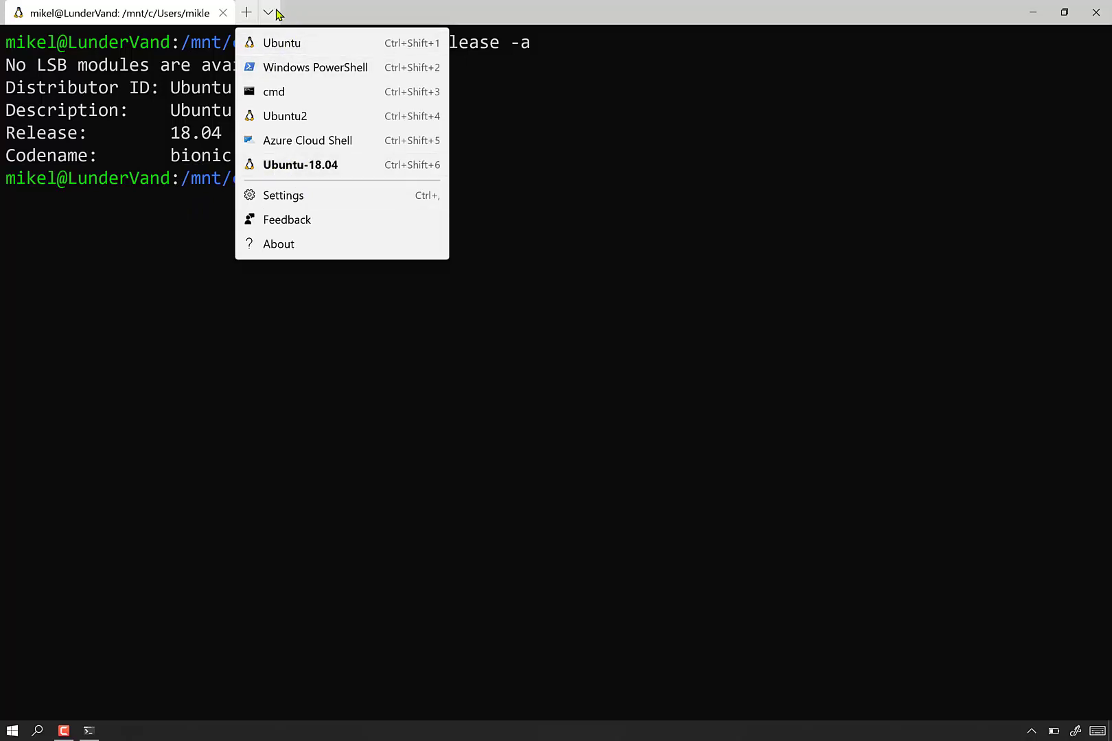
pyautogui.moveTo(312, 228)
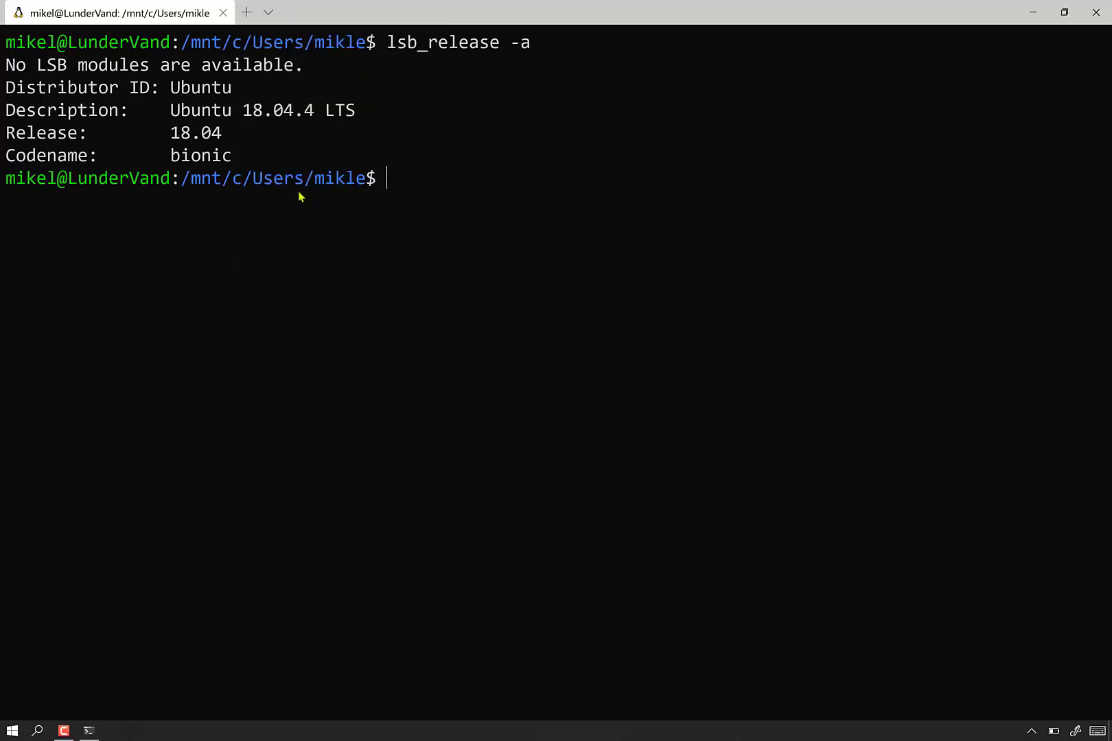
pyautogui.moveTo(452, 411)
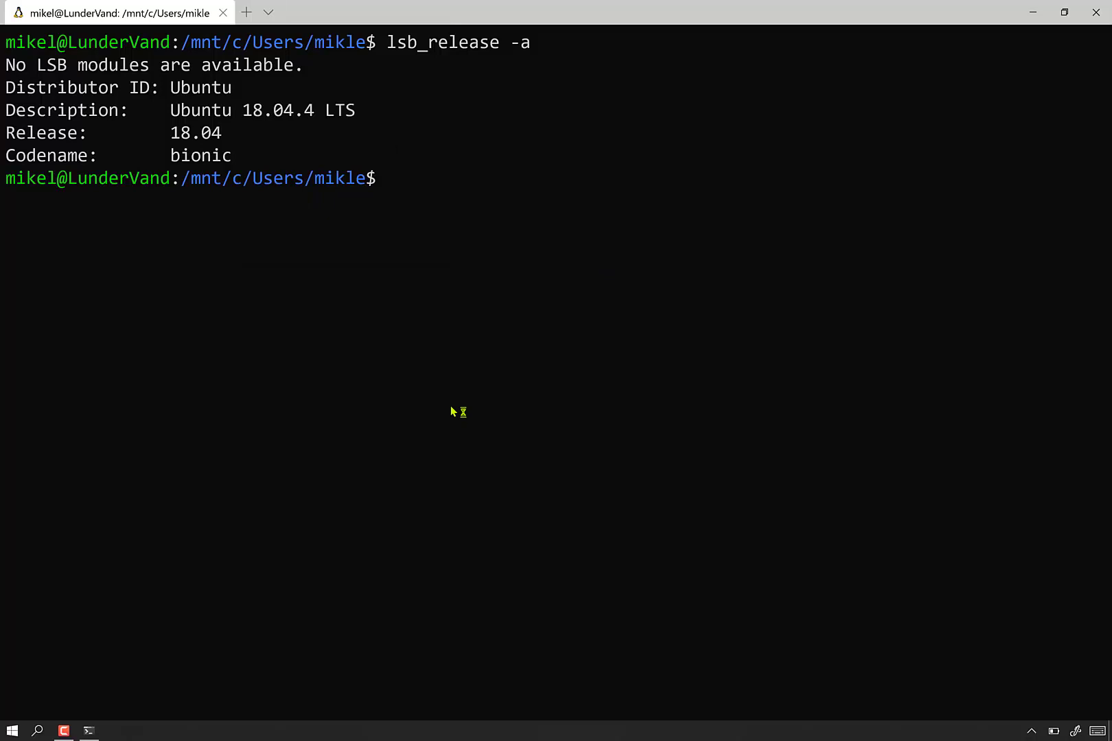
pyautogui.moveTo(636, 208)
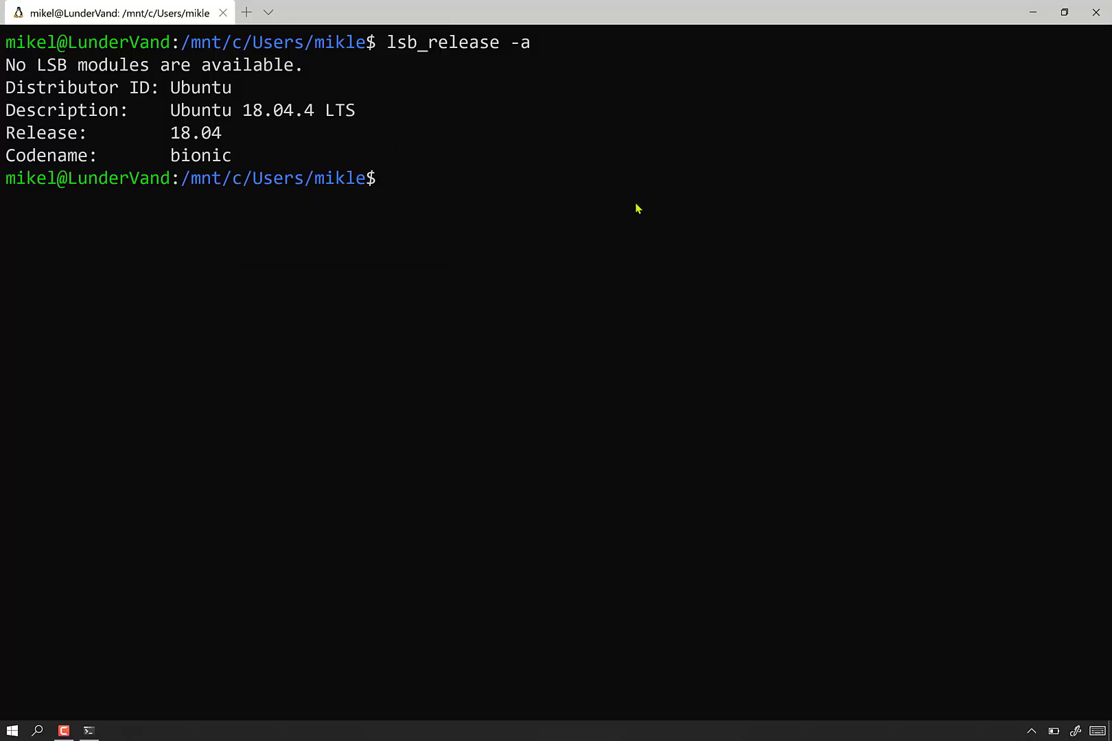
# - Open profiles.json in VS Code and scroll through the Ubuntu, Ubuntu2, Azure and Ubuntu-18.04 entries
pyautogui.click(113, 730)
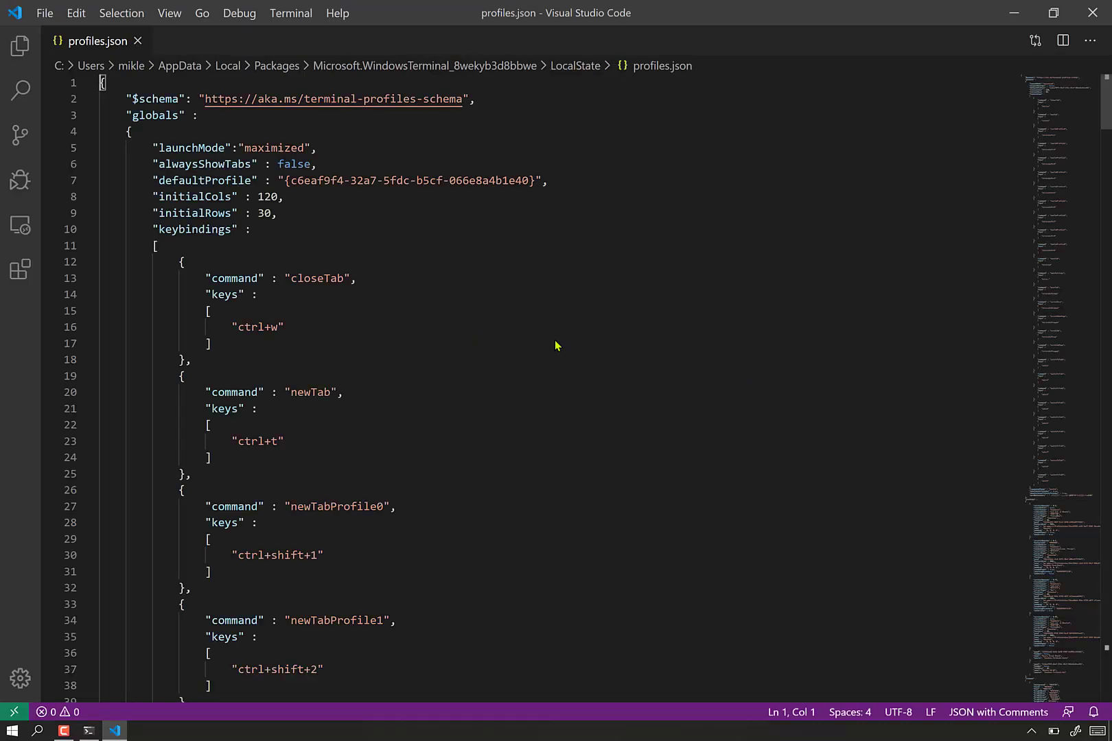
pyautogui.scroll(-3)
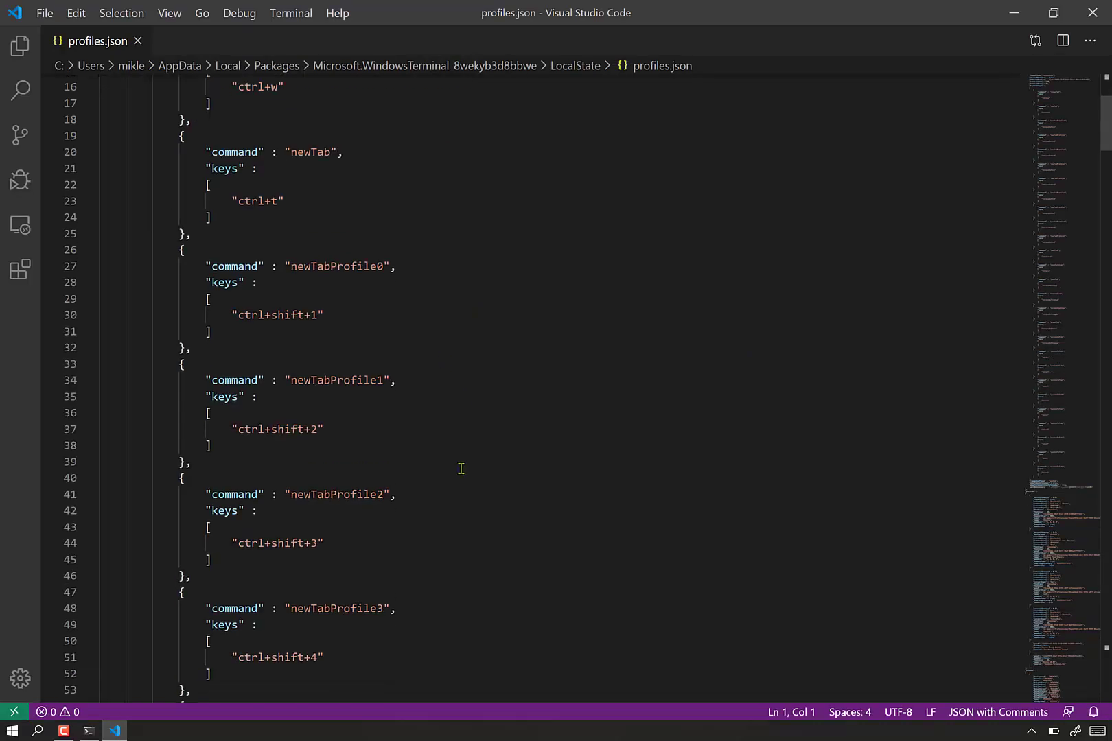
pyautogui.scroll(-3)
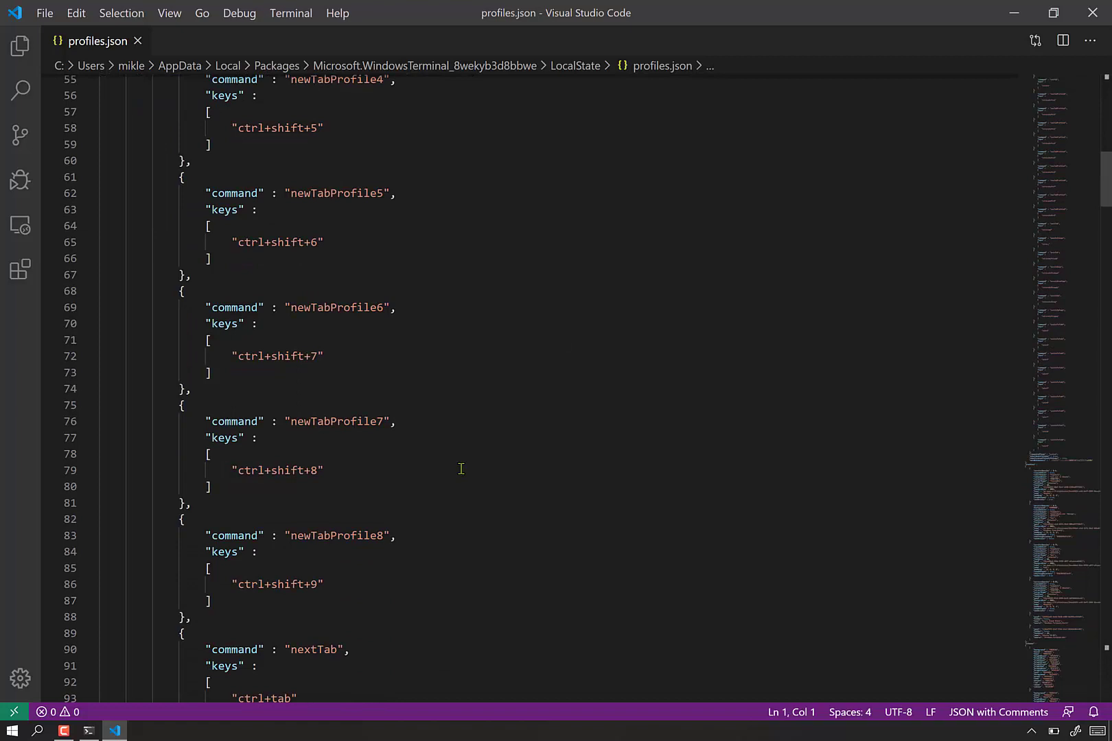
pyautogui.scroll(-3)
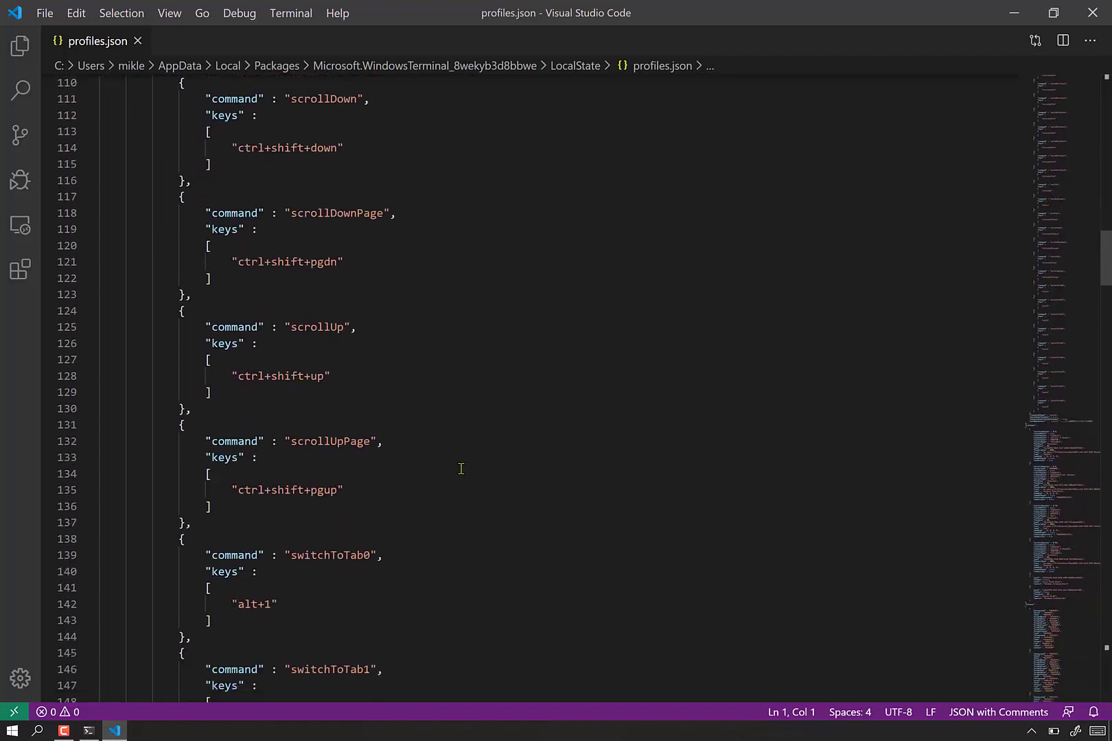
pyautogui.scroll(-3)
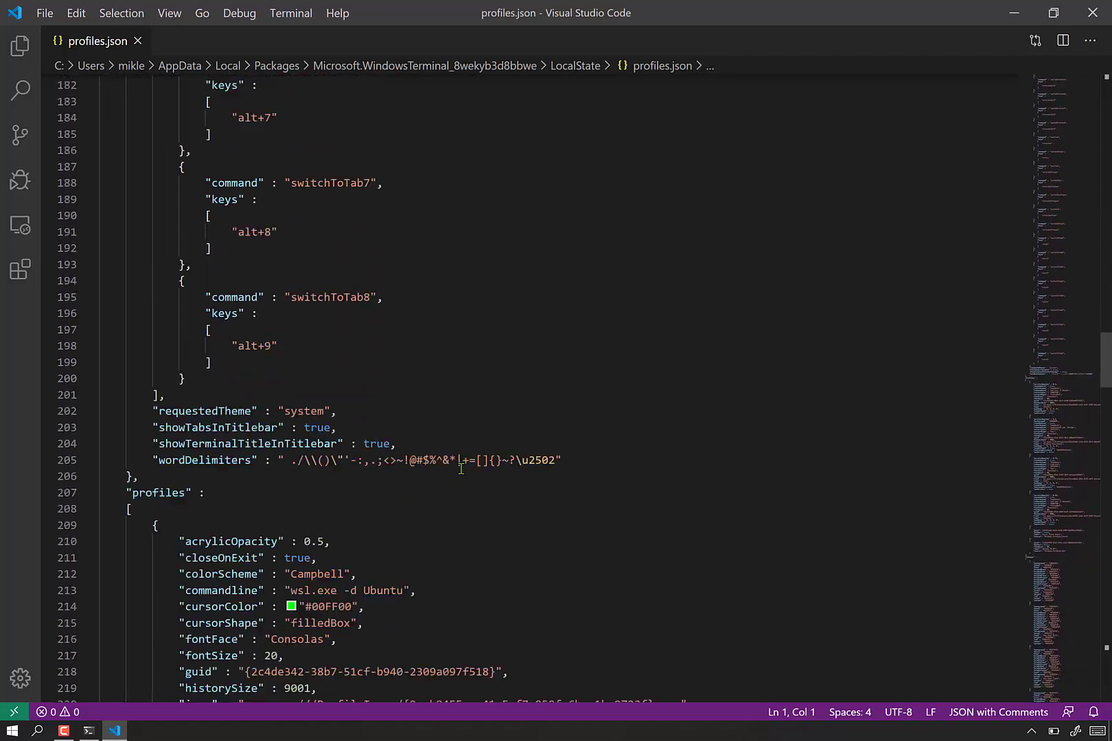
pyautogui.scroll(-3)
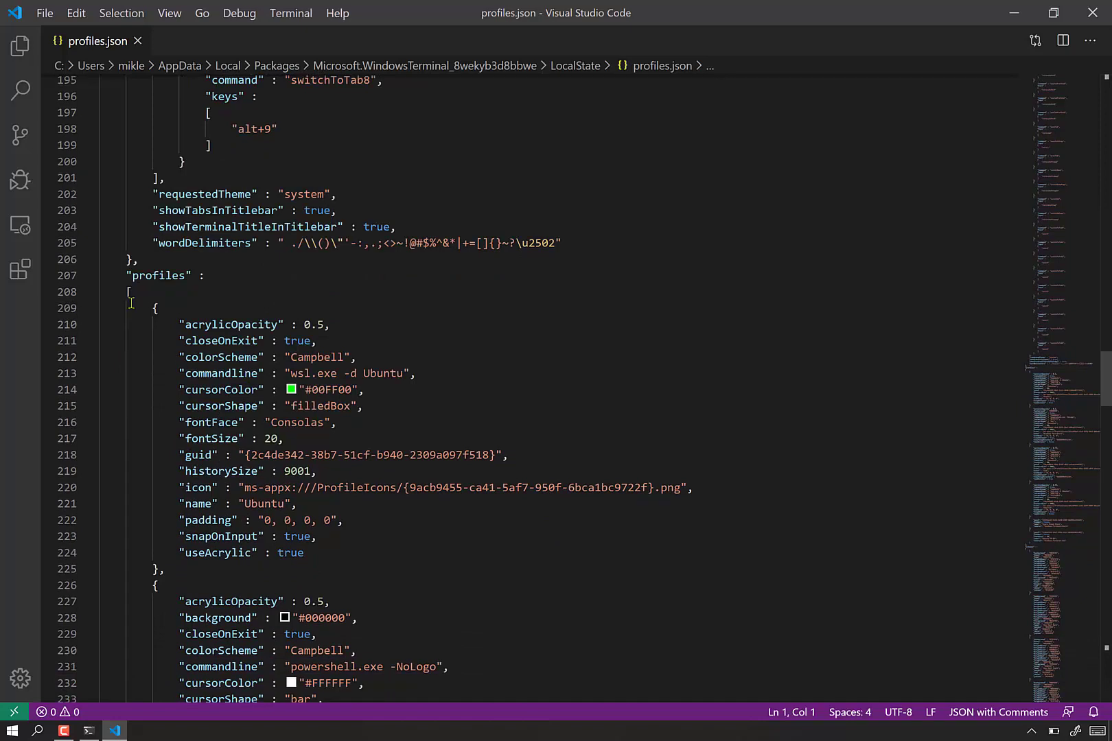
pyautogui.moveTo(199, 473)
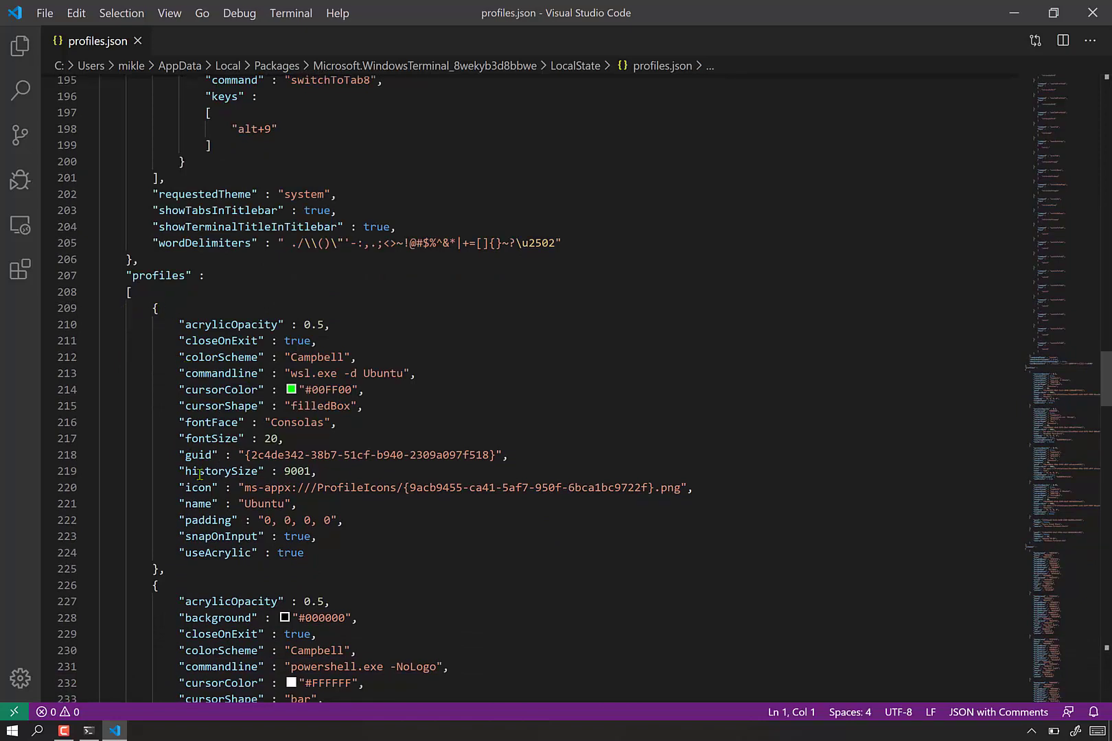
pyautogui.scroll(-3)
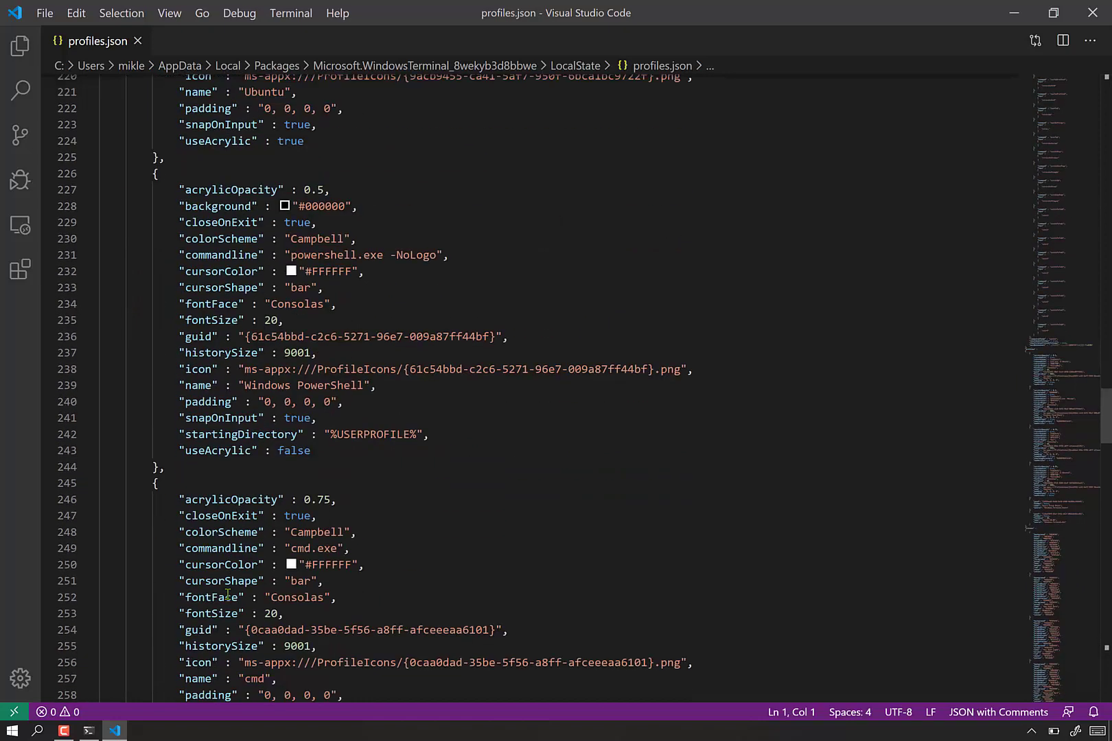
pyautogui.scroll(-3)
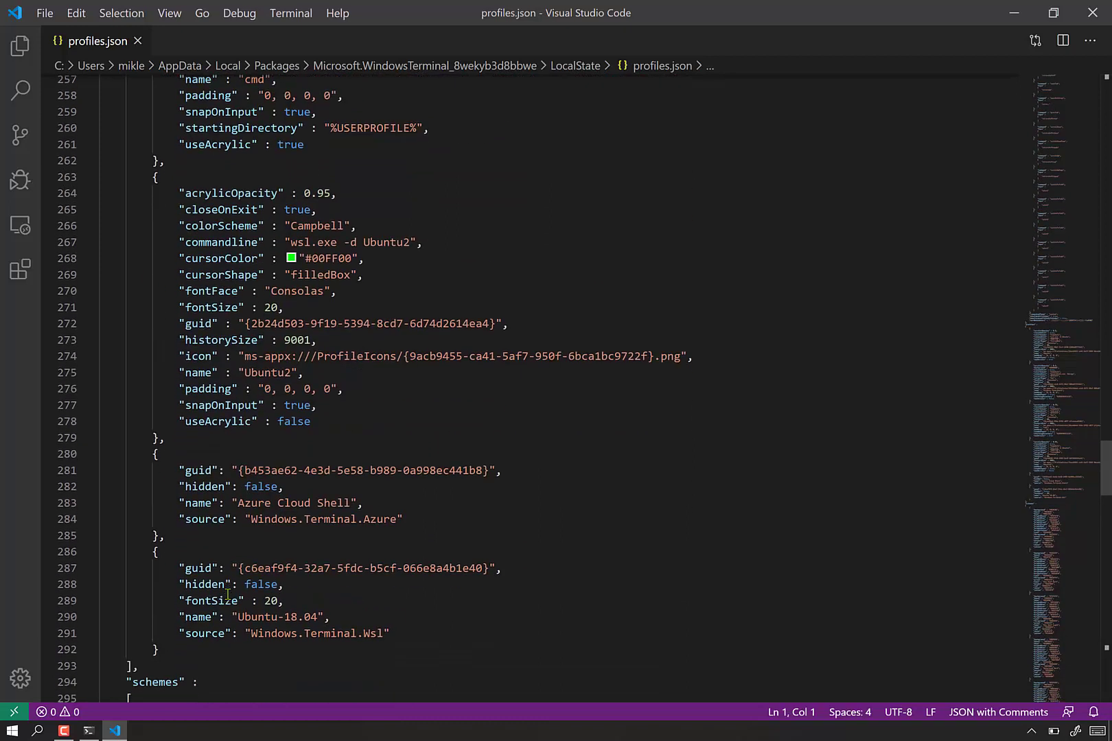
pyautogui.scroll(-3)
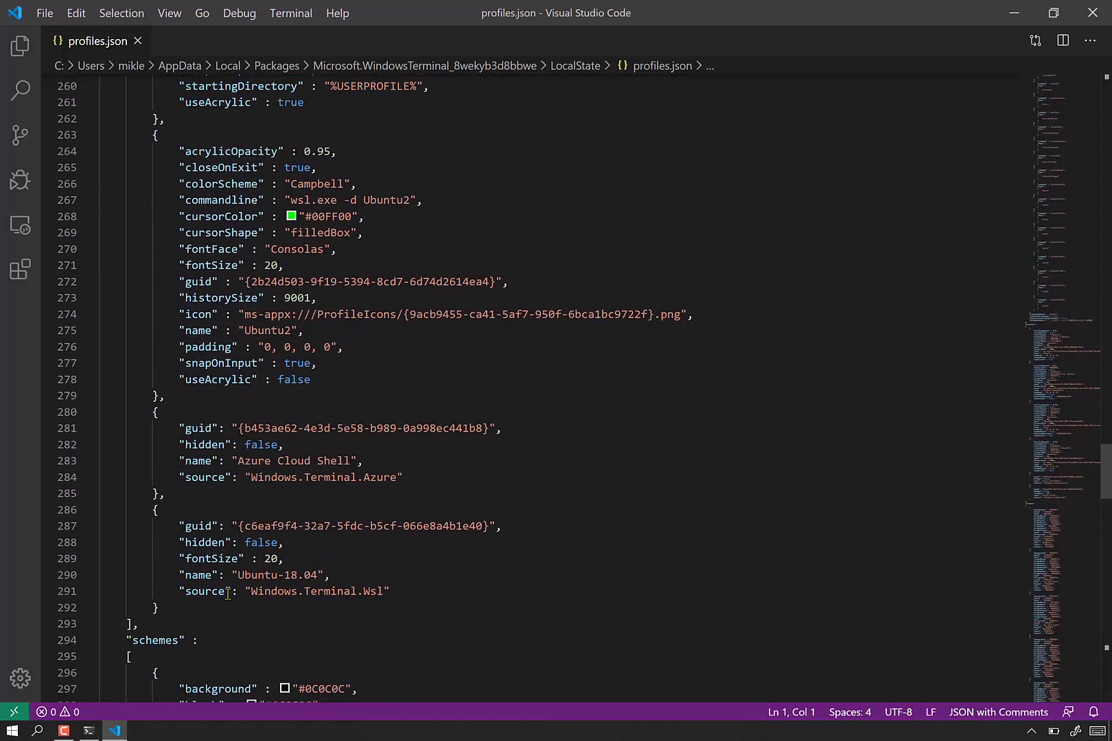
pyautogui.scroll(-3)
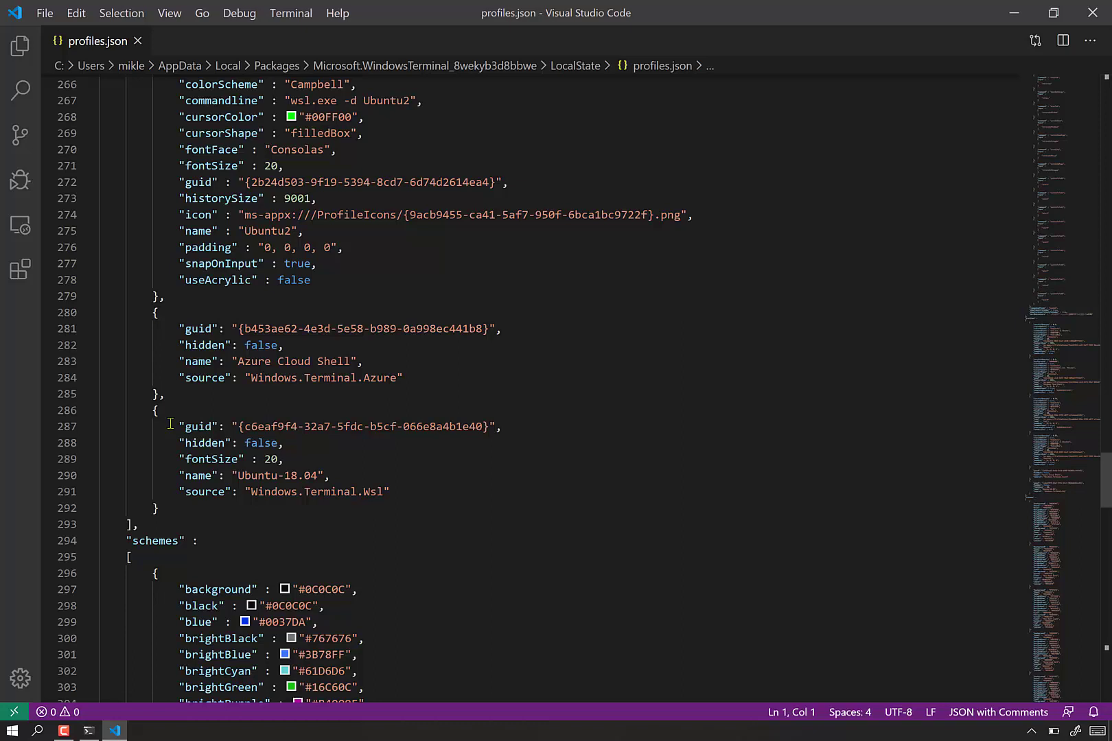
# - Move the Ubuntu-18.04 block to the top of the profiles array, adding a trailing comma
pyautogui.click(157, 410)
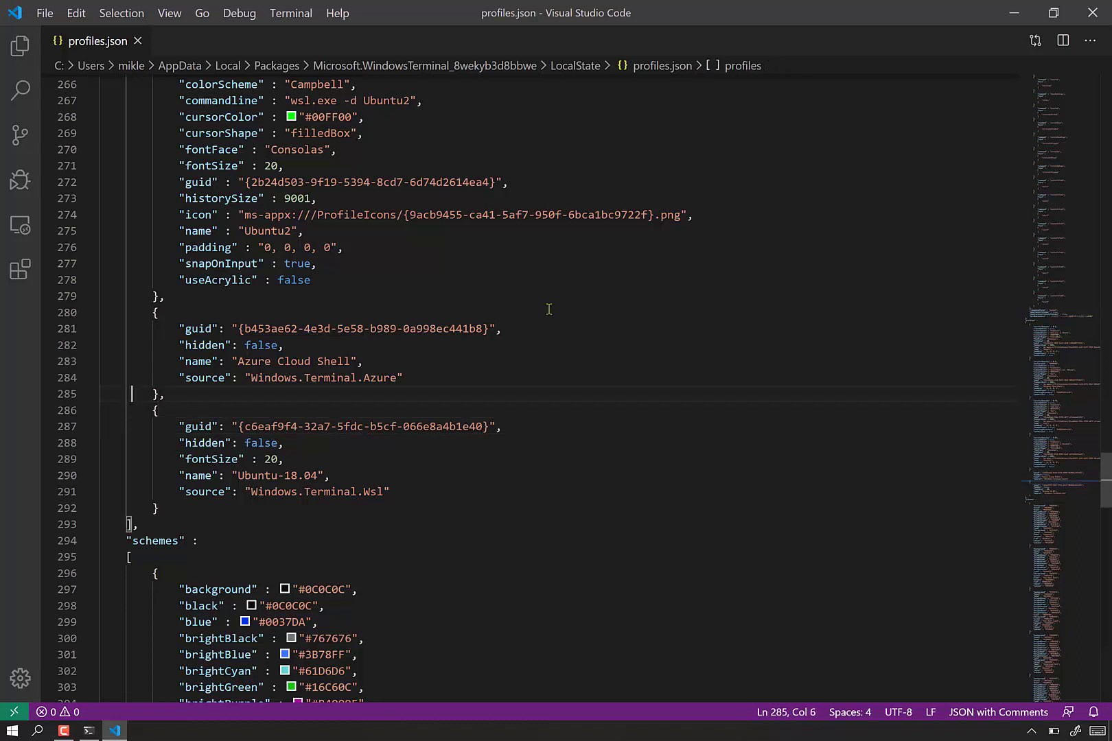
pyautogui.click(156, 410)
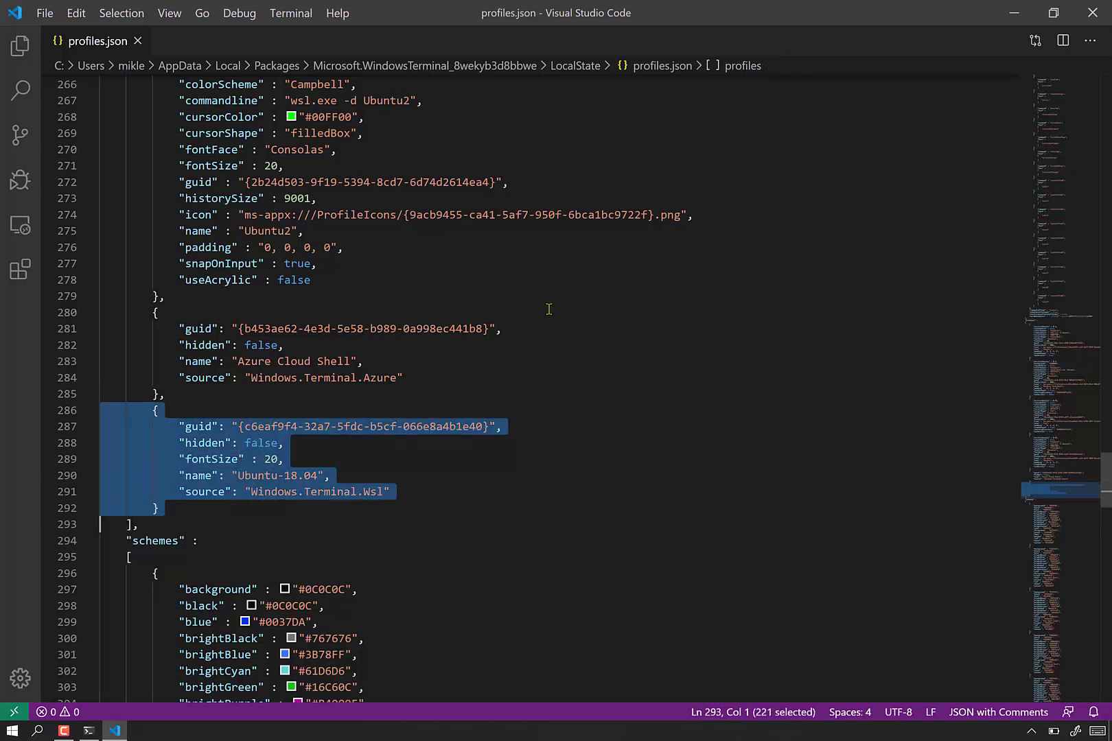
pyautogui.press('Delete')
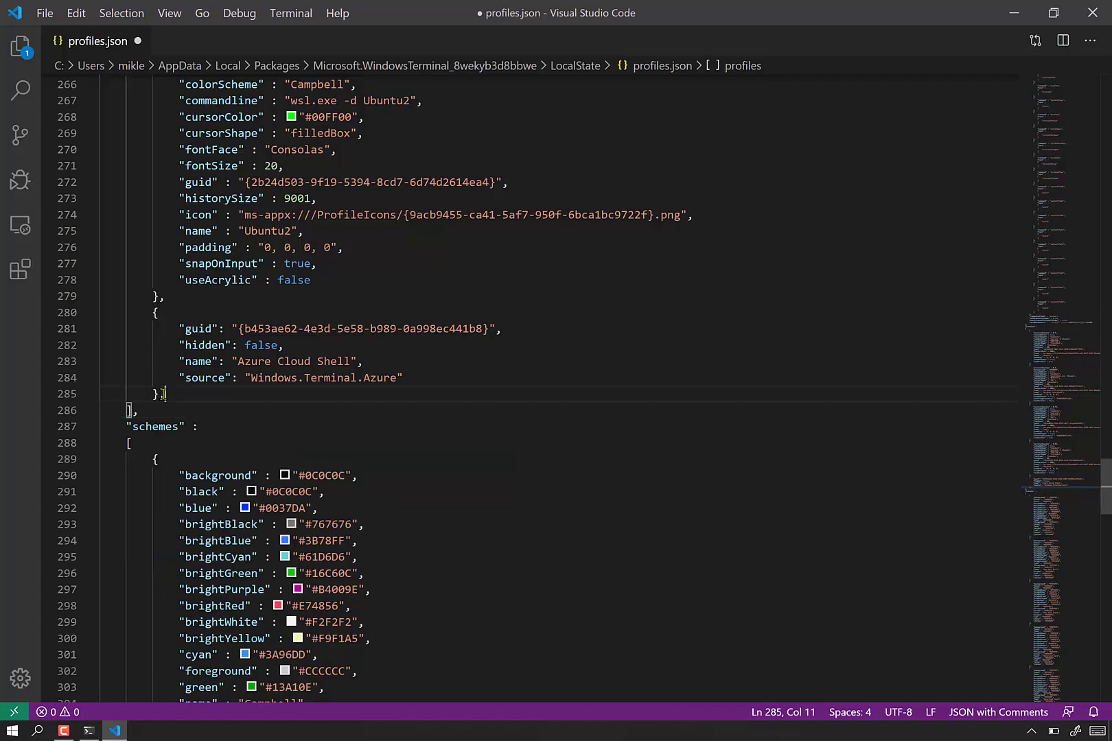
pyautogui.click(218, 394)
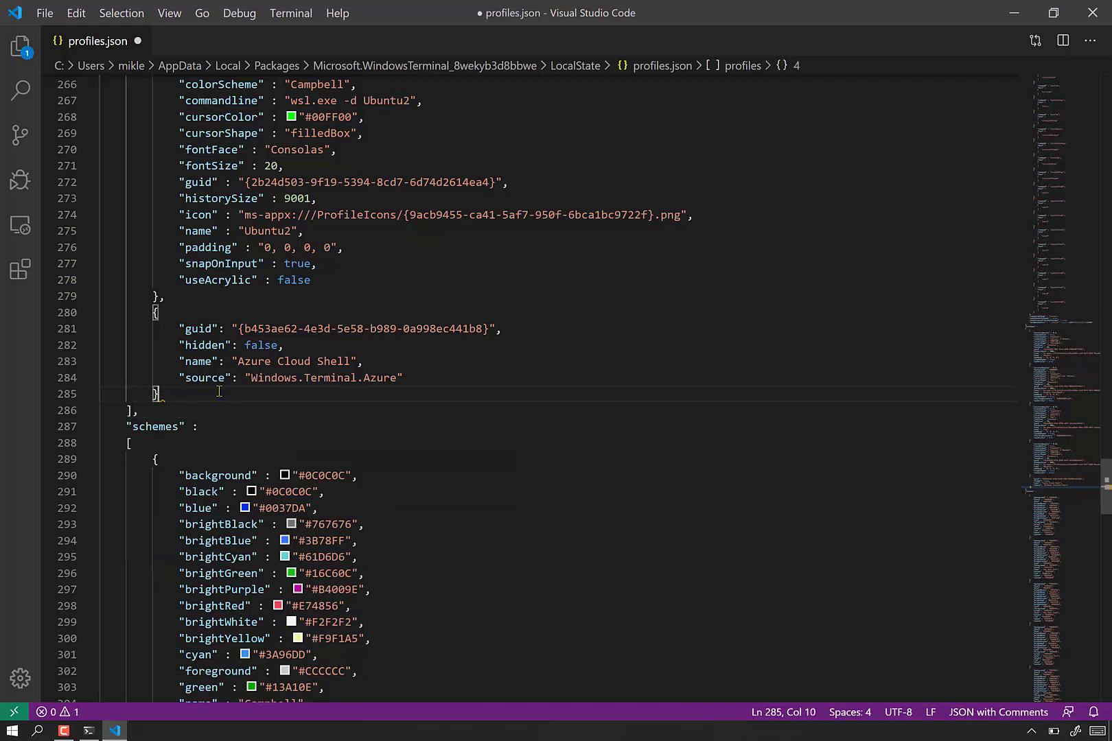
pyautogui.scroll(3)
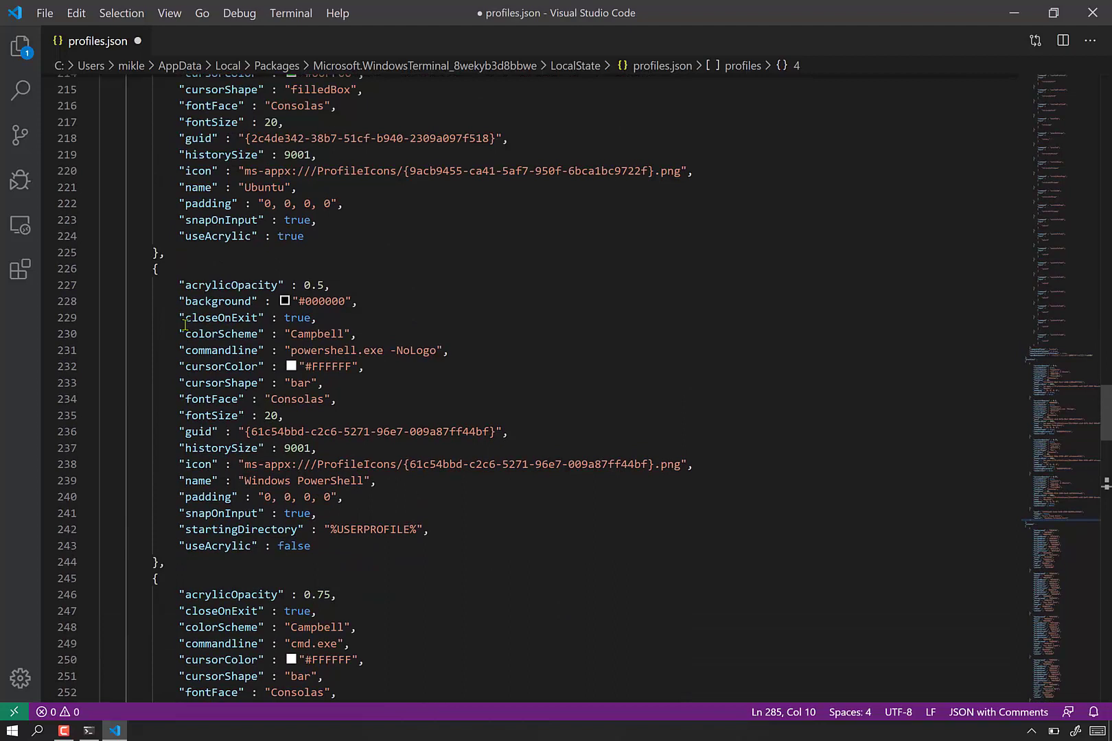
pyautogui.scroll(3)
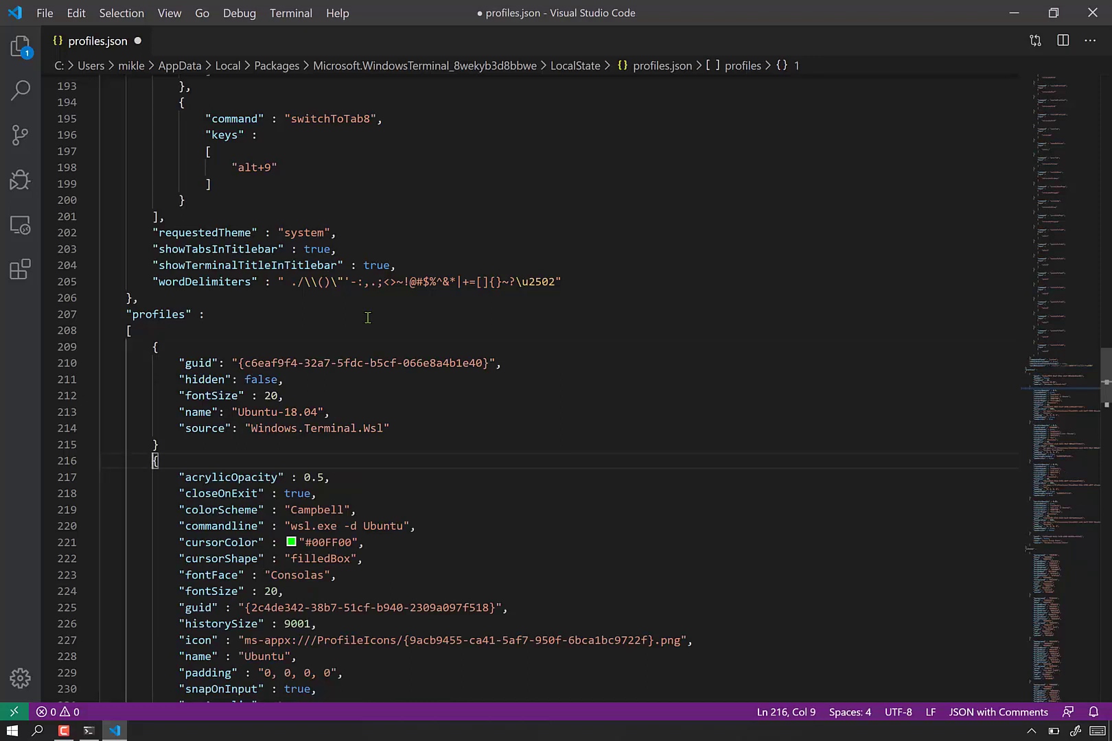
pyautogui.click(229, 444)
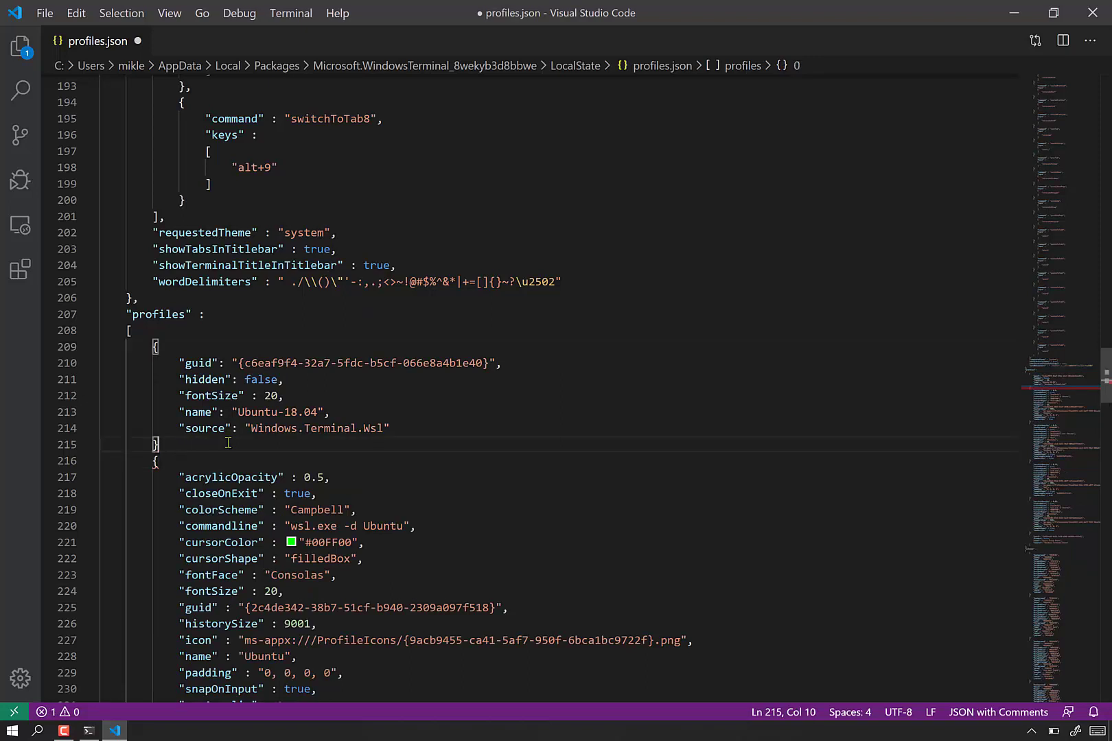
pyautogui.write(',')
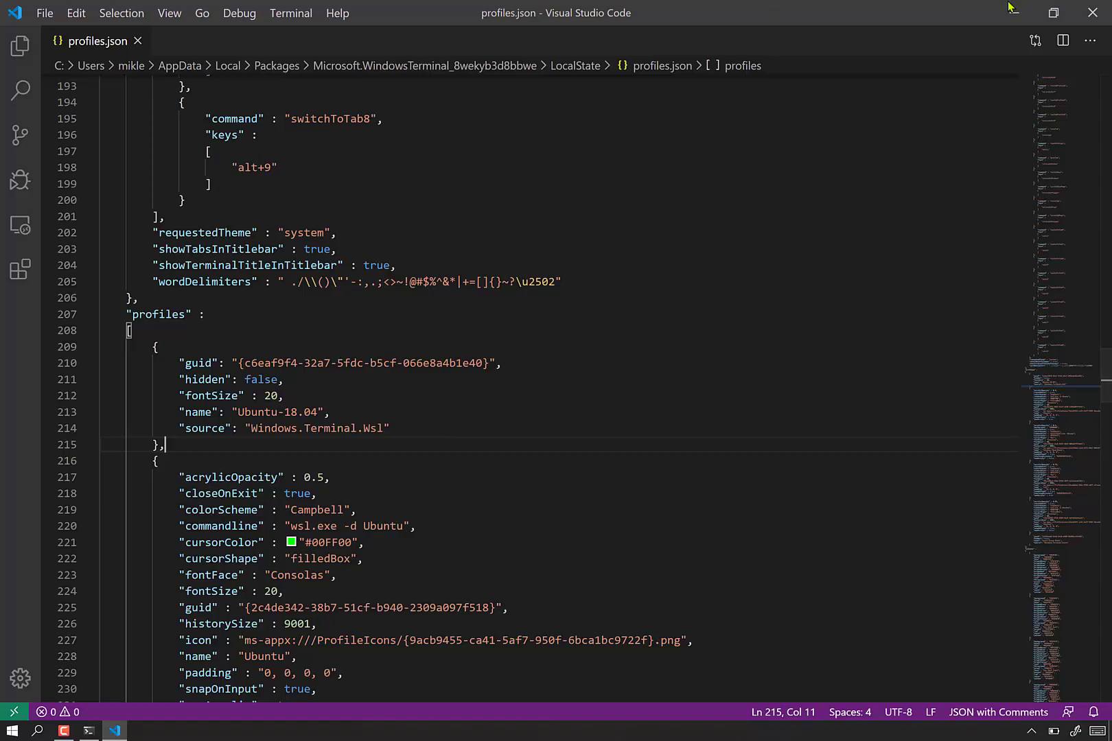
# - Switch to Windows Terminal and open the new-tab dropdown, now listing Ubuntu-18.04 first
pyautogui.click(88, 730)
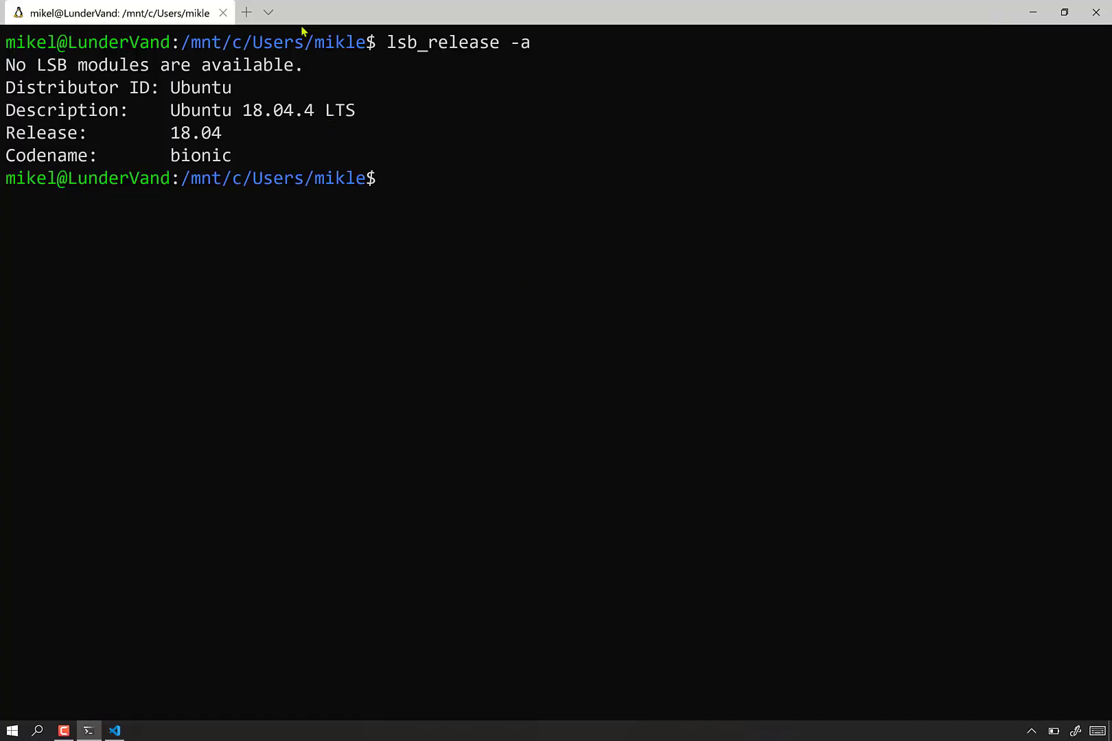
pyautogui.click(269, 12)
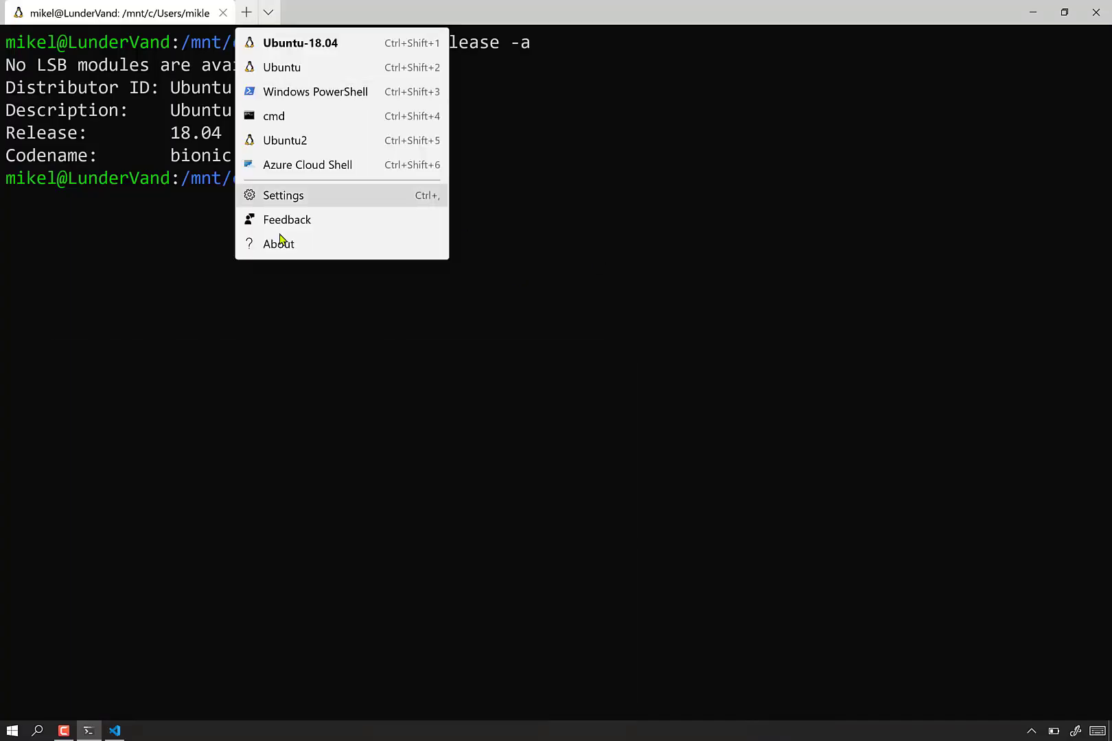
pyautogui.moveTo(294, 53)
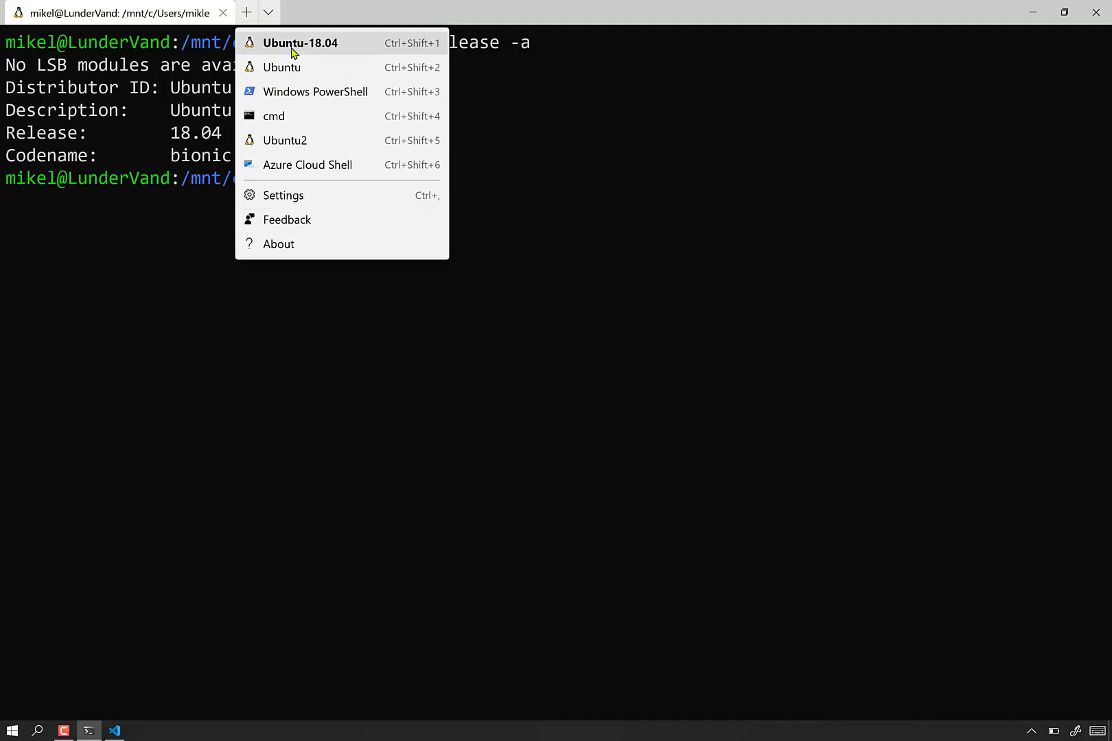
pyautogui.moveTo(269, 62)
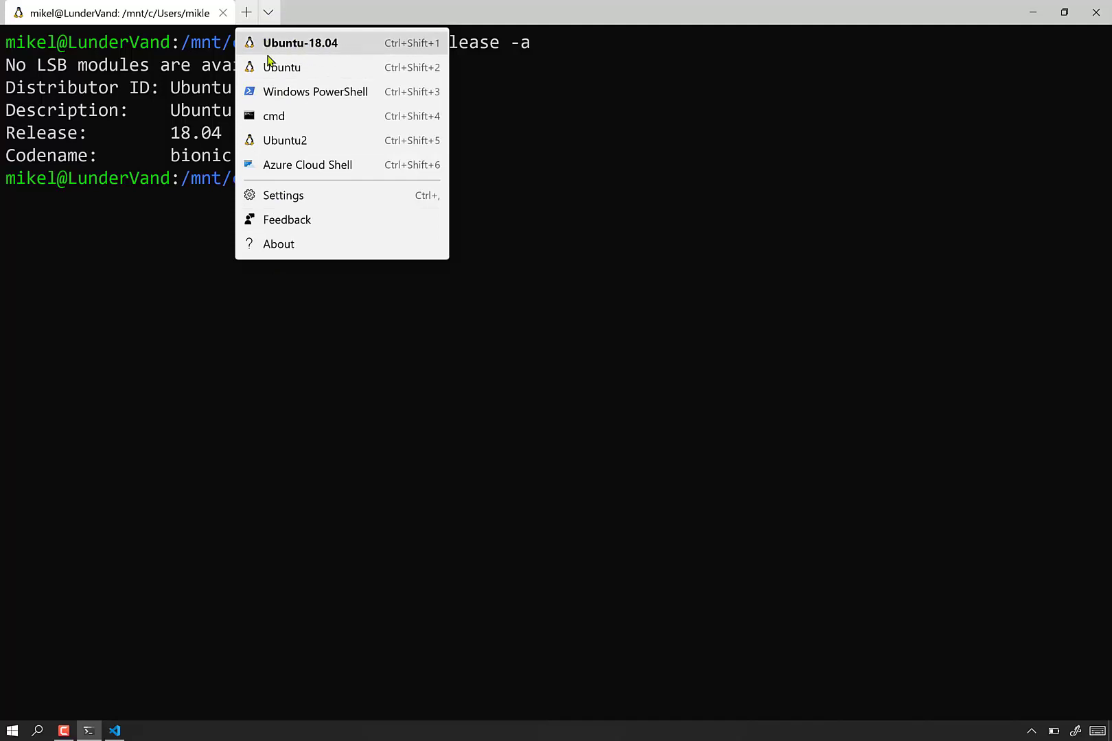
pyautogui.moveTo(283, 223)
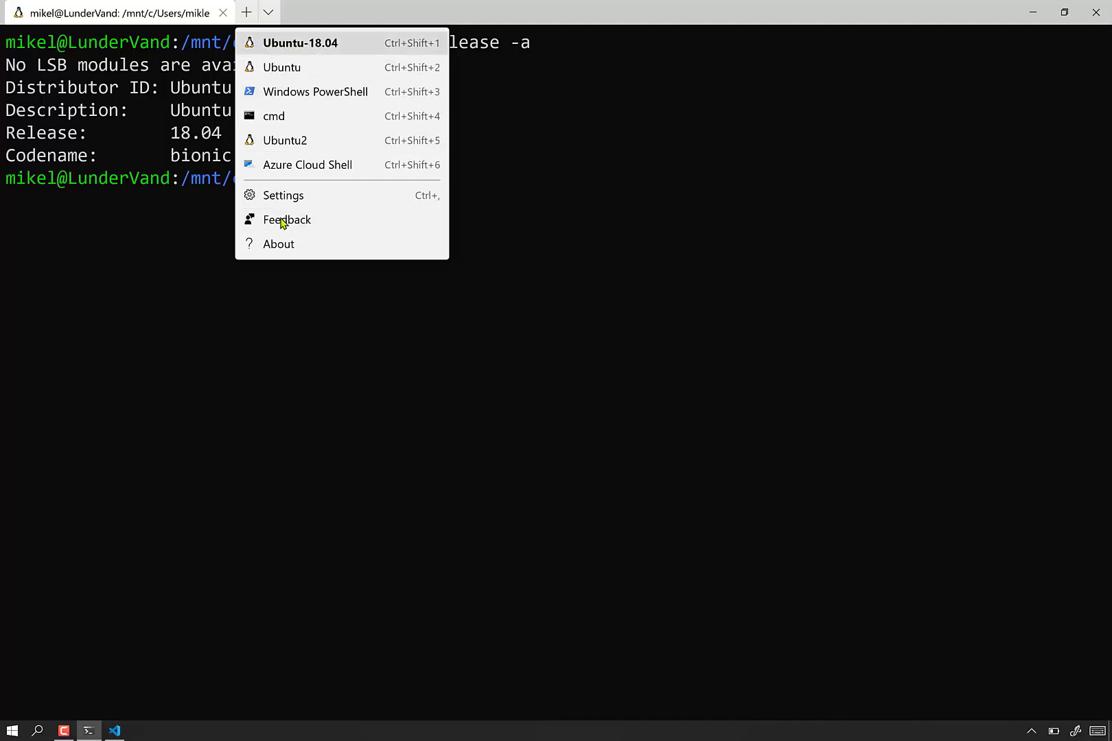
pyautogui.moveTo(284, 208)
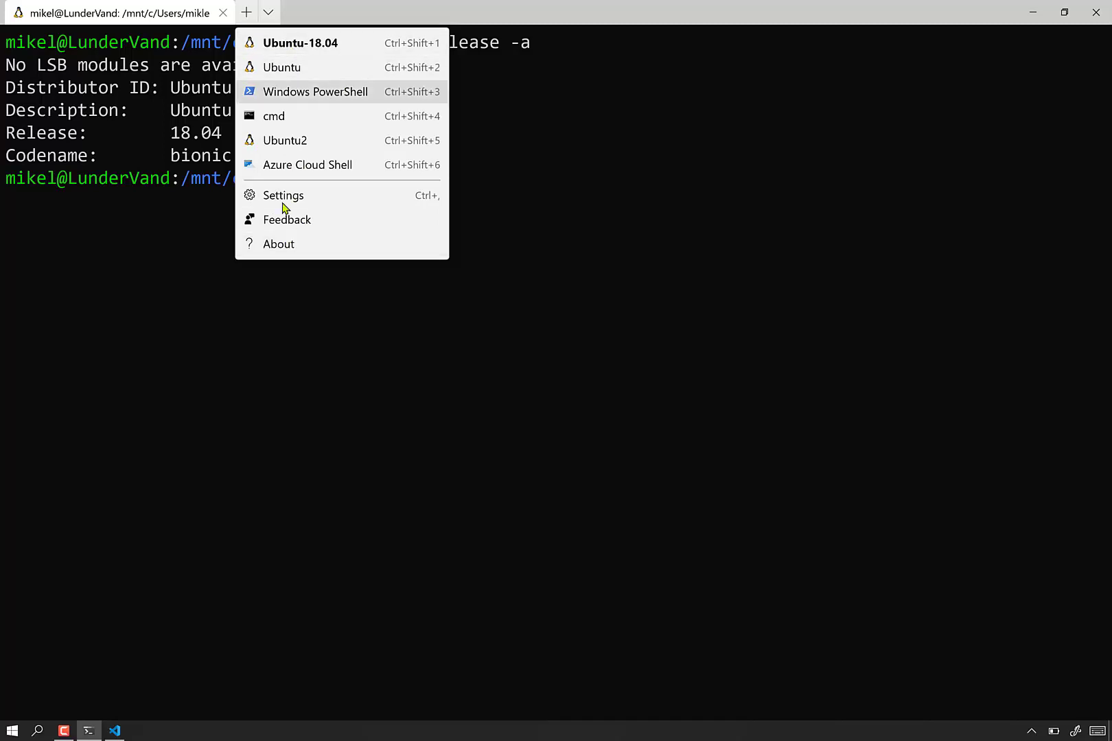
pyautogui.moveTo(305, 67)
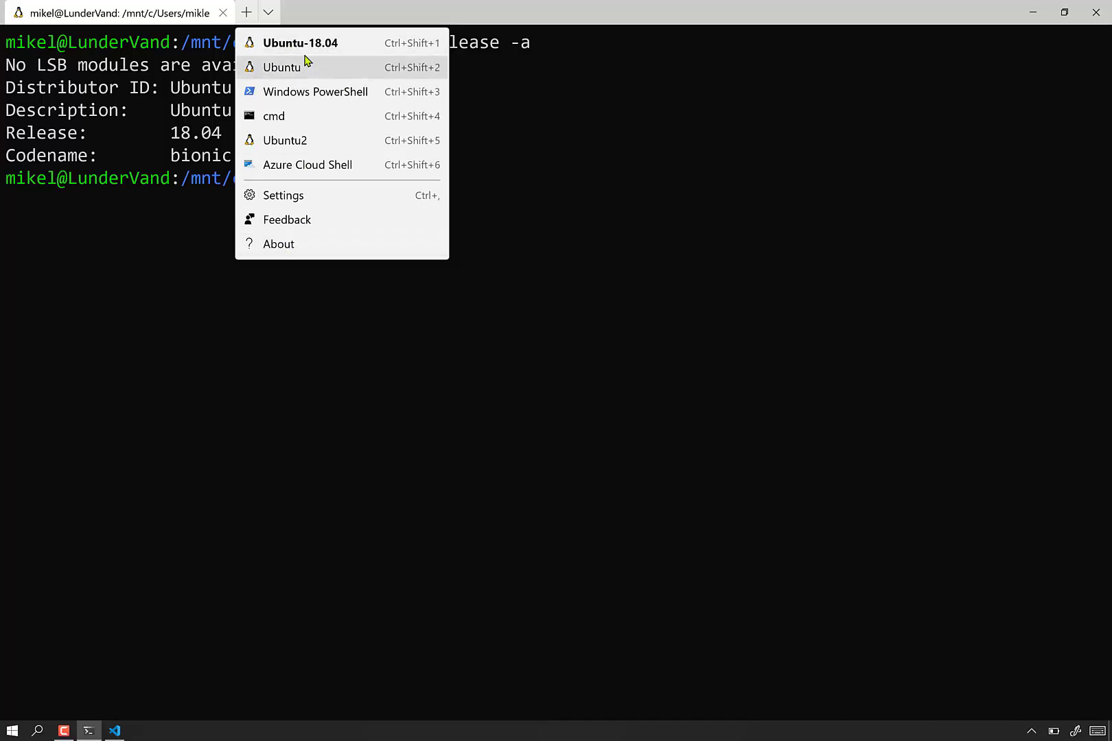
pyautogui.moveTo(286, 57)
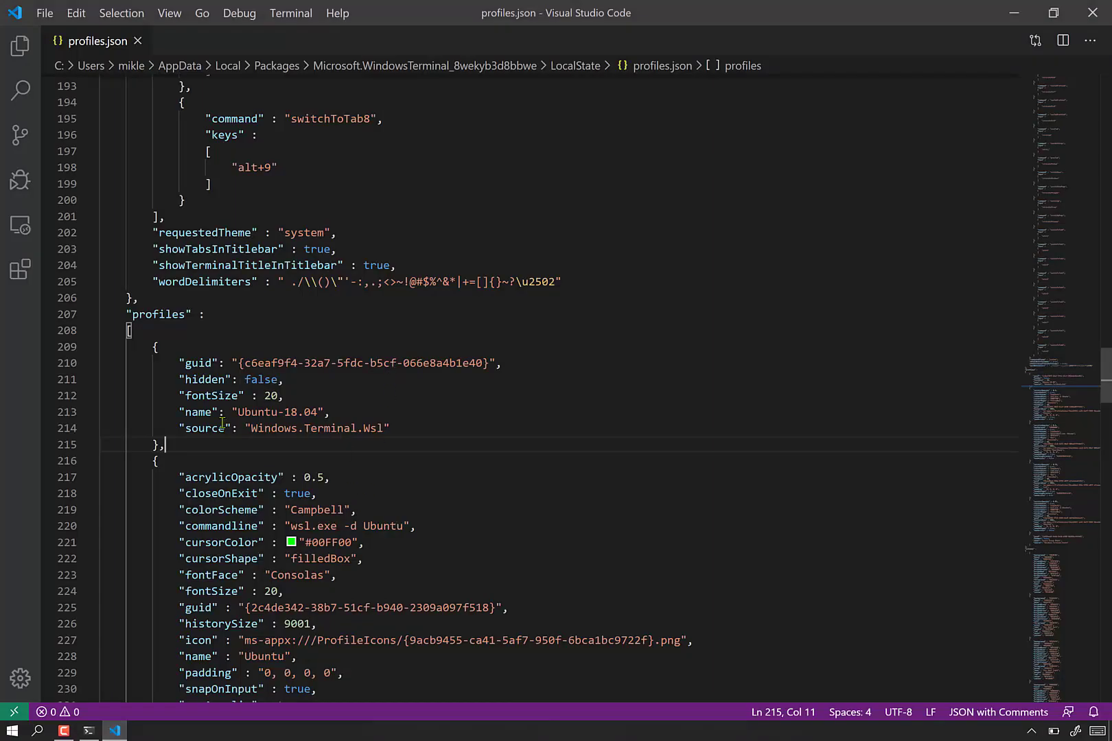
pyautogui.moveTo(250, 362)
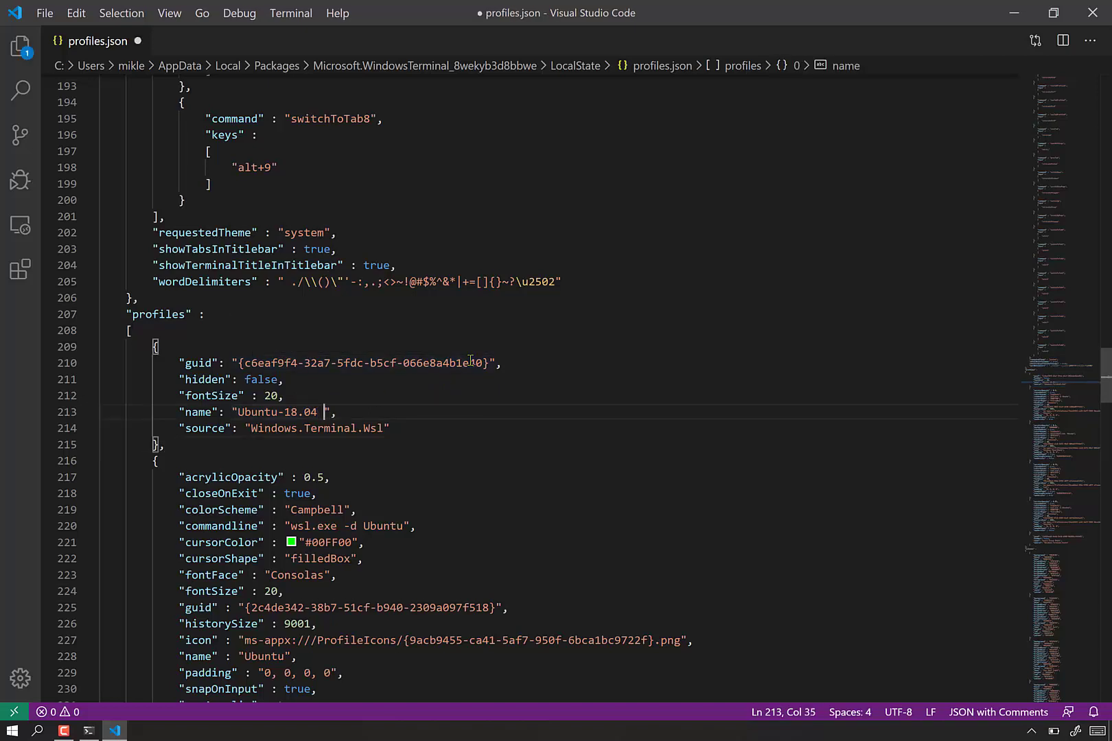
# - Rename the profiles 'Ubuntu-18.04 WSL2' and 'Ubuntu 16.04 WSL1', save, and return to Terminal
pyautogui.write('WSL2')
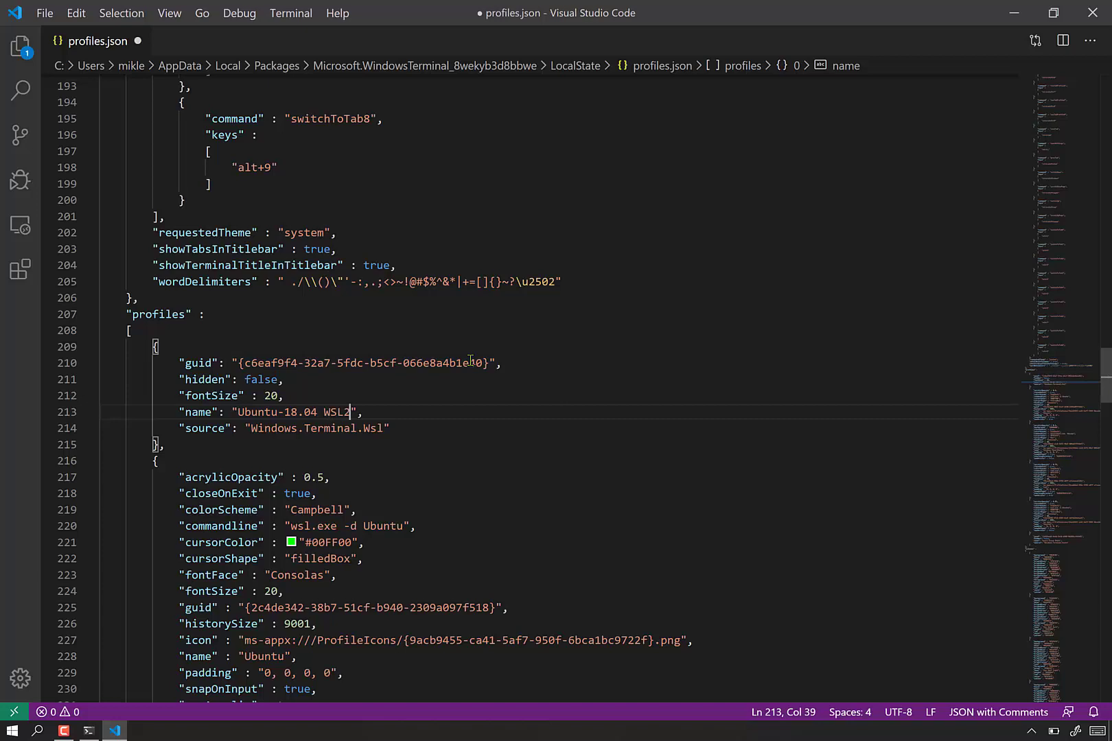
pyautogui.press('ctrl+s')
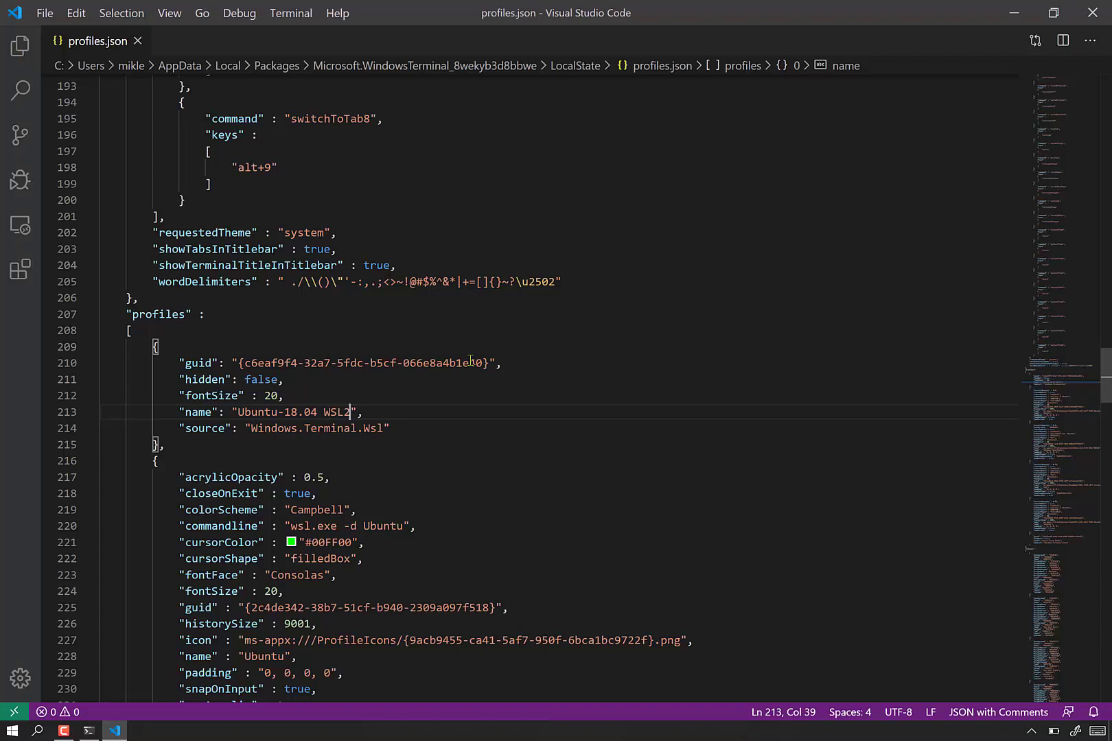
pyautogui.scroll(-3)
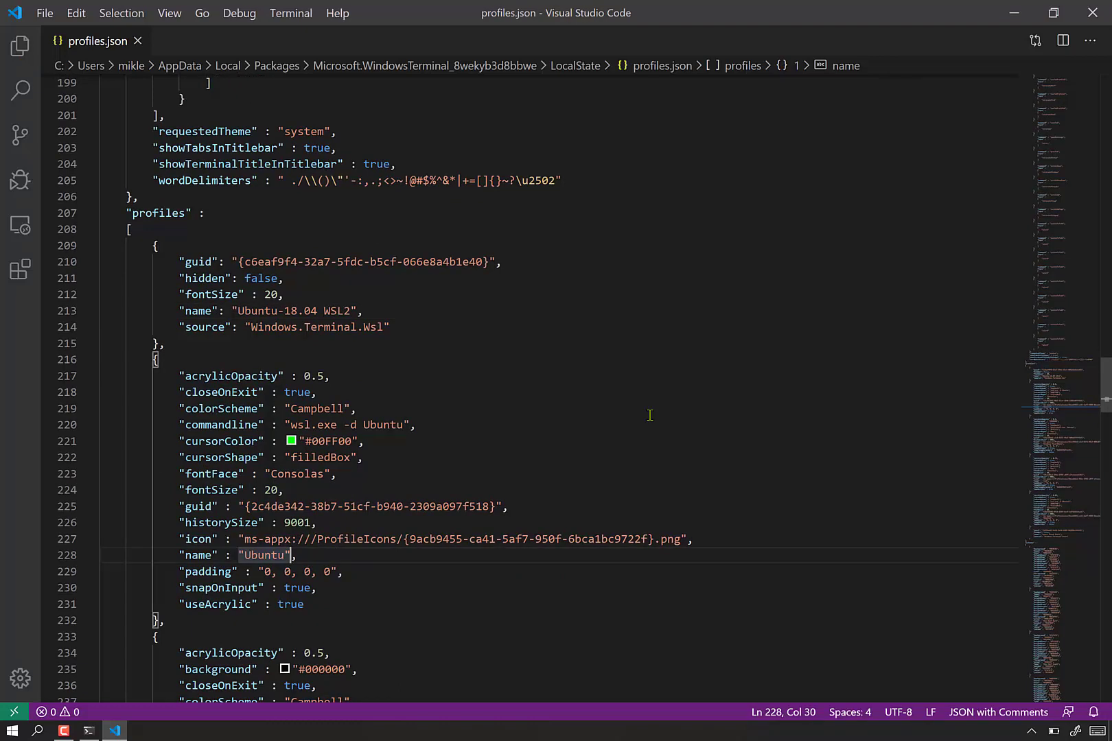
pyautogui.write('16.04')
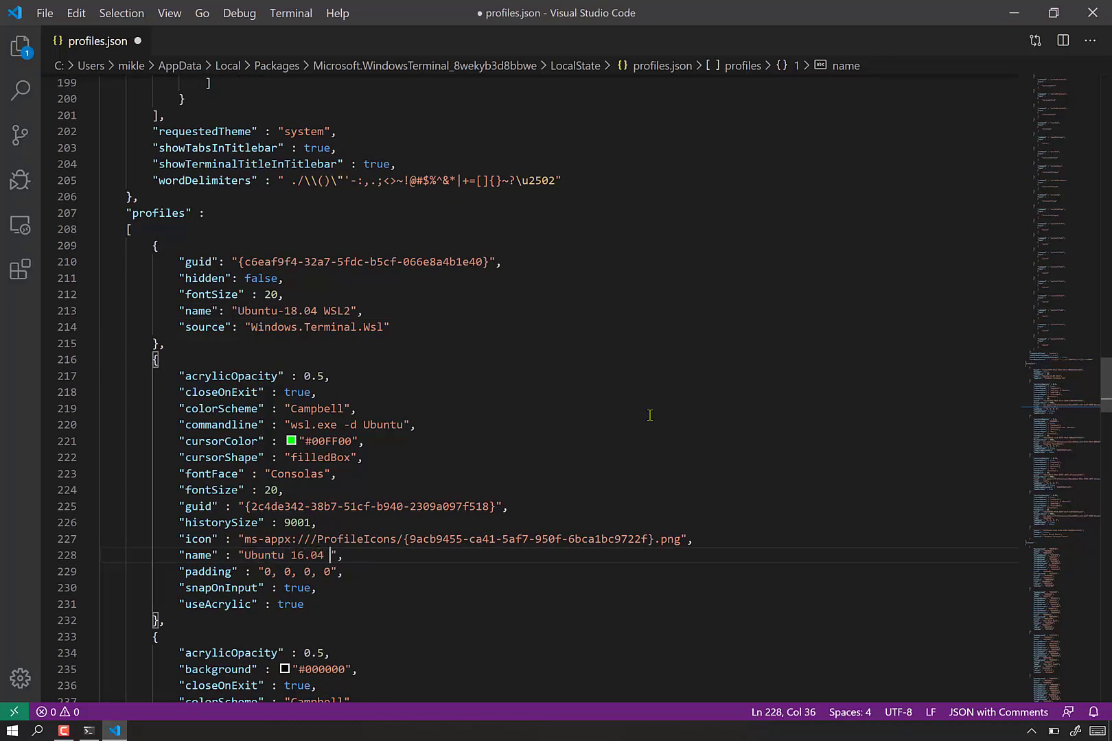
pyautogui.write('WSL1')
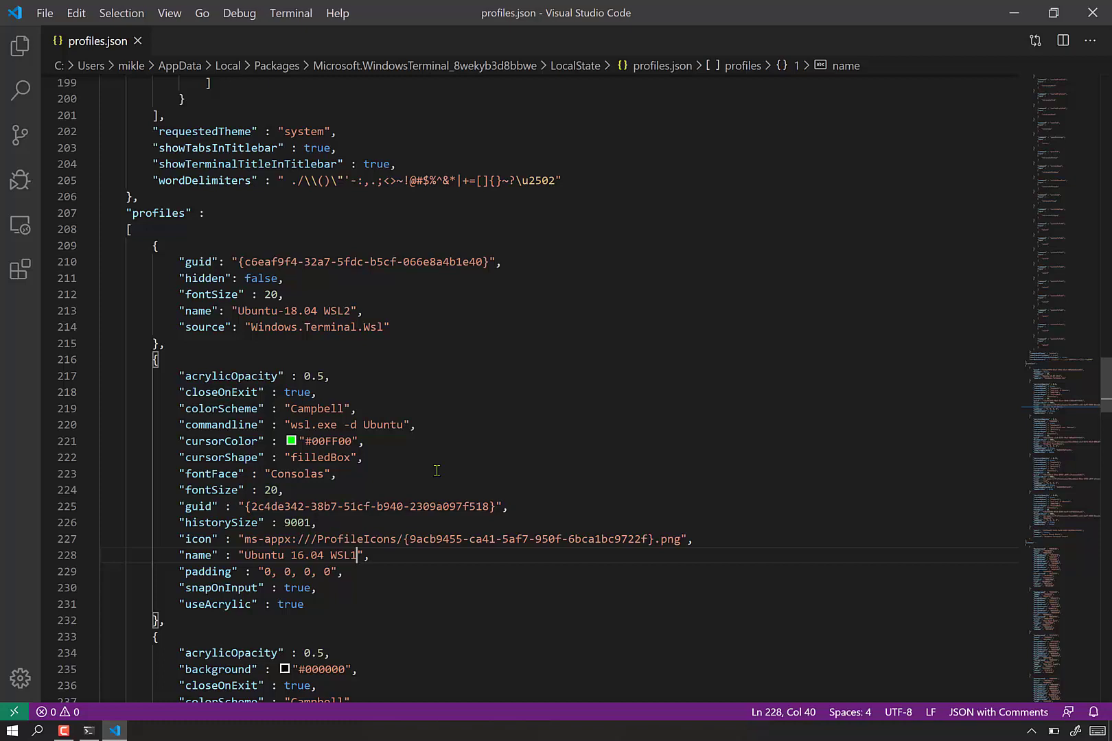
pyautogui.click(88, 732)
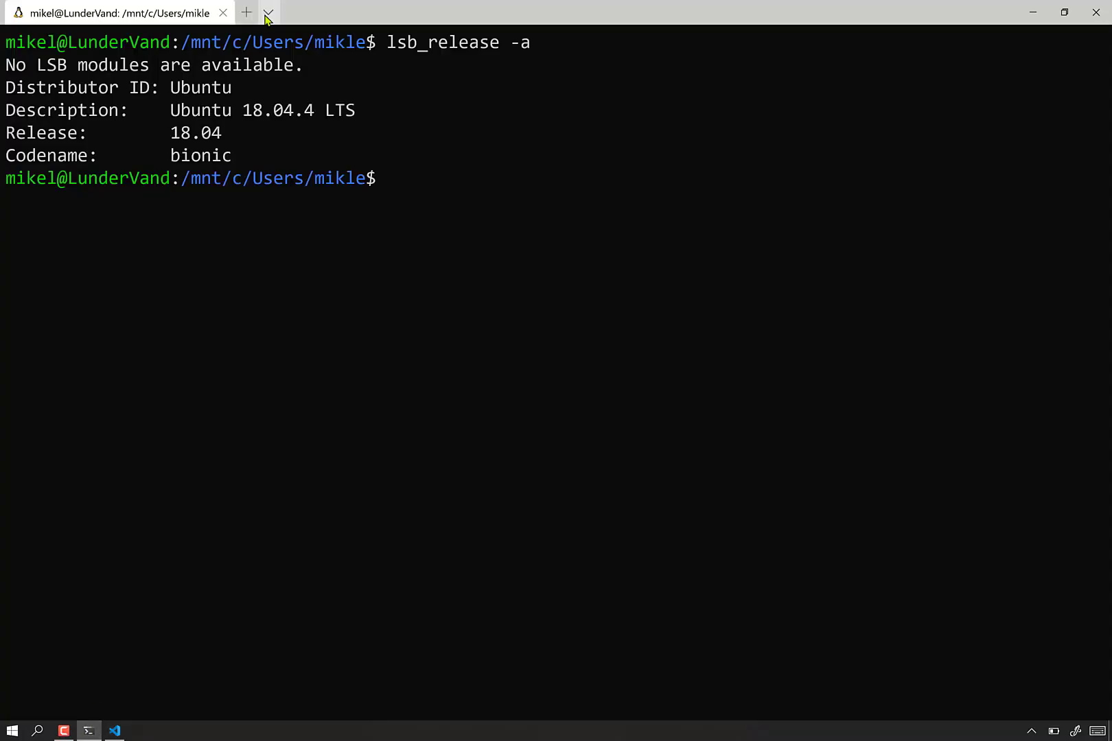
# - Open the new-tab dropdown to check the Ubuntu-18.04 WSL2 and Ubuntu 16.04 WSL1 names
pyautogui.click(268, 13)
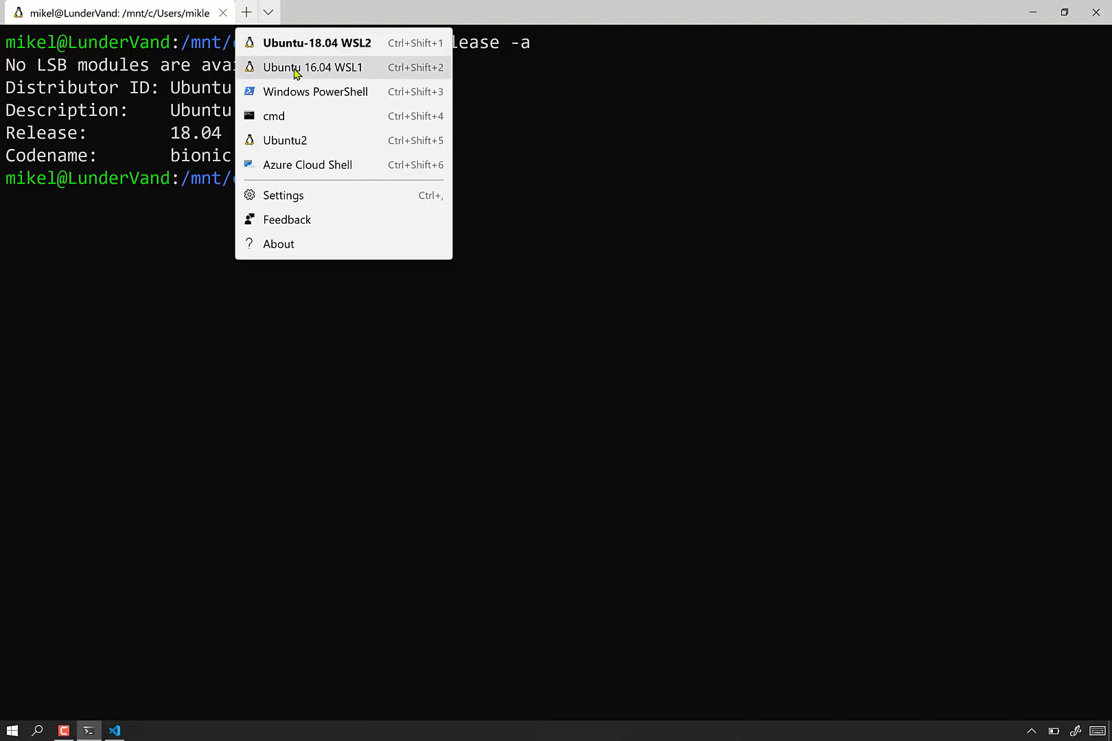
pyautogui.moveTo(357, 90)
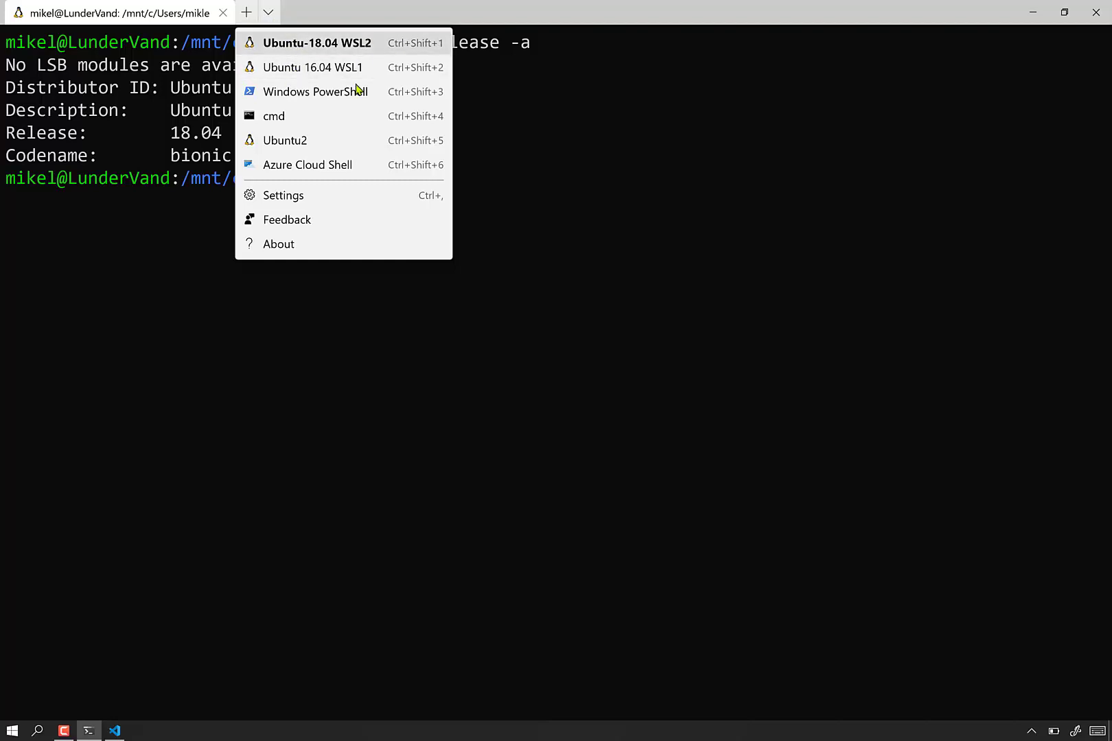
pyautogui.moveTo(297, 183)
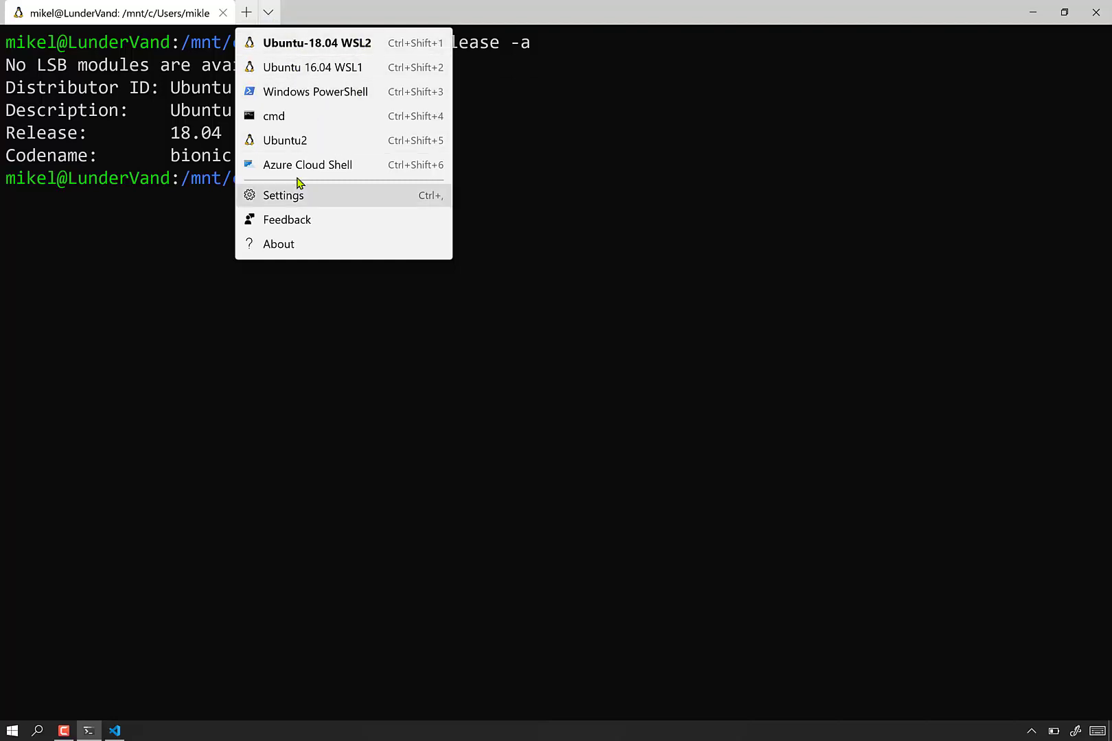
pyautogui.moveTo(253, 701)
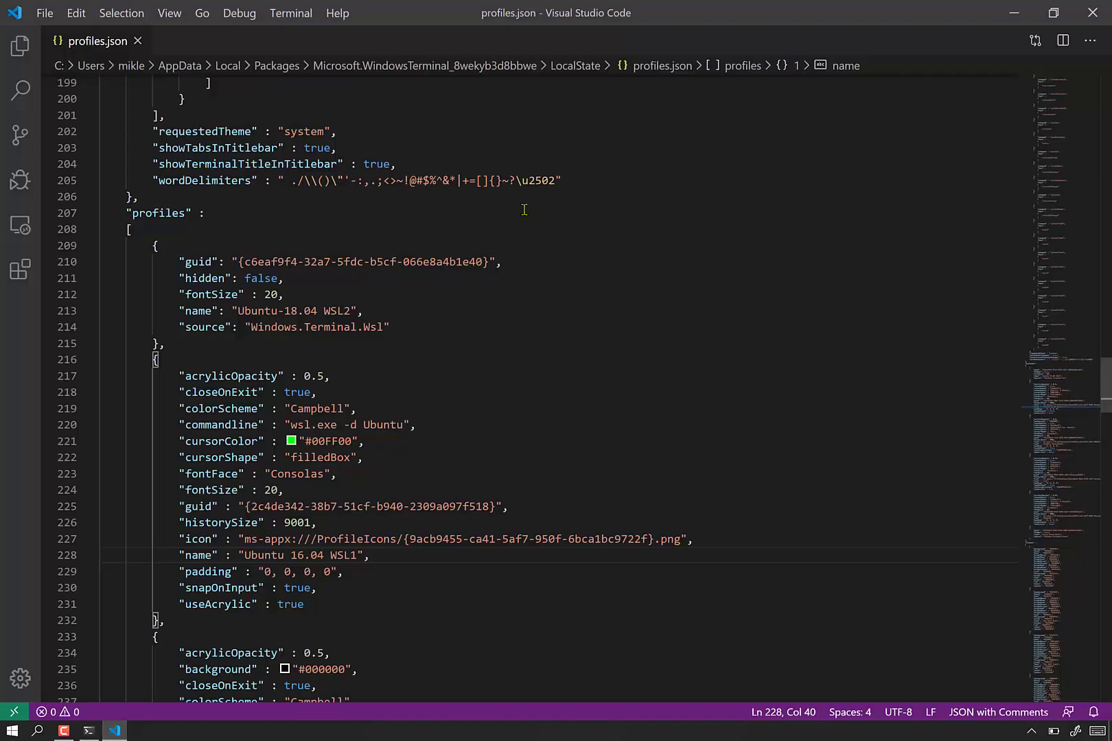
# - Change the names to 'Ubuntu-18.04 (WSL2)' and 'Ubuntu 16.04 (WSL1)' and save
pyautogui.click(330, 555)
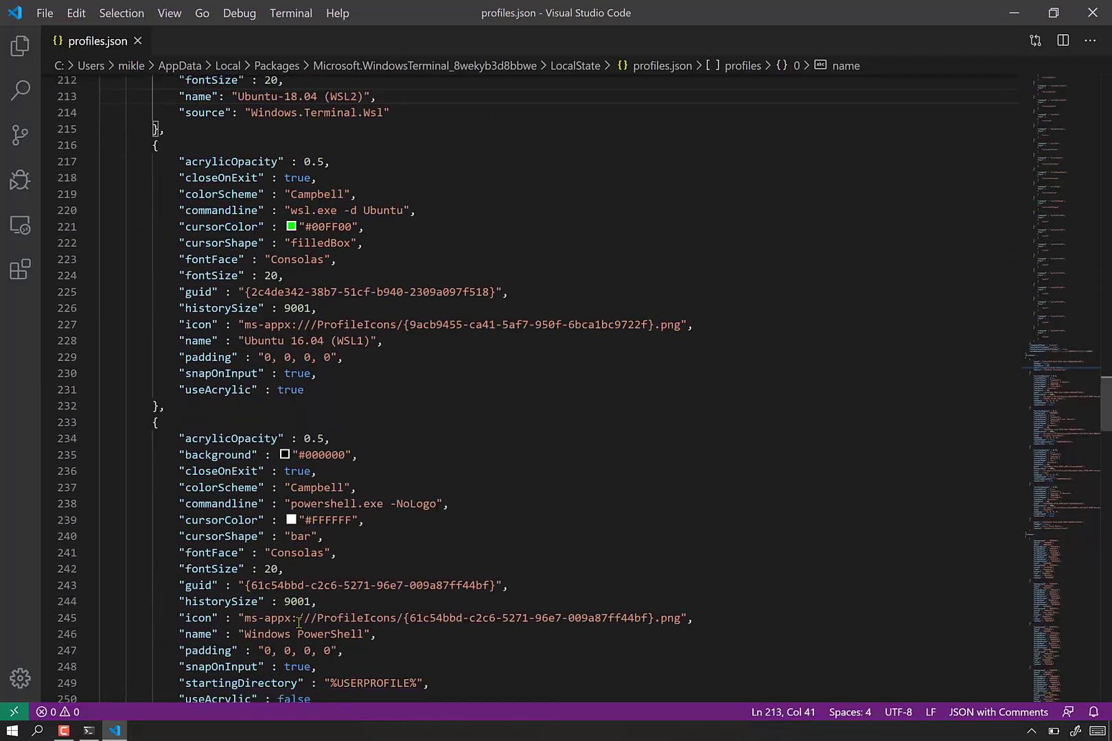
pyautogui.scroll(-3)
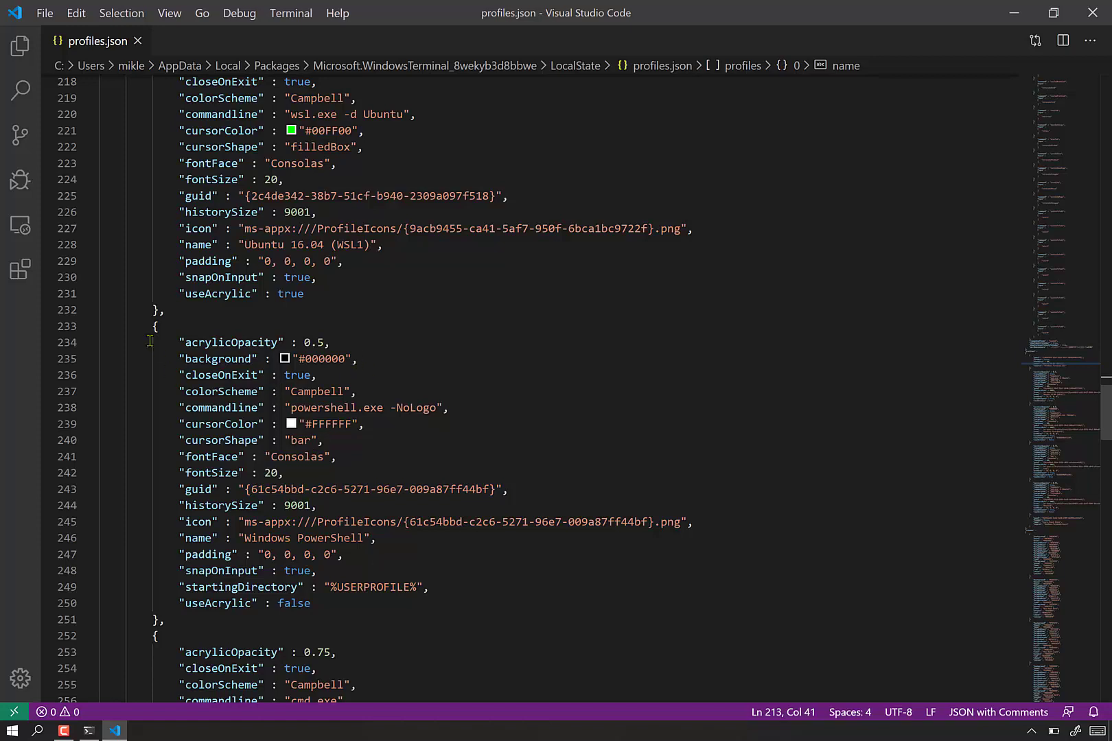
pyautogui.click(147, 326)
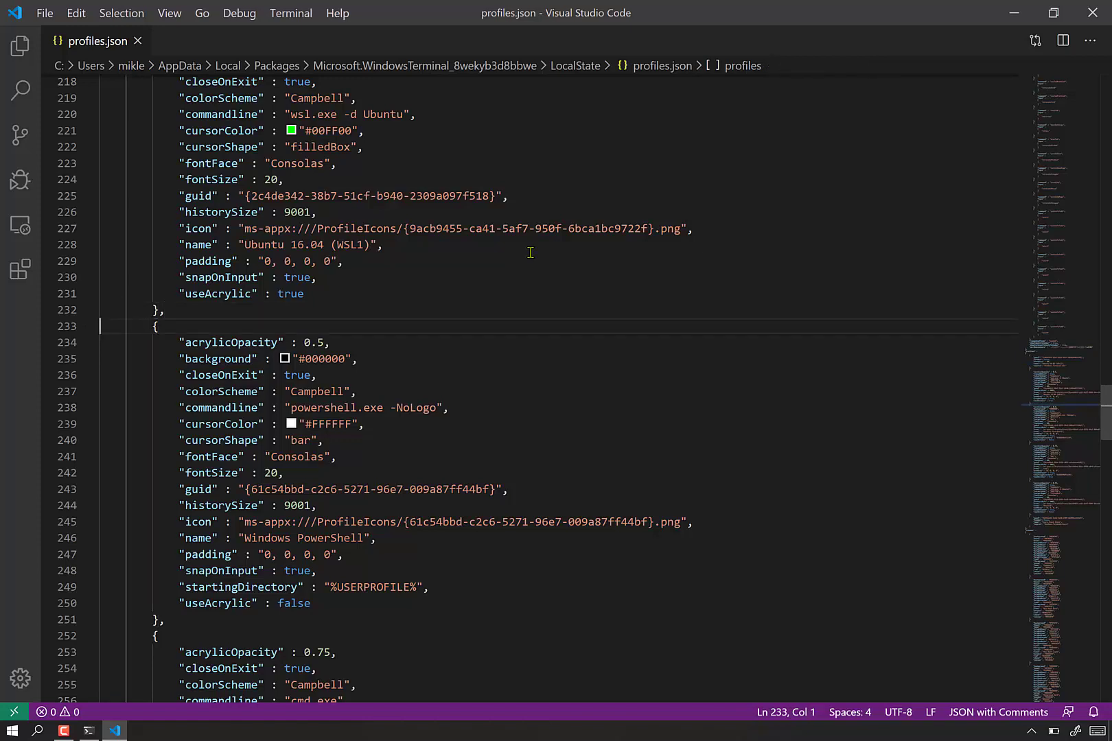
pyautogui.moveTo(115, 398)
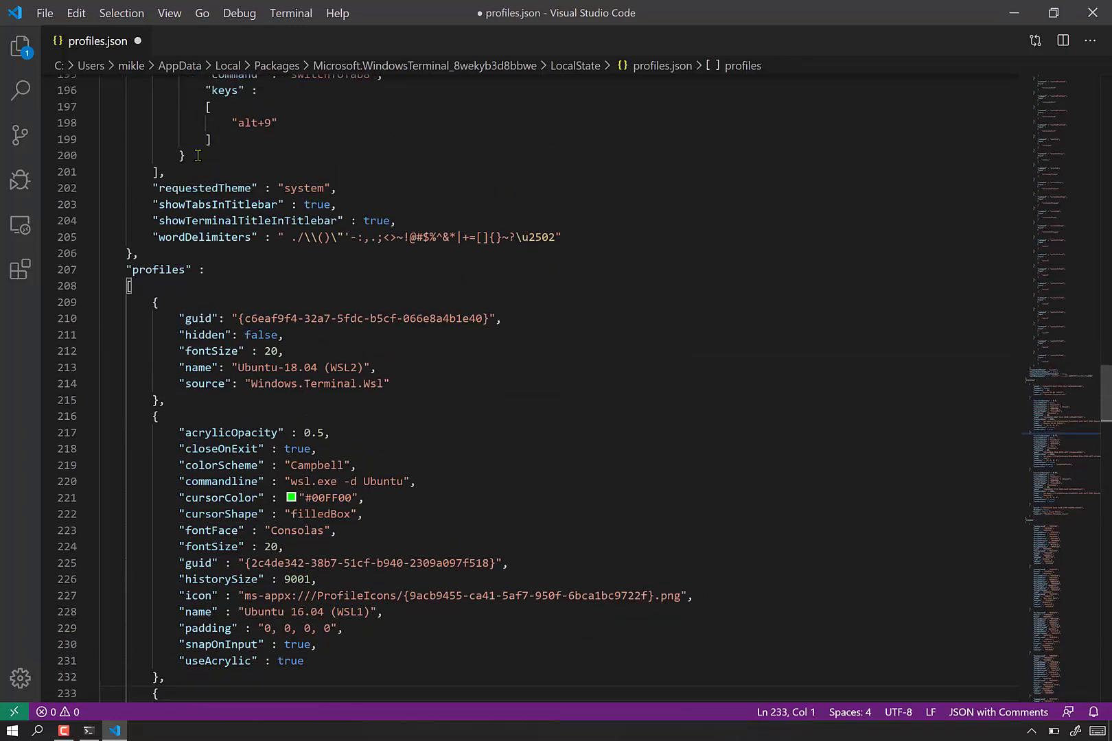
# - Place the Windows PowerShell profile right after Ubuntu-18.04 (WSL2) and save profiles.json
pyautogui.scroll(3)
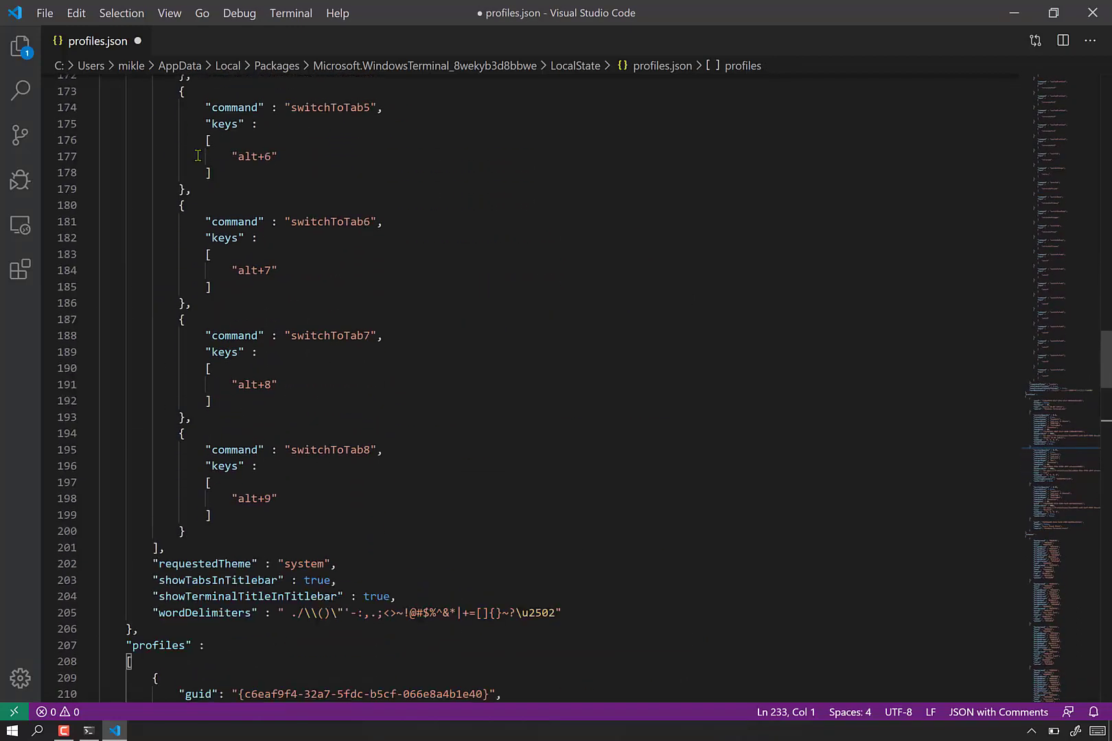
pyautogui.scroll(-3)
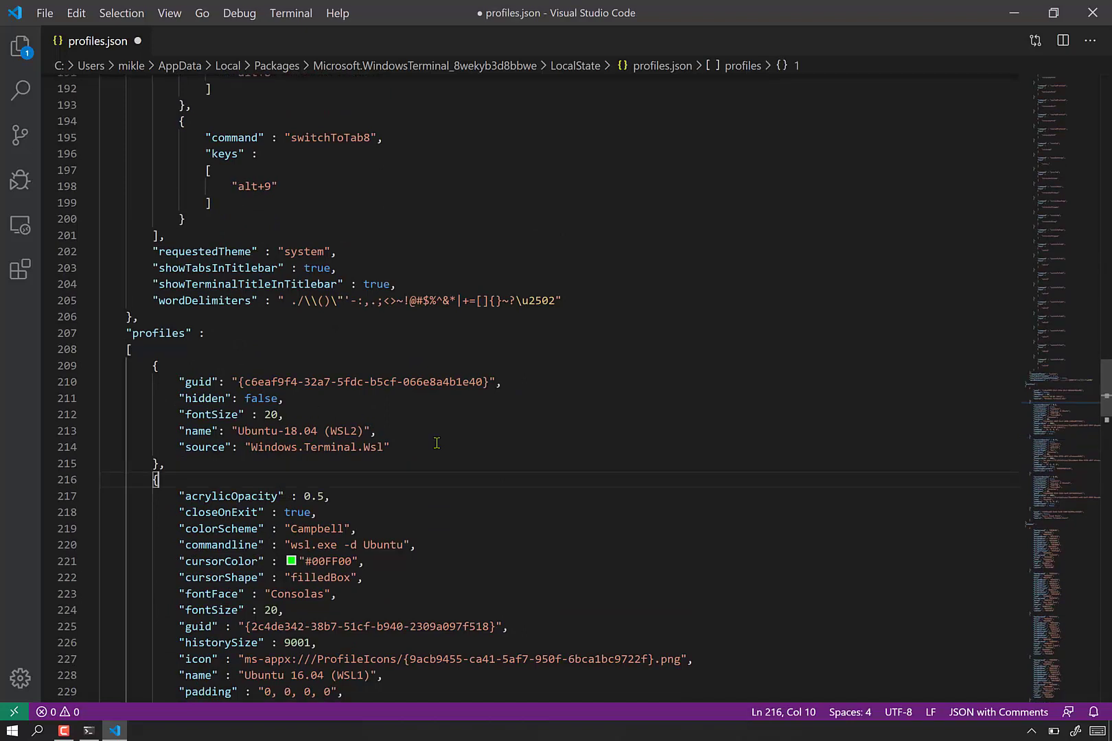
pyautogui.scroll(-3)
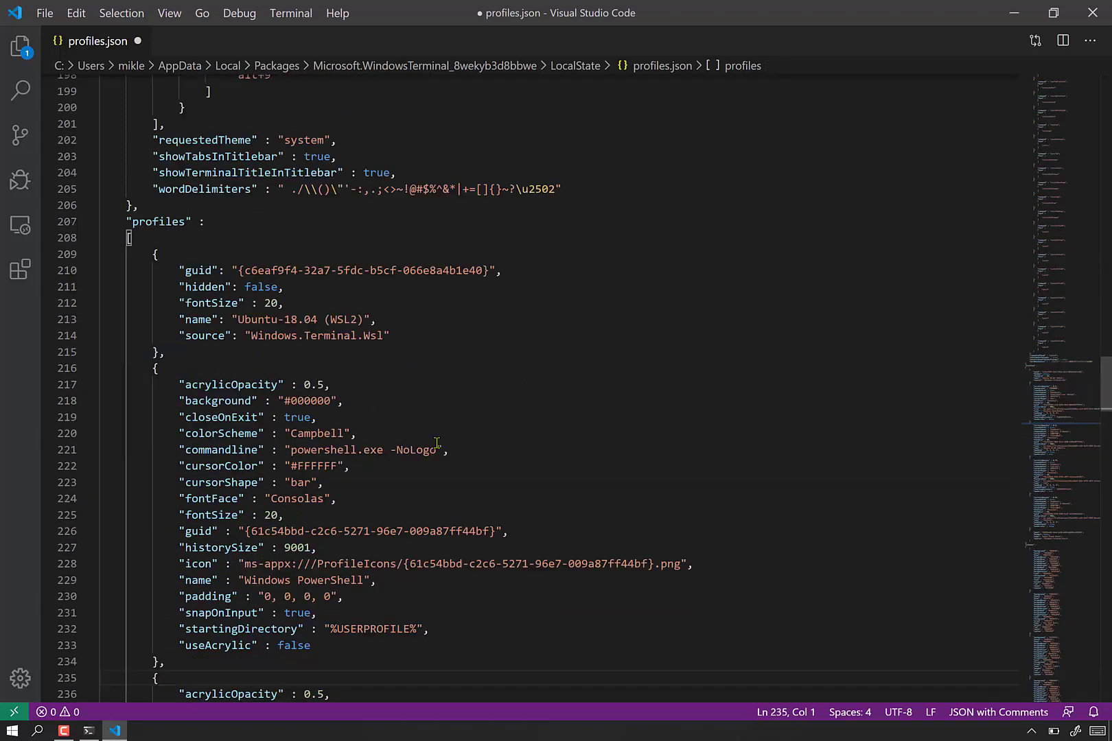
pyautogui.press('ctrl+s')
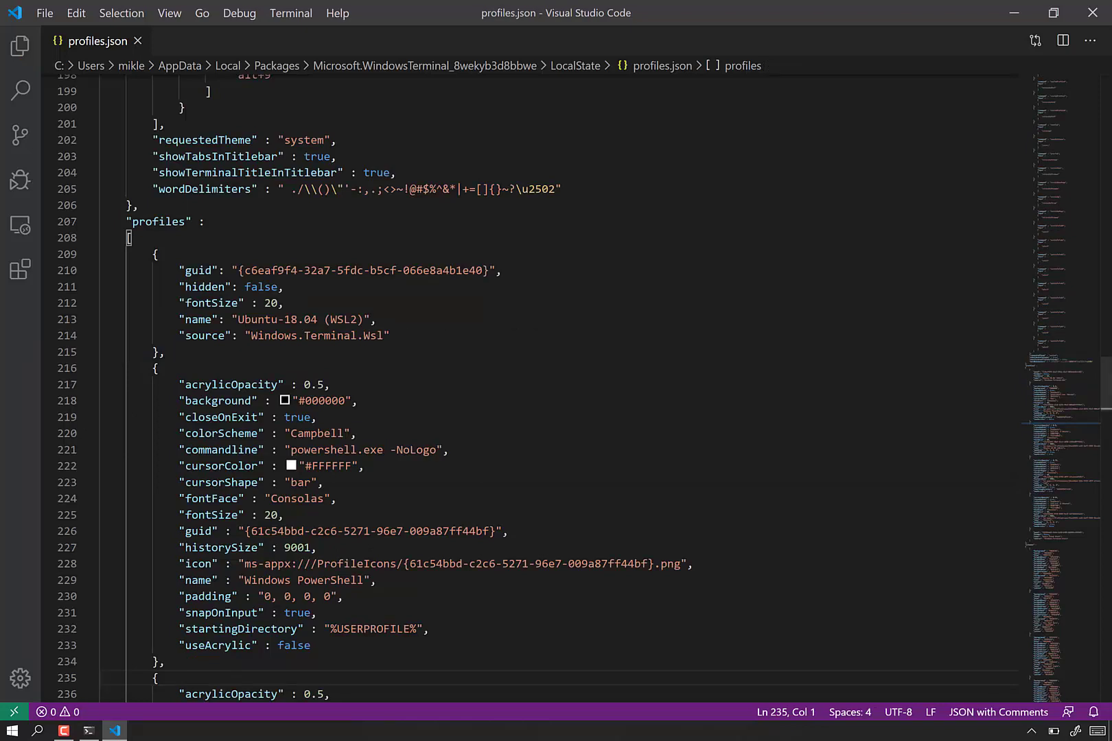
# - Bring Windows Terminal forward and open its profile dropdown to confirm PowerShell is second
pyautogui.click(88, 730)
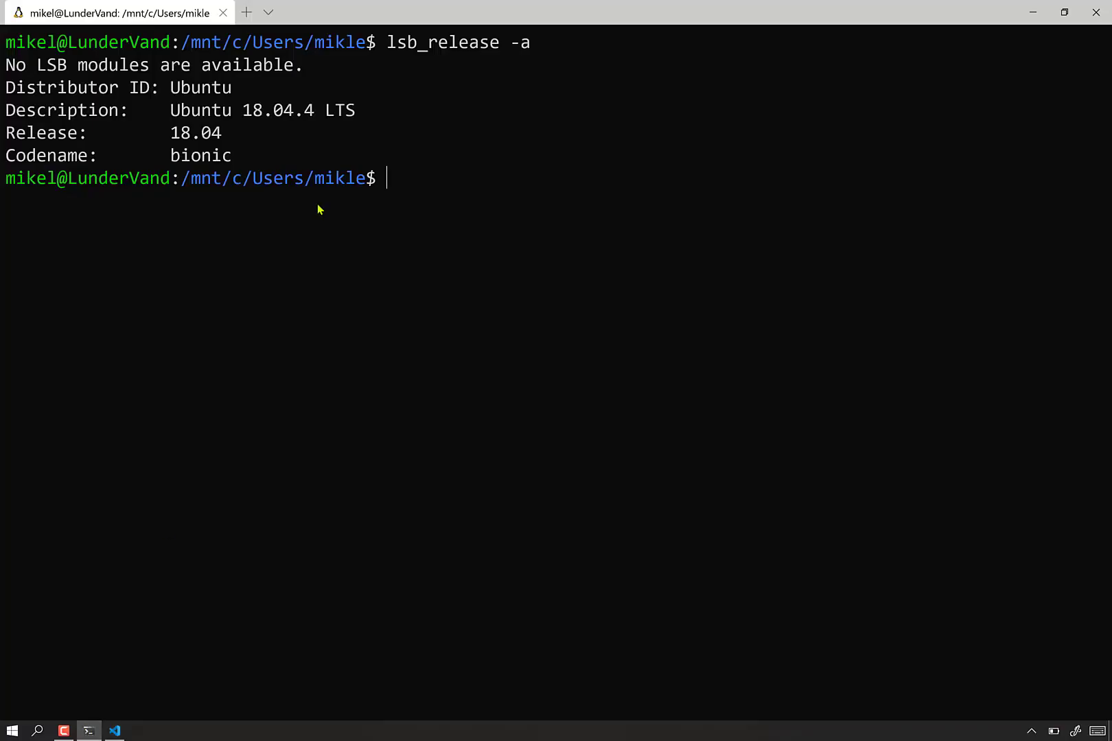
pyautogui.click(270, 13)
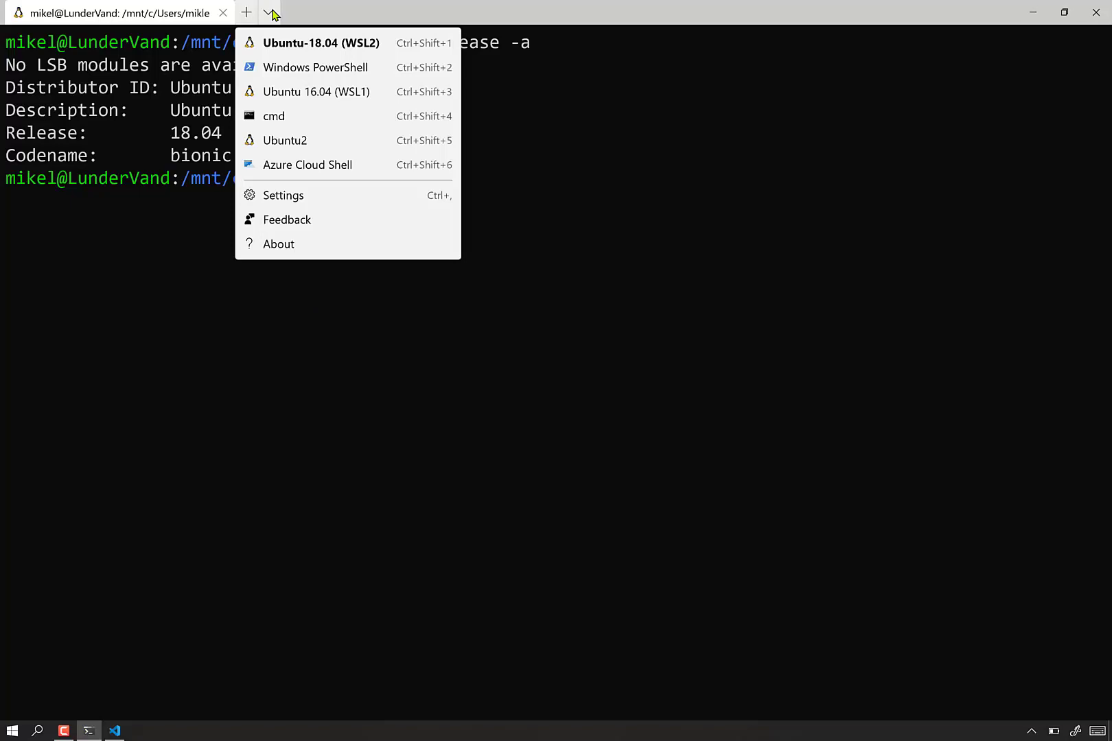
pyautogui.moveTo(298, 52)
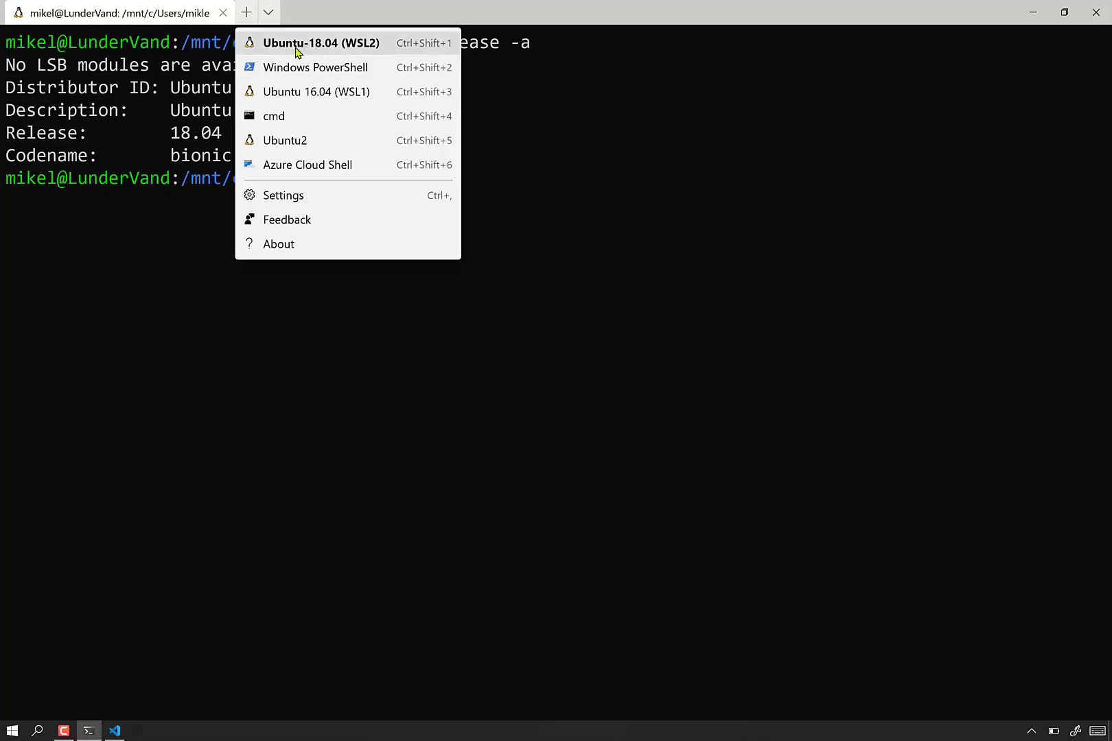
pyautogui.moveTo(298, 108)
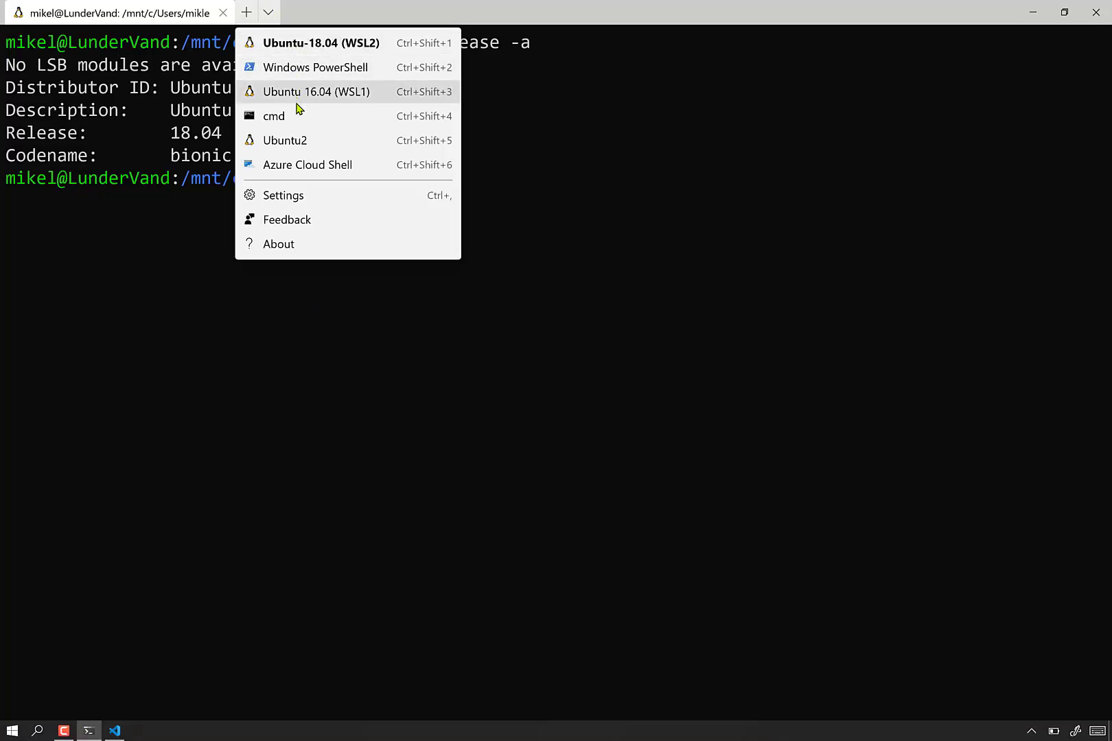
pyautogui.moveTo(320, 149)
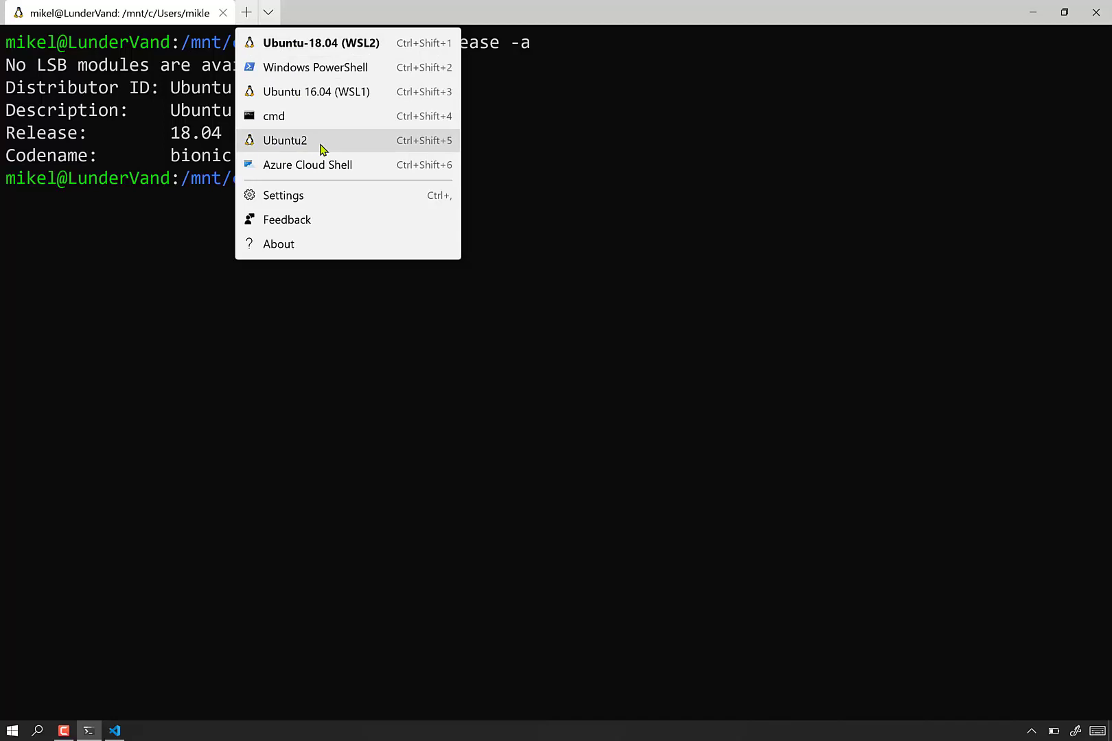
pyautogui.moveTo(304, 147)
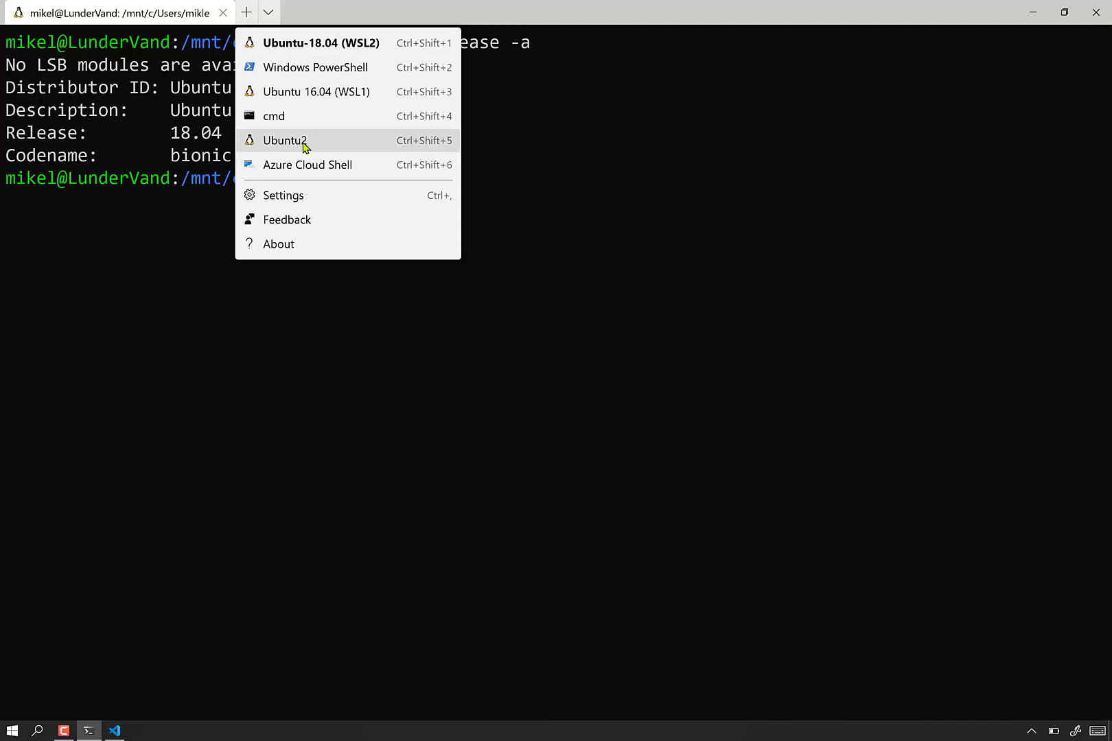
pyautogui.moveTo(254, 293)
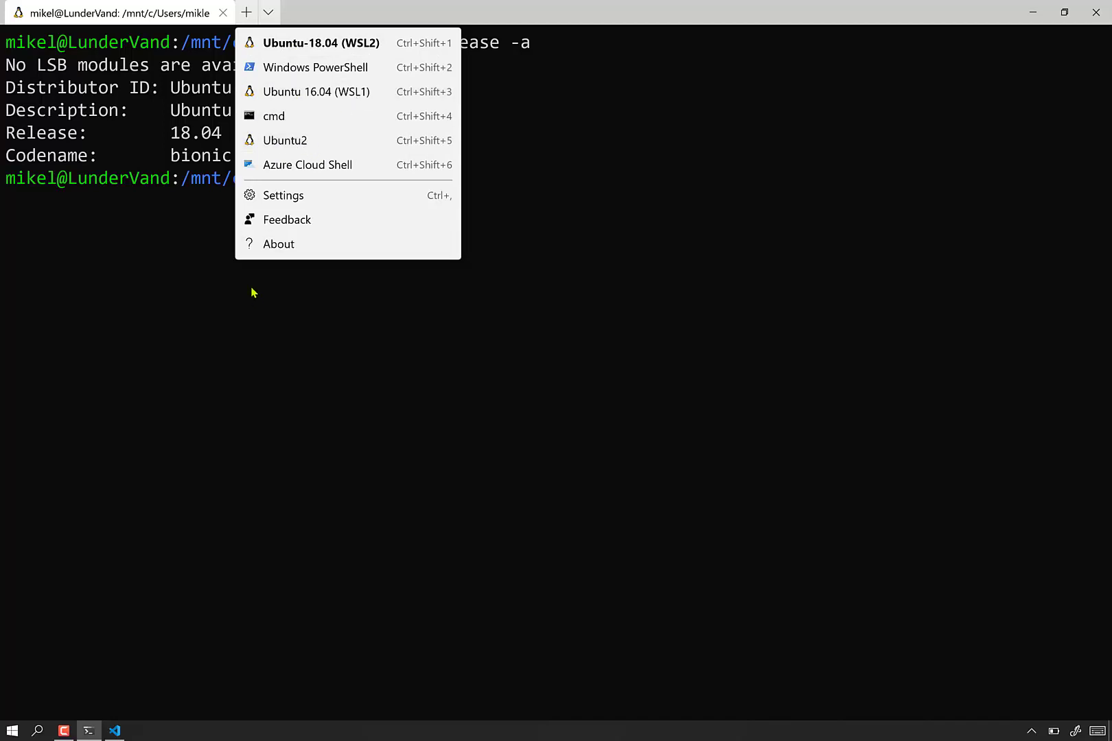
# - Append ' 16.04 (WSL2)' to the Ubuntu2 profile name in profiles.json and save
pyautogui.click(114, 731)
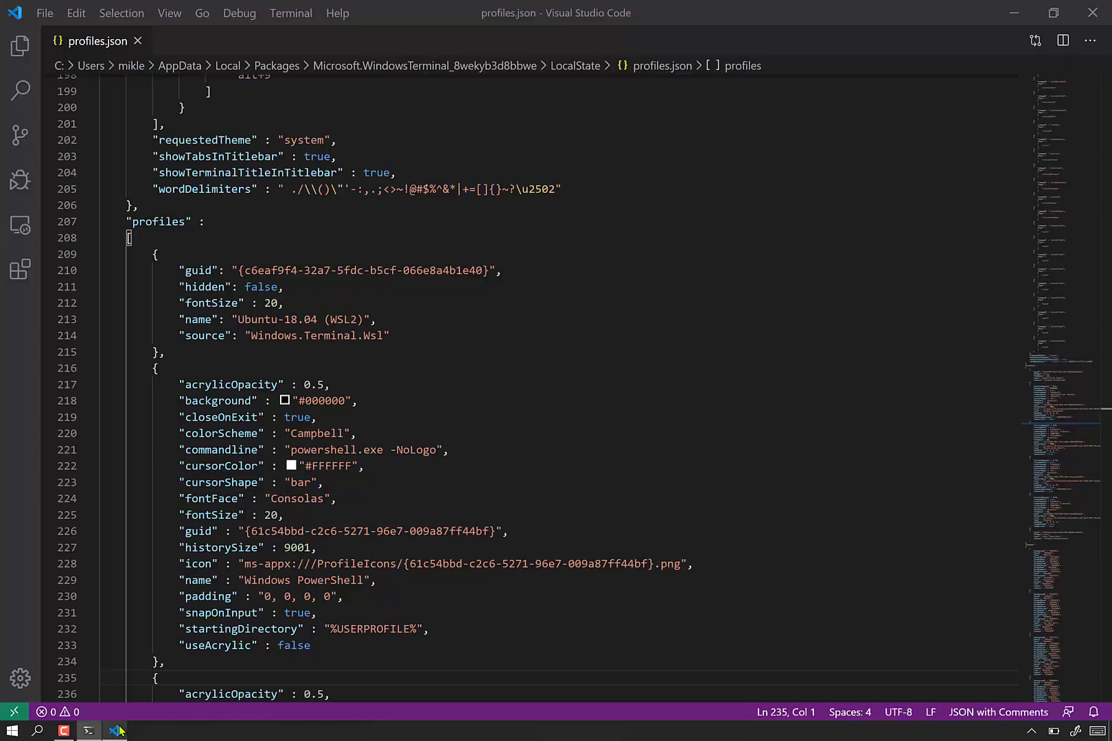
pyautogui.scroll(-3)
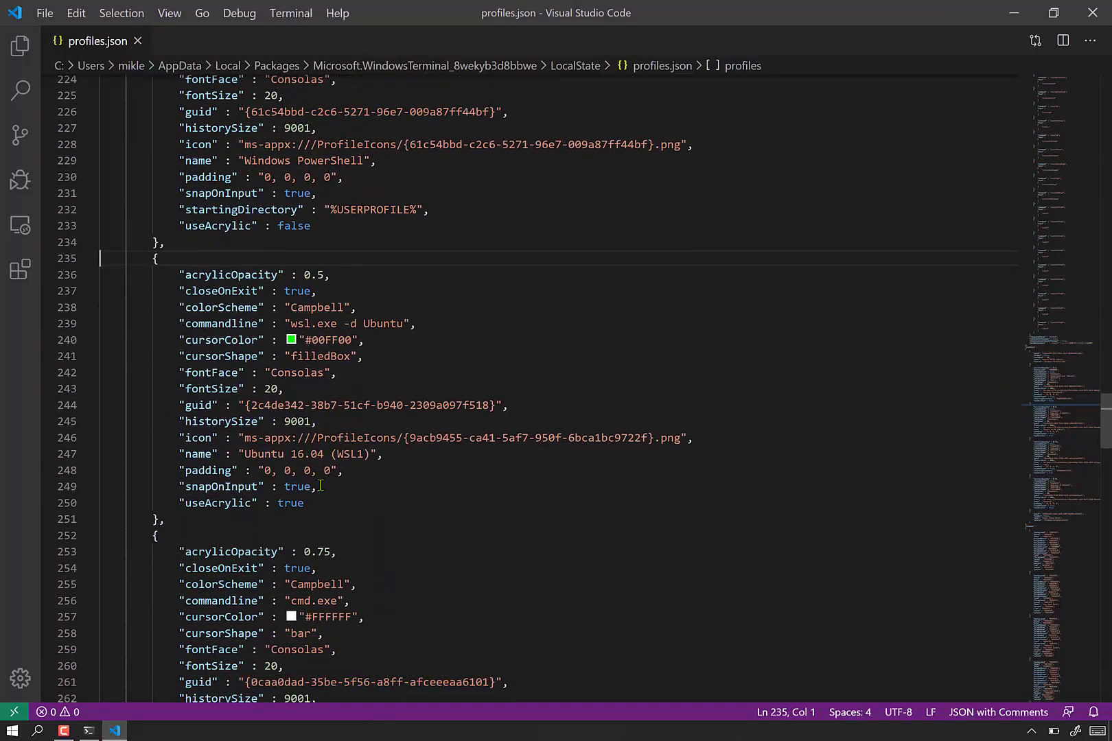
pyautogui.scroll(-3)
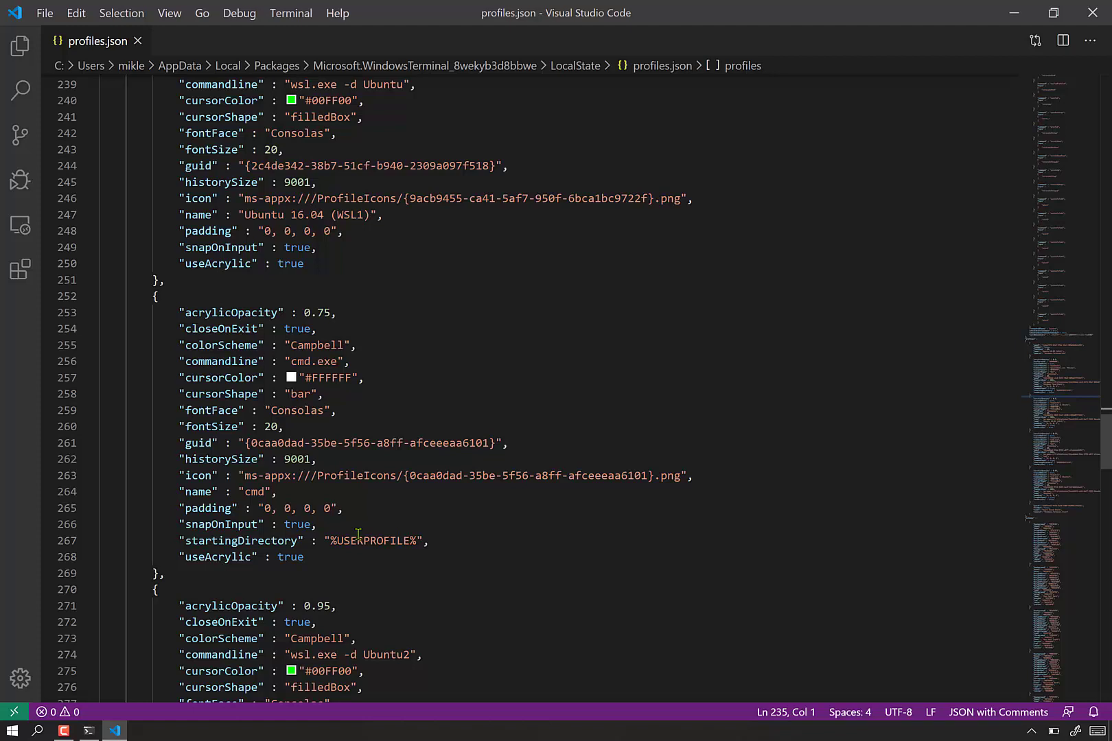
pyautogui.scroll(-3)
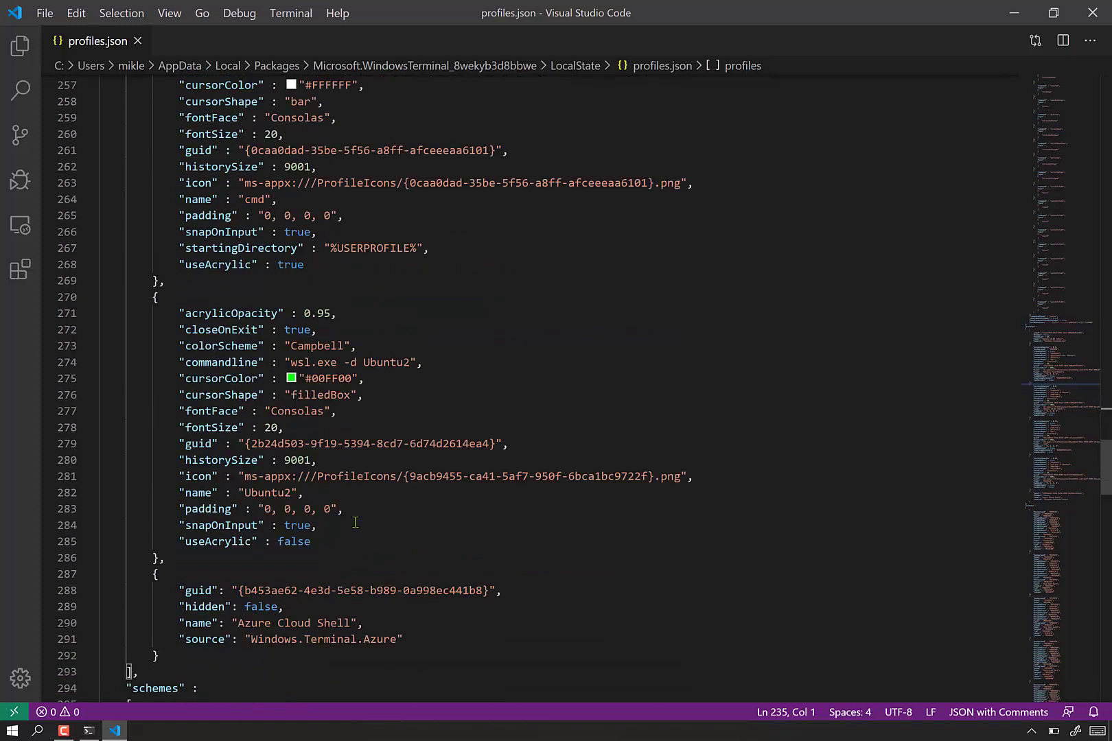
pyautogui.click(293, 509)
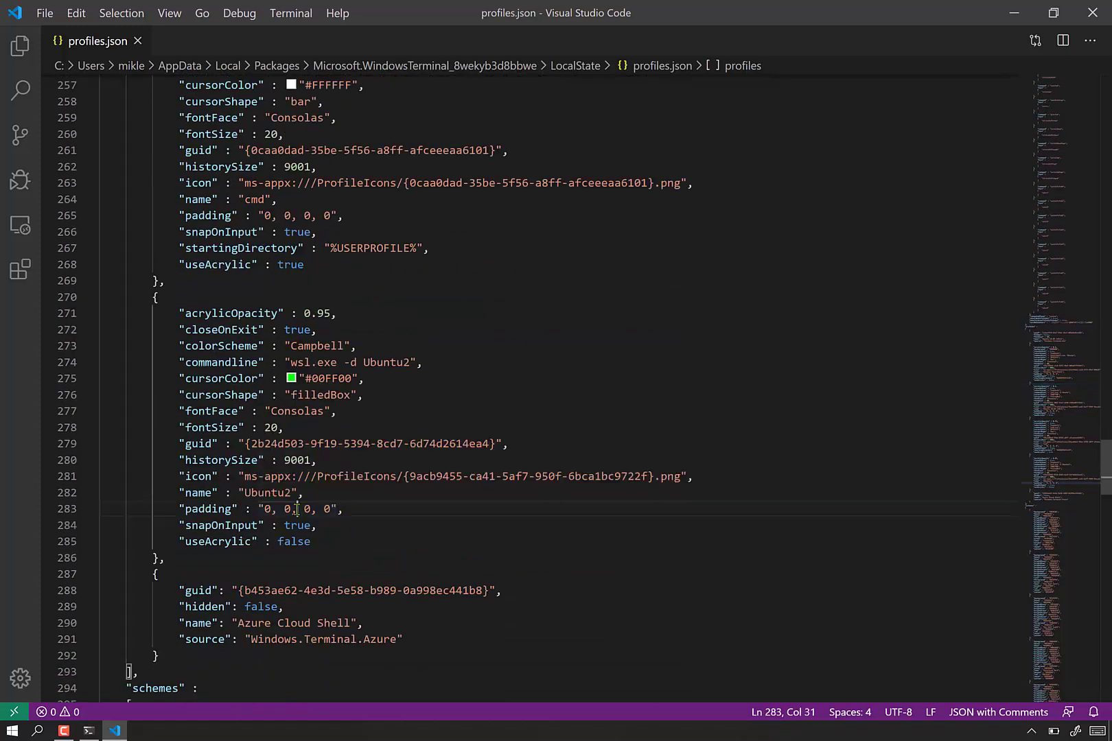
pyautogui.click(267, 492)
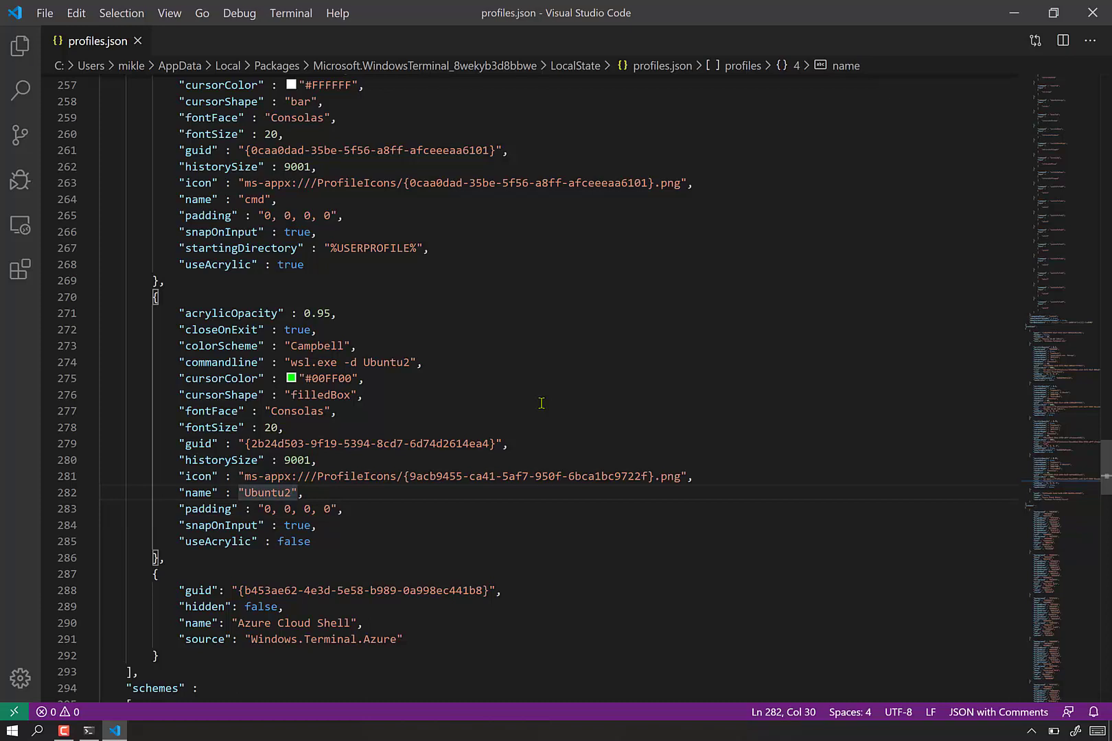
pyautogui.write('16.04 (W')
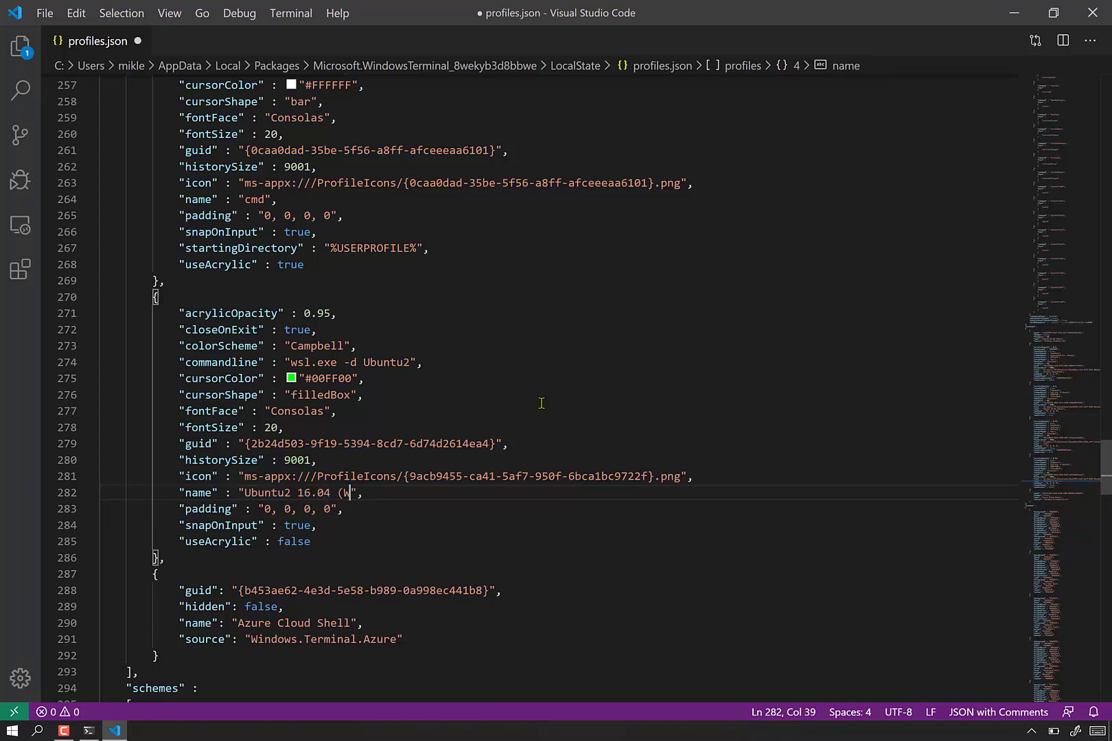
pyautogui.write('SL1')
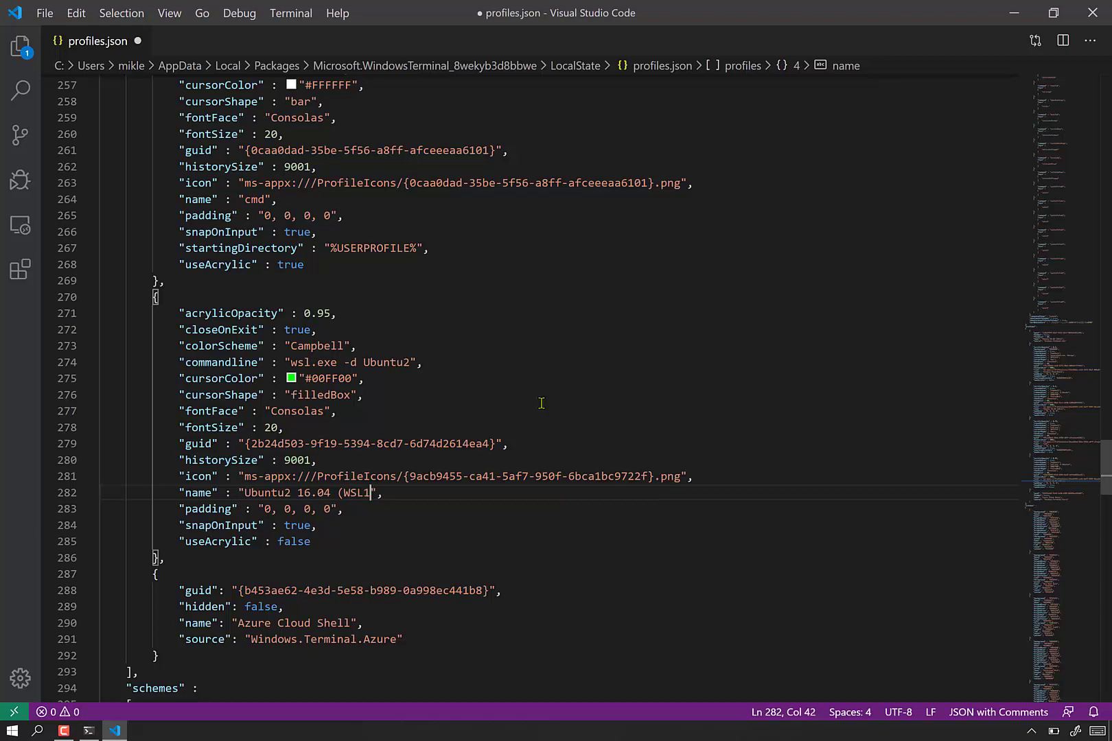
pyautogui.write('2)')
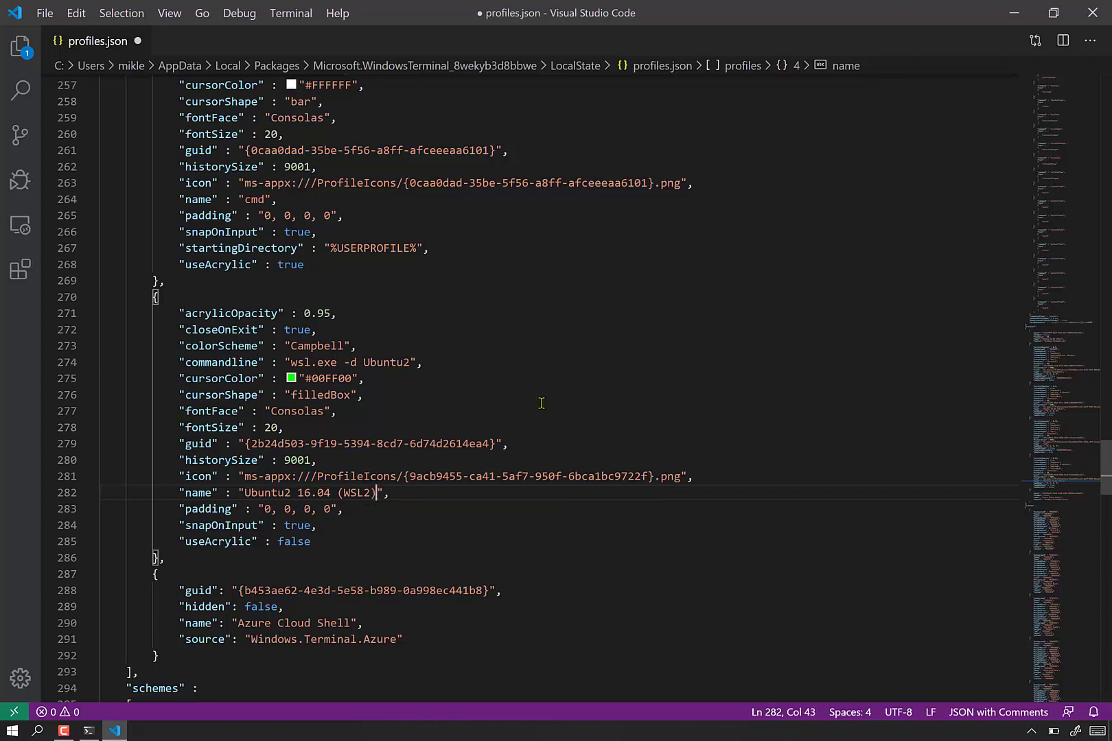
pyautogui.press('ctrl+s')
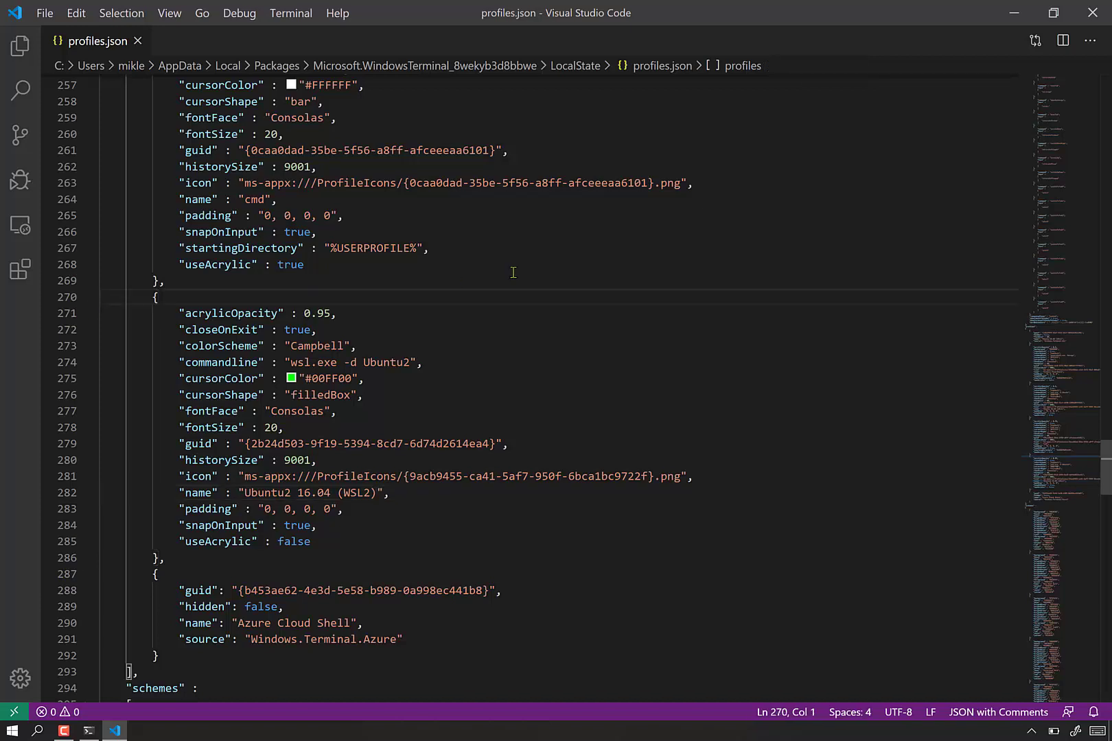
pyautogui.click(155, 297)
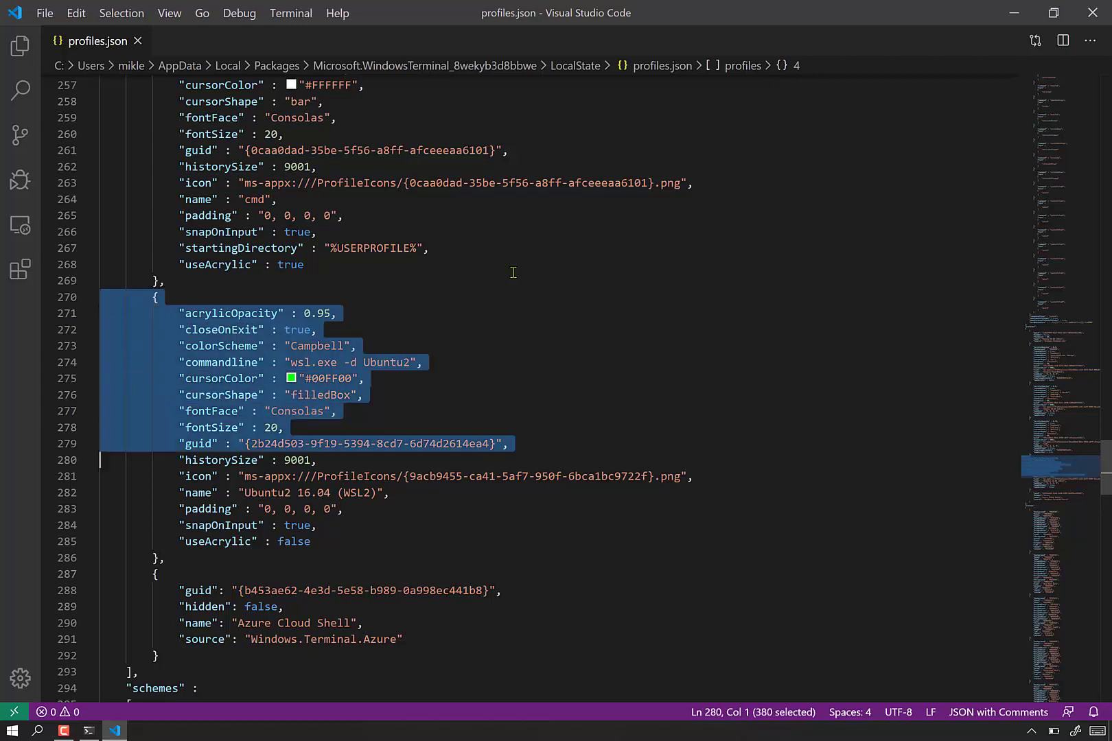
# - Cut the Ubuntu2 16.04 (WSL2) profile block out of its place in profiles.json
pyautogui.press('Delete')
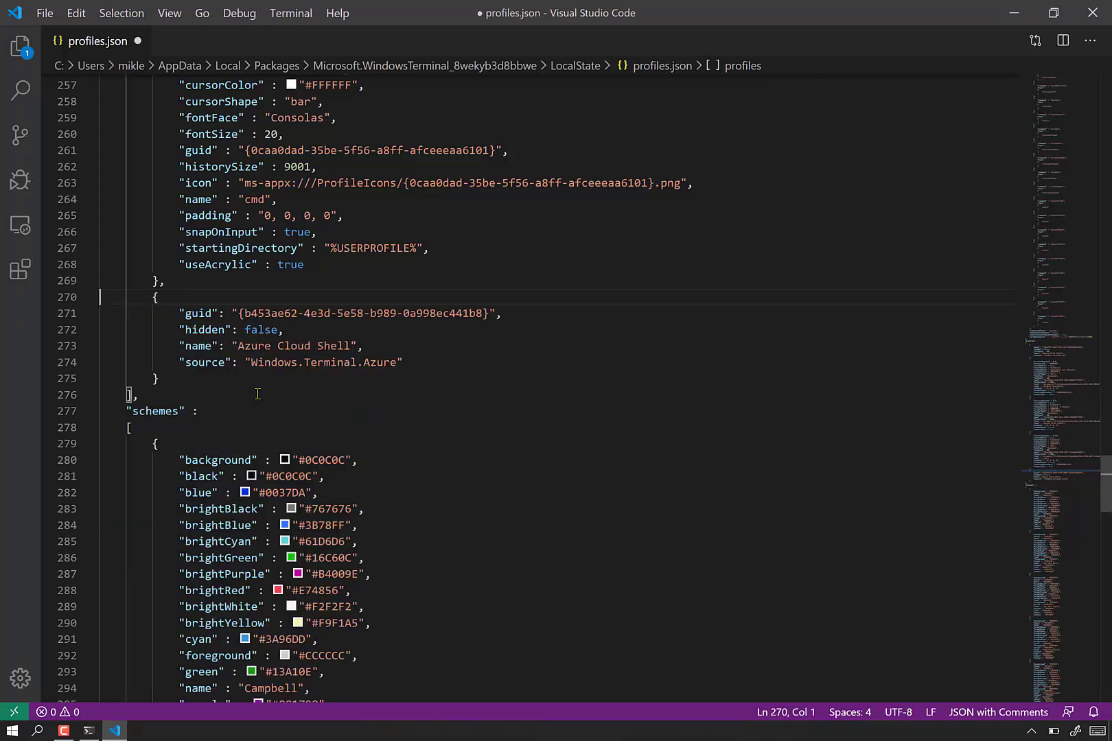
pyautogui.scroll(-3)
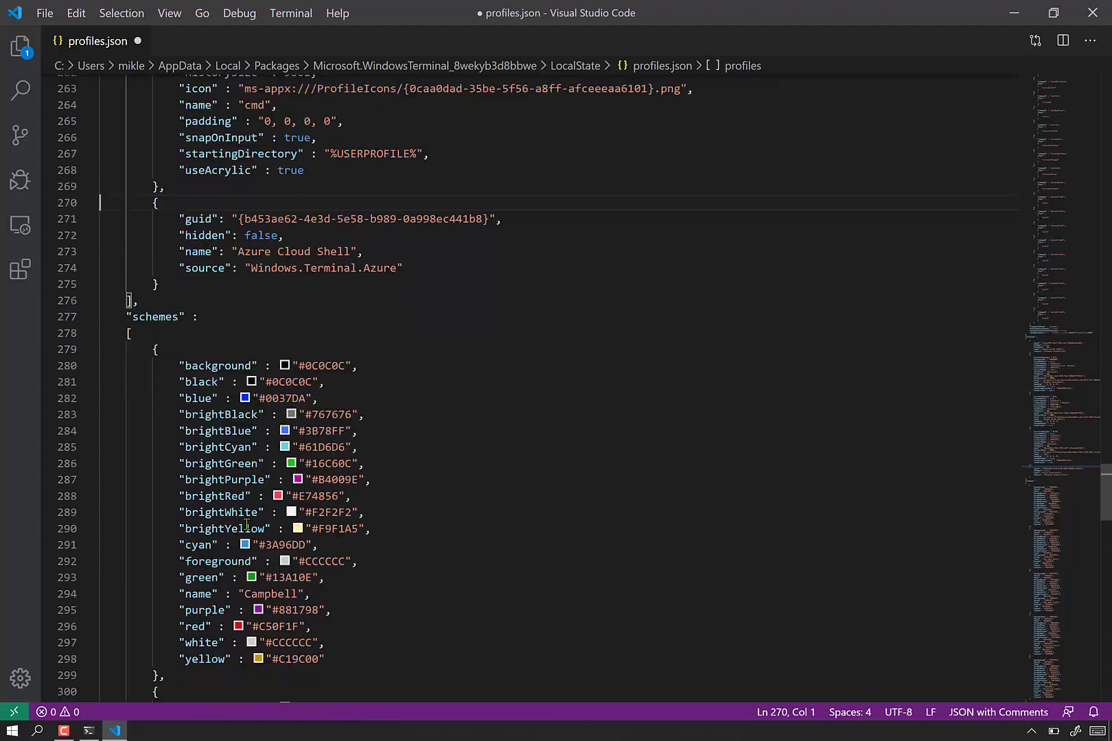
pyautogui.scroll(3)
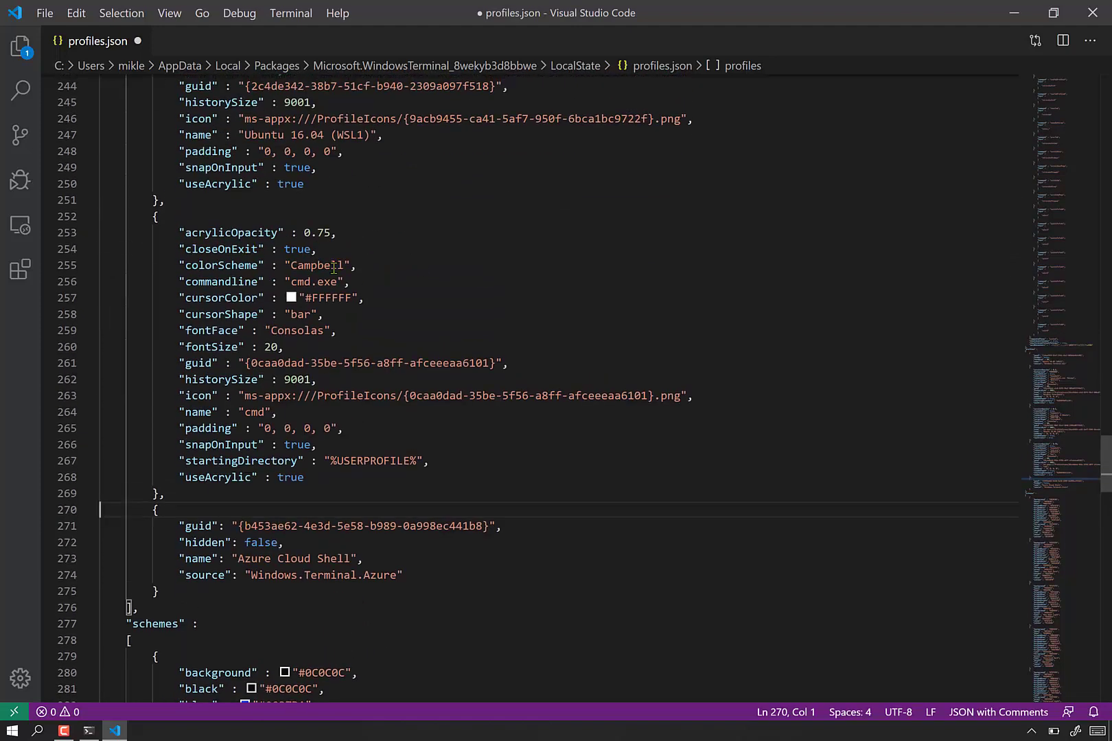
# - Scroll up to the profile list and place the cursor inside the Ubuntu profile block
pyautogui.scroll(3)
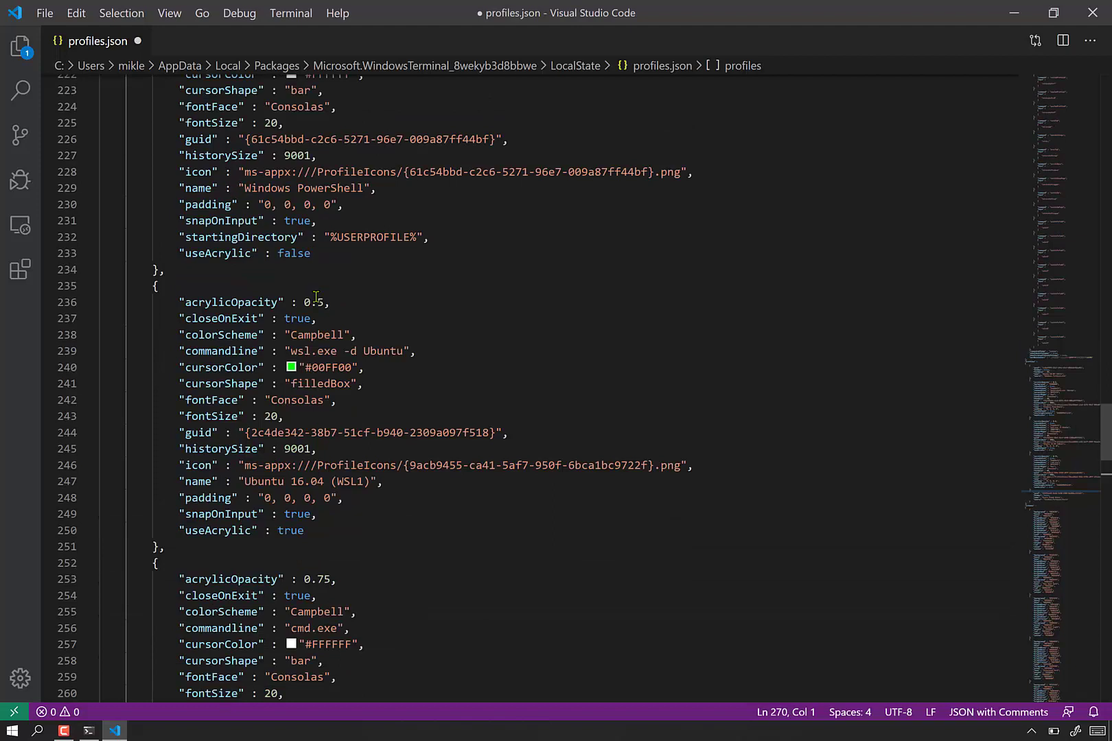
pyautogui.scroll(3)
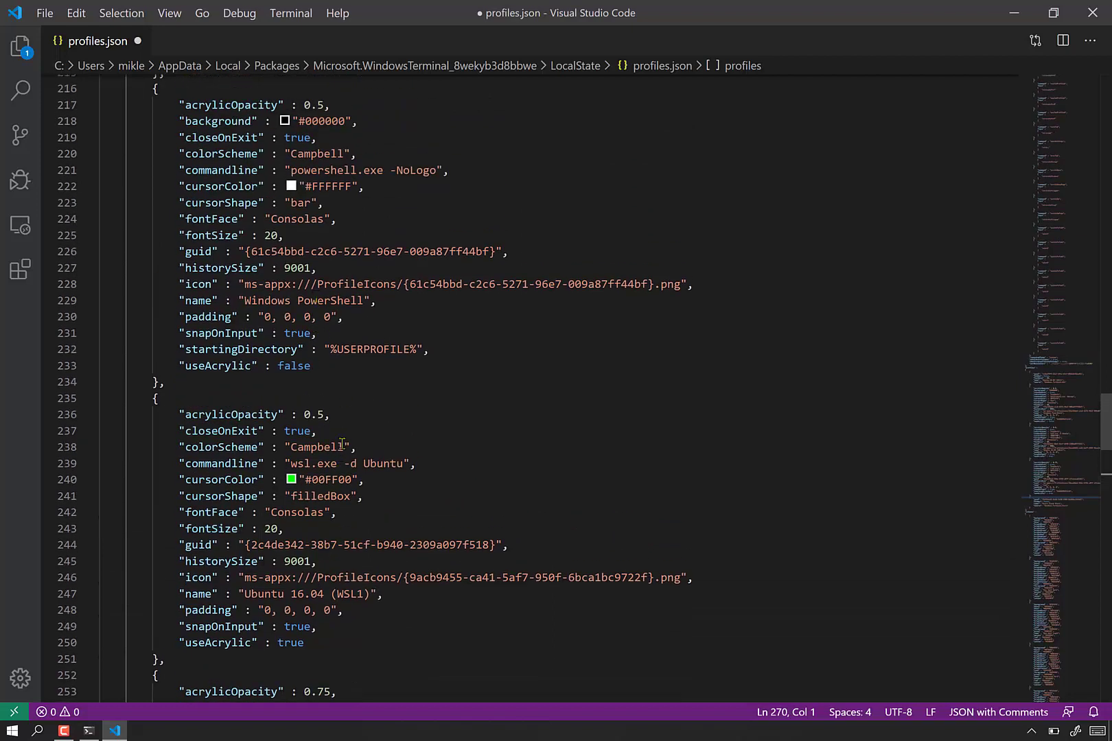
pyautogui.moveTo(388, 484)
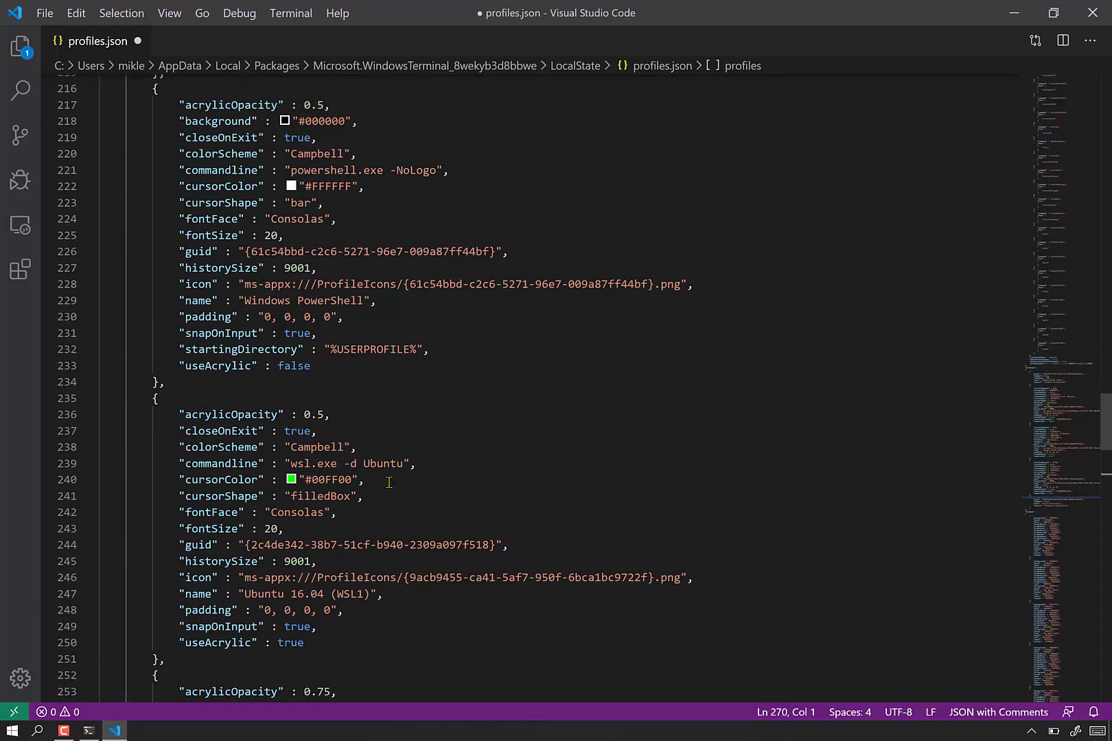
pyautogui.moveTo(357, 414)
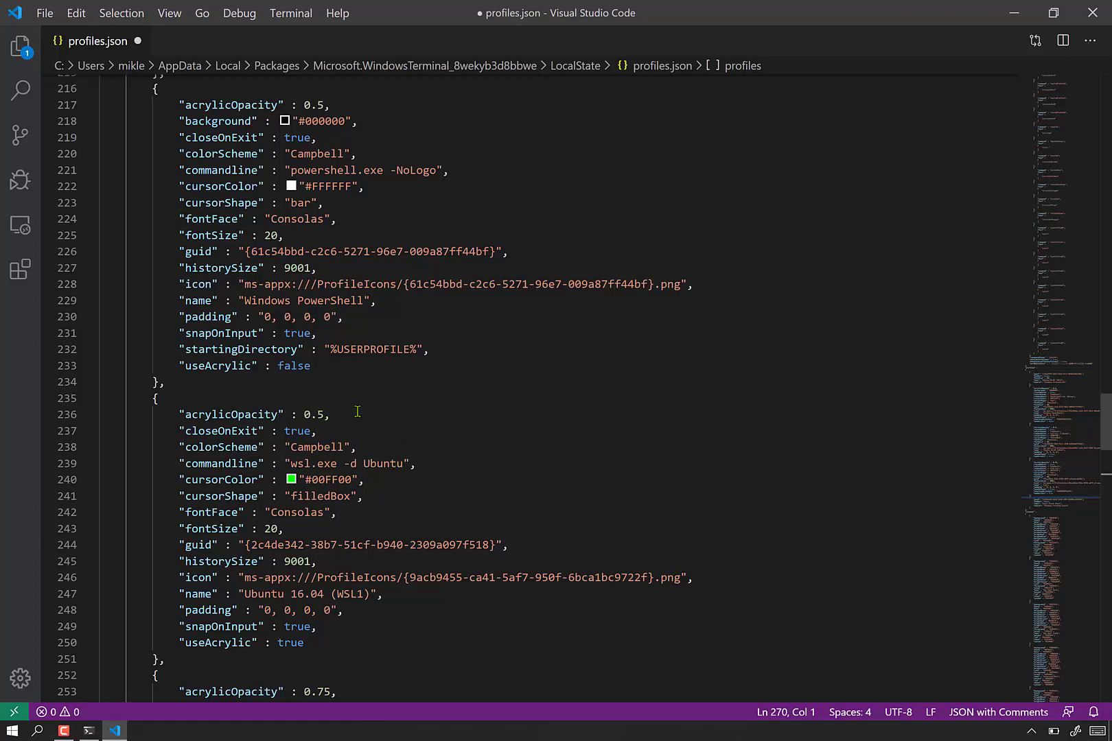
pyautogui.moveTo(360, 480)
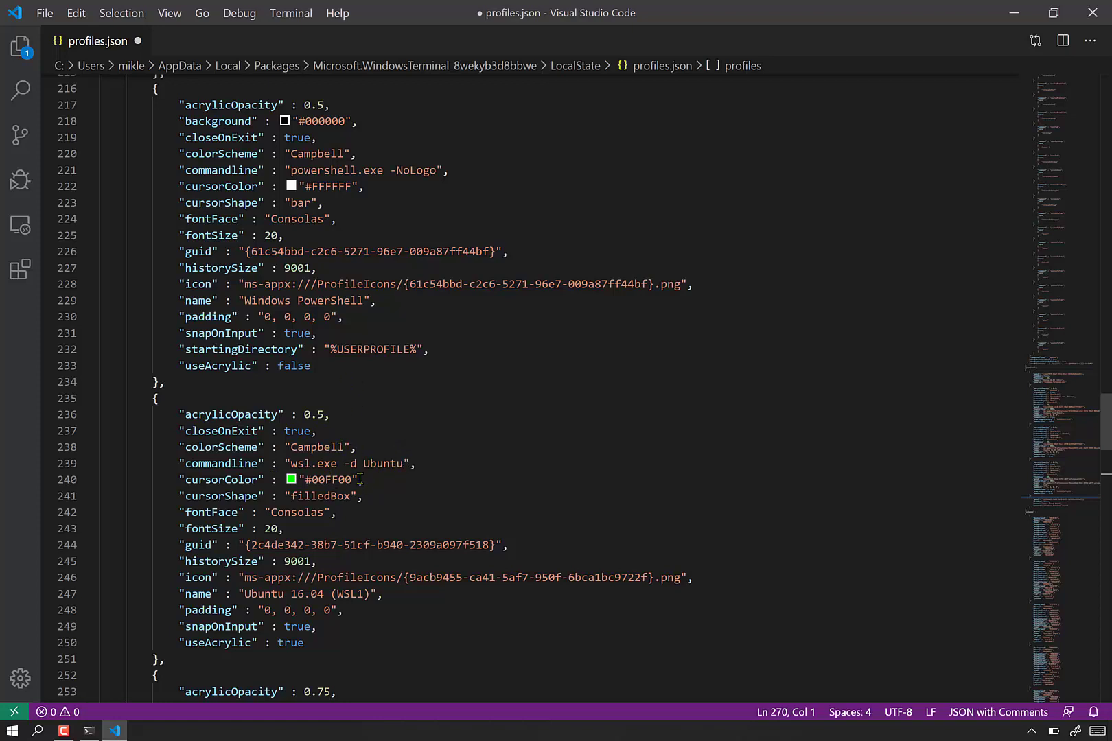
pyautogui.scroll(3)
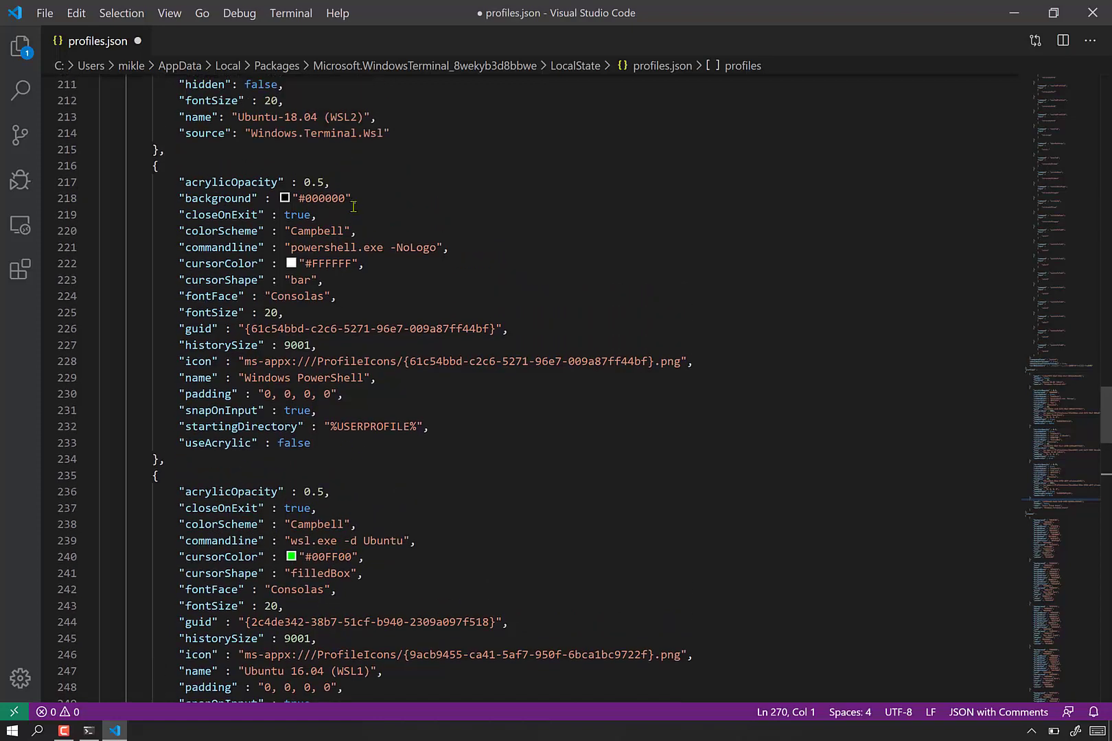
pyautogui.moveTo(316, 353)
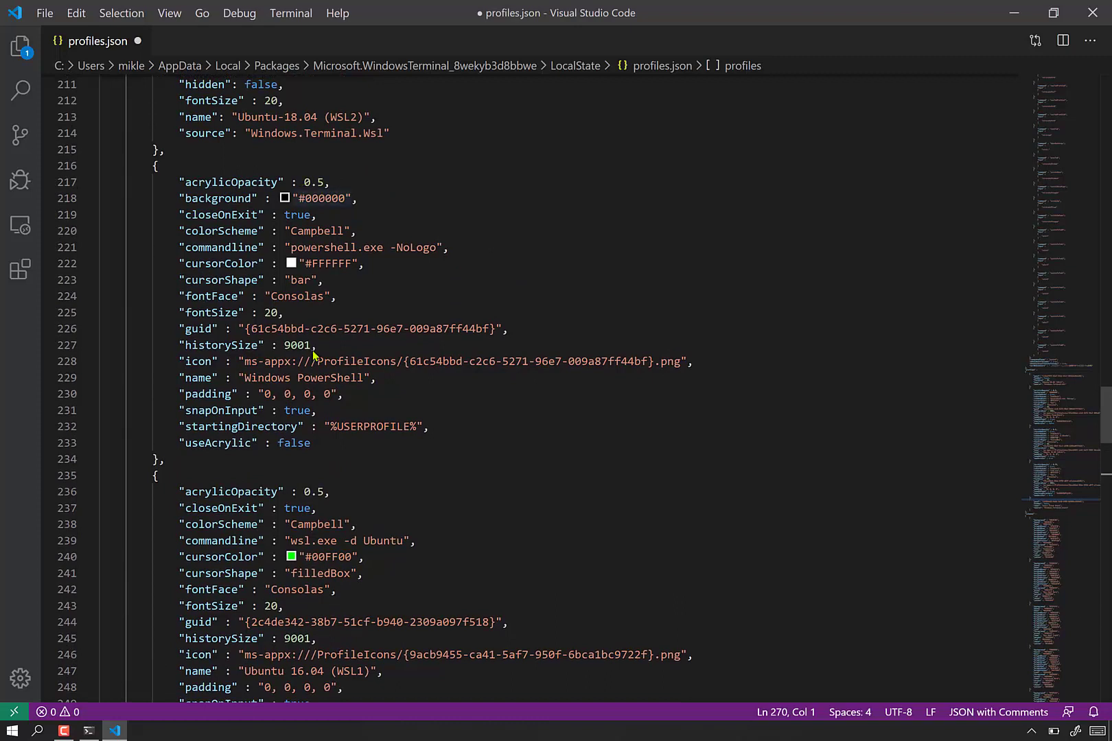
pyautogui.scroll(3)
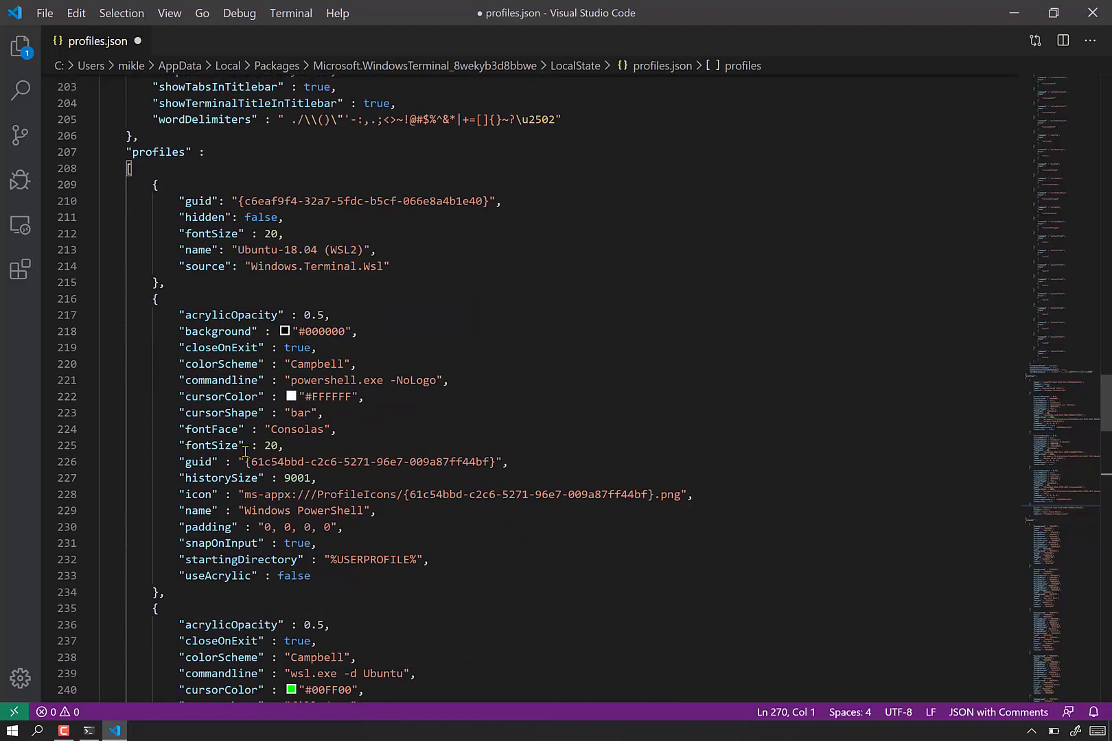
pyautogui.scroll(-3)
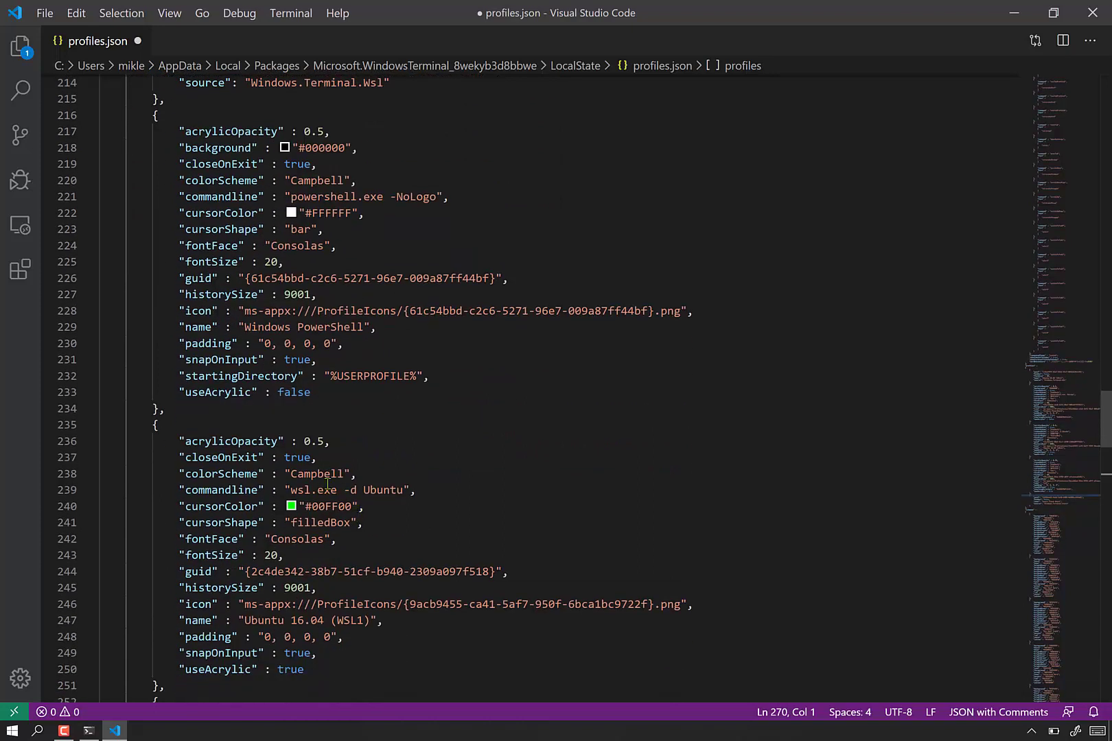
pyautogui.moveTo(388, 473)
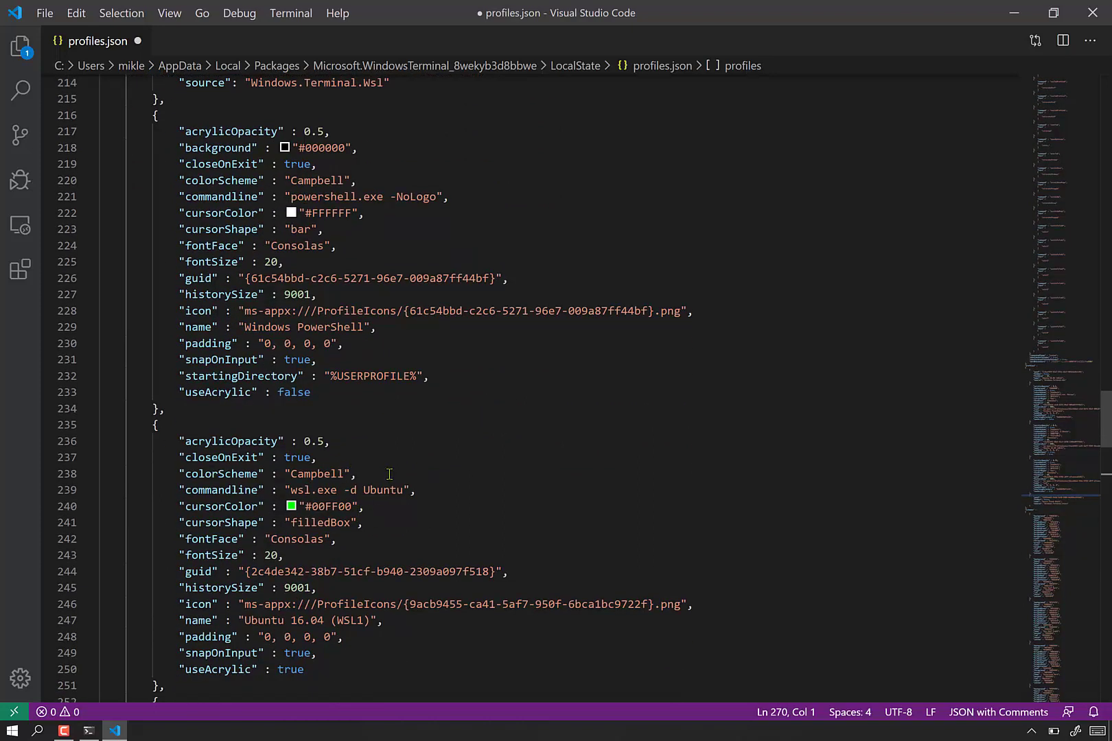
pyautogui.moveTo(337, 452)
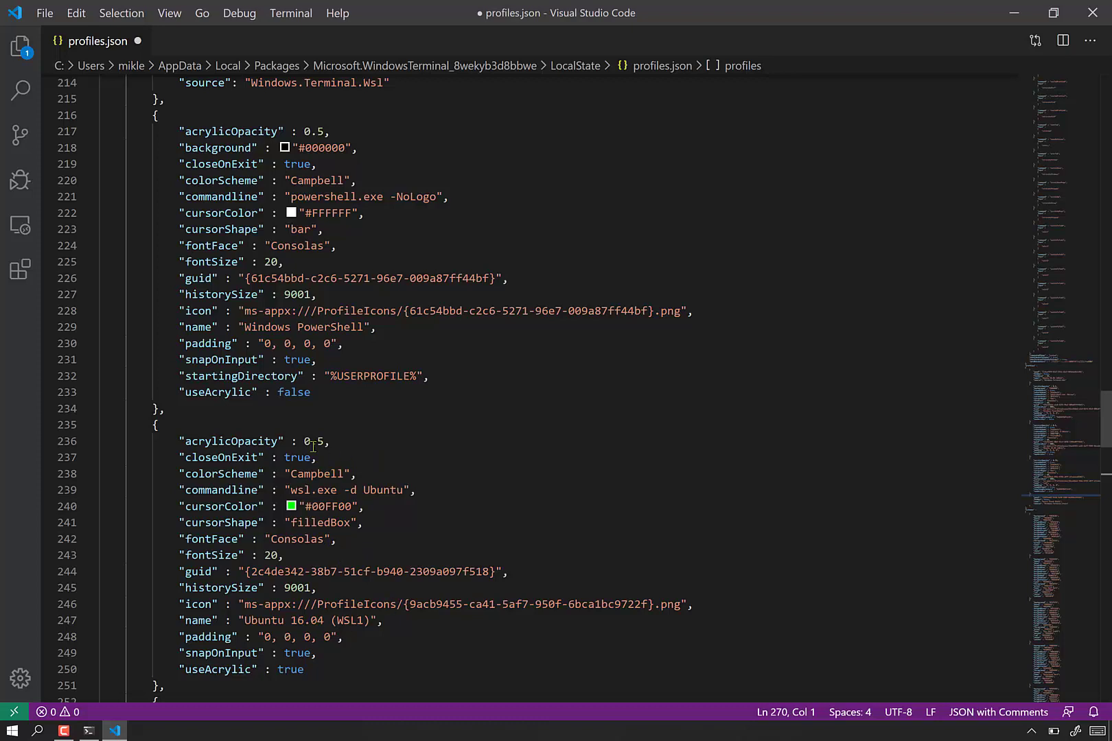
pyautogui.click(179, 441)
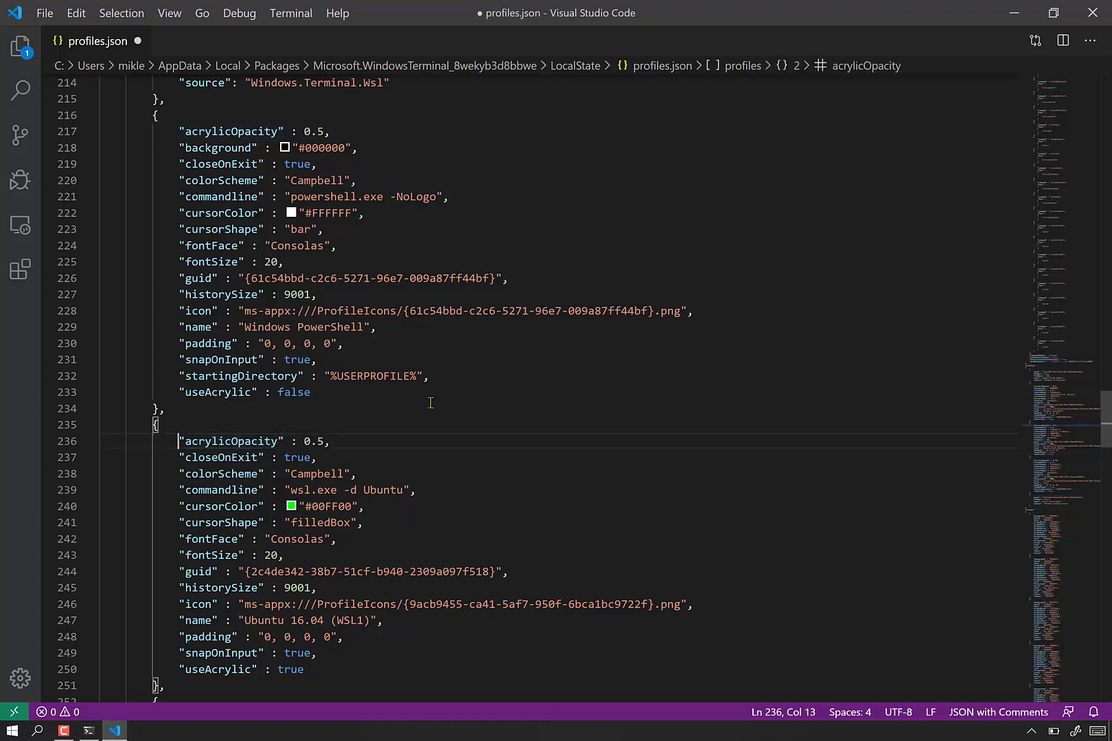
pyautogui.click(155, 425)
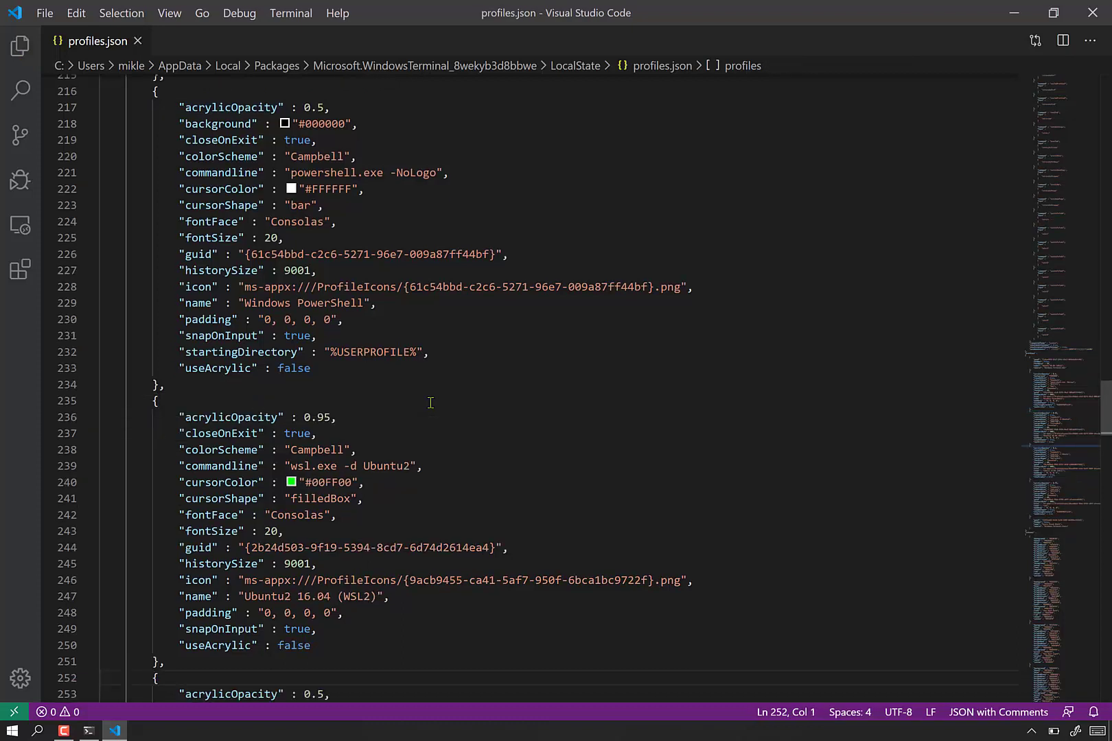
# - From the Windows Terminal dropdown, open Ubuntu2 16.04 (WSL2) and Ubuntu 16.04 (WSL1) tabs
pyautogui.click(88, 730)
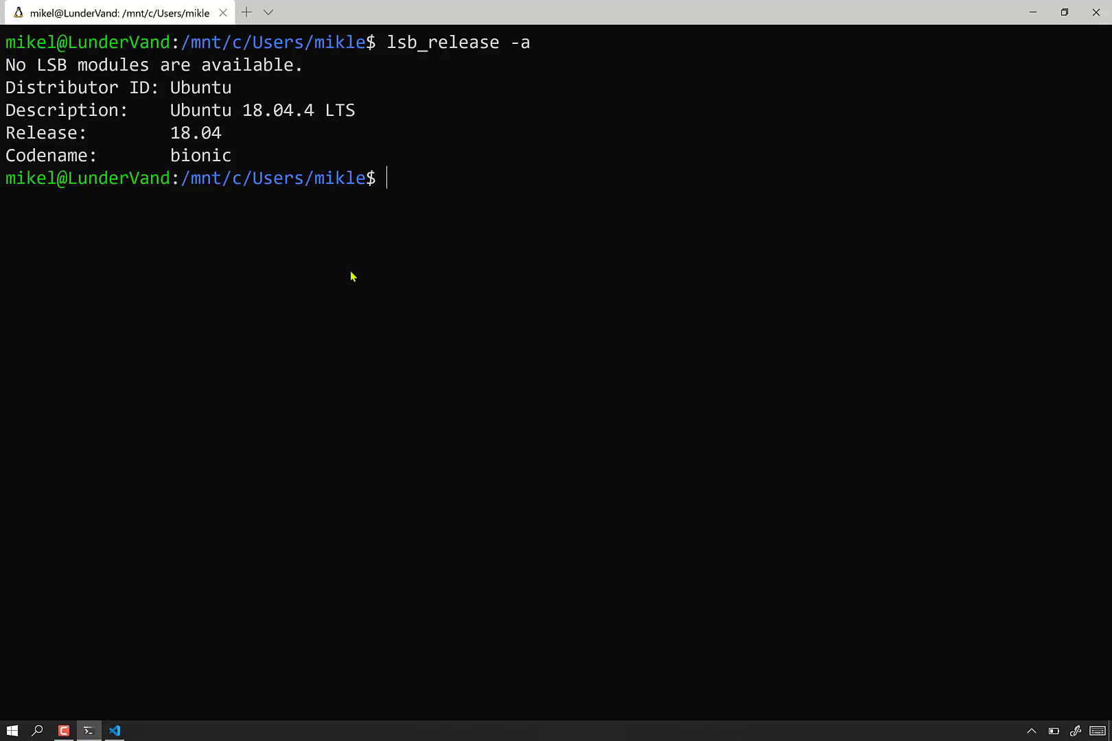
pyautogui.click(269, 12)
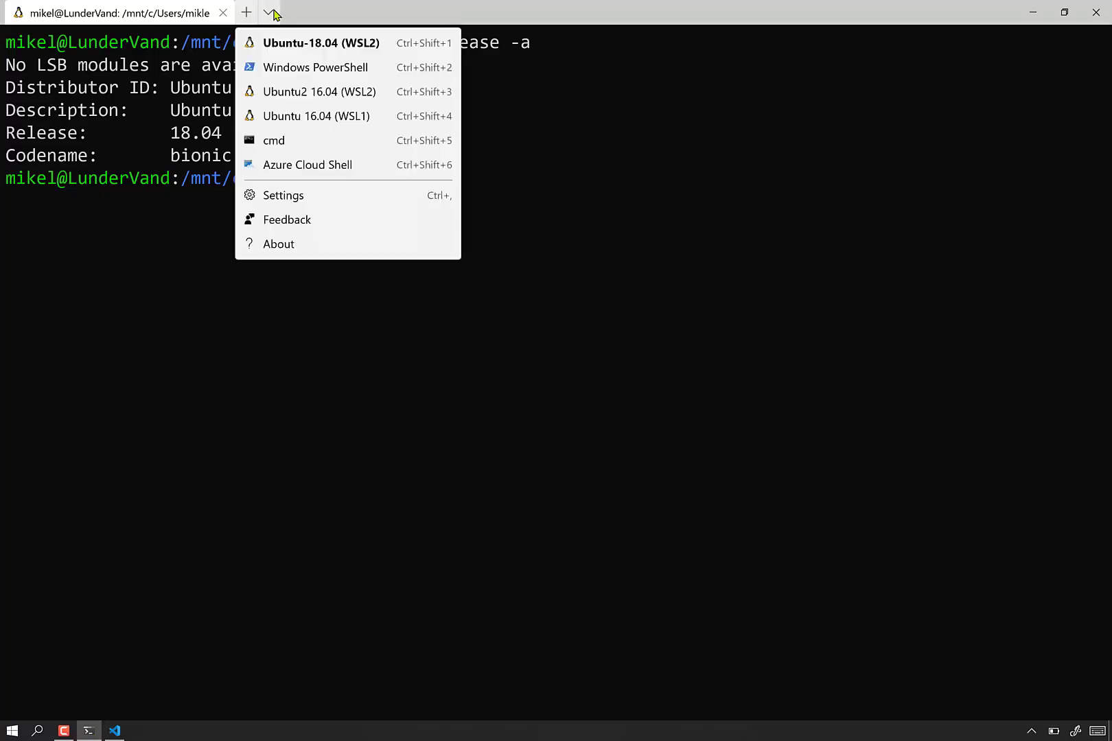
pyautogui.moveTo(316, 67)
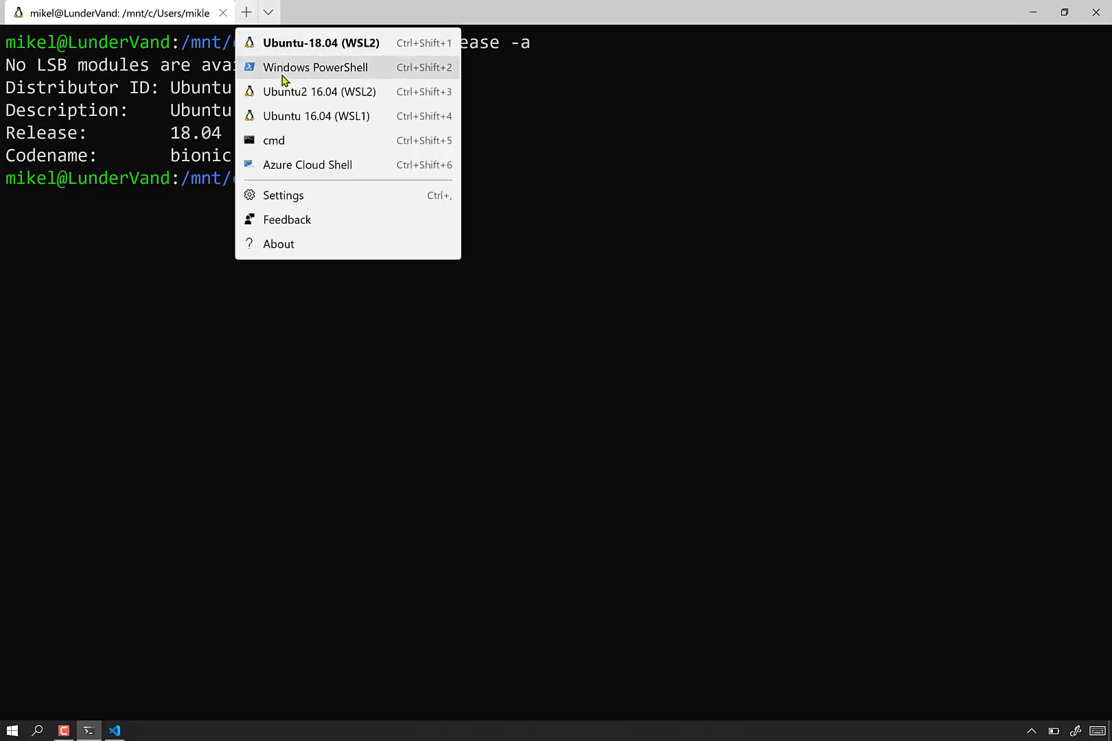
pyautogui.moveTo(288, 43)
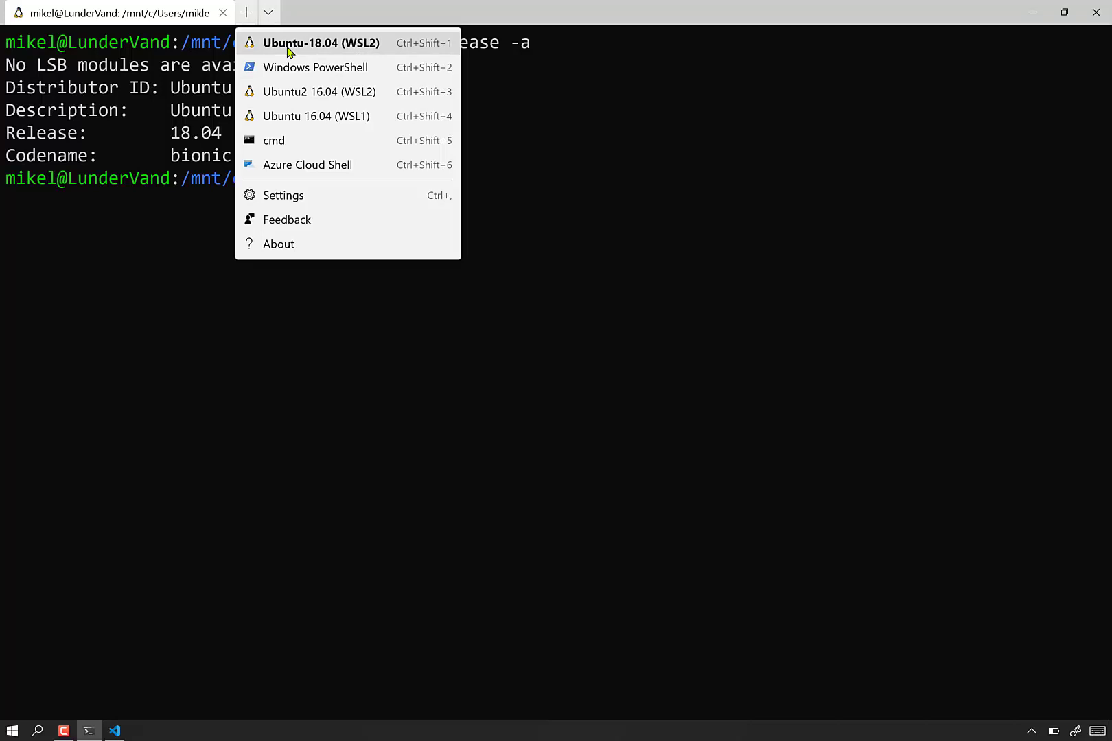
pyautogui.moveTo(315, 67)
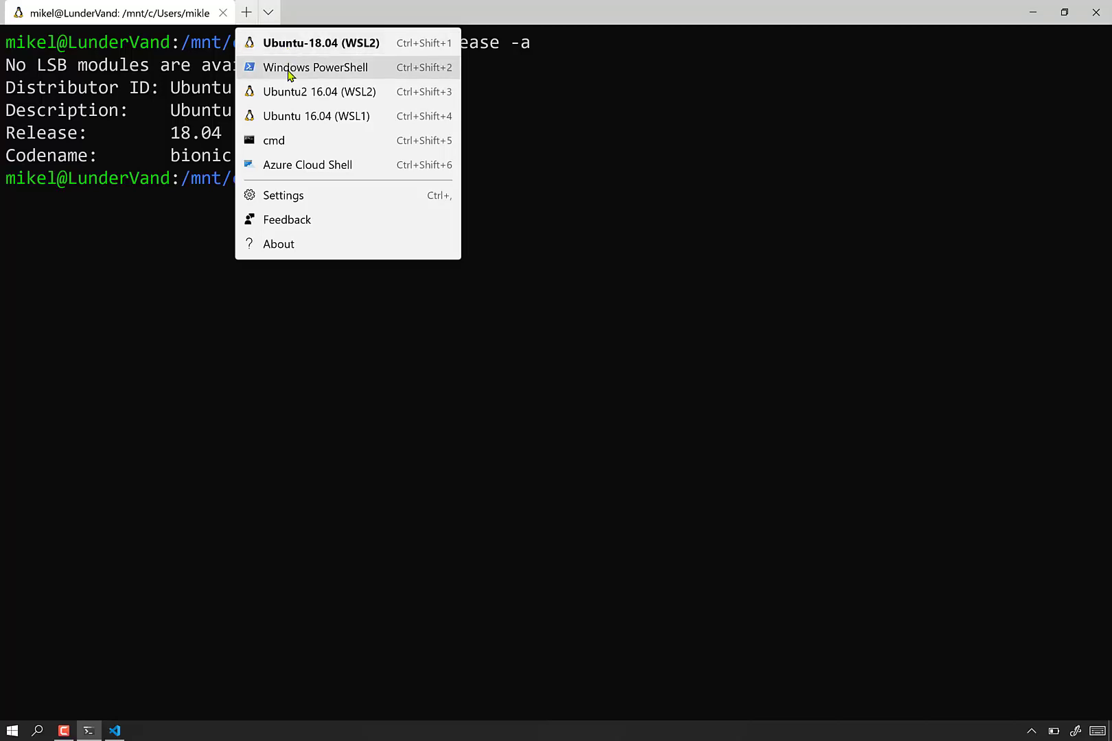
pyautogui.moveTo(293, 91)
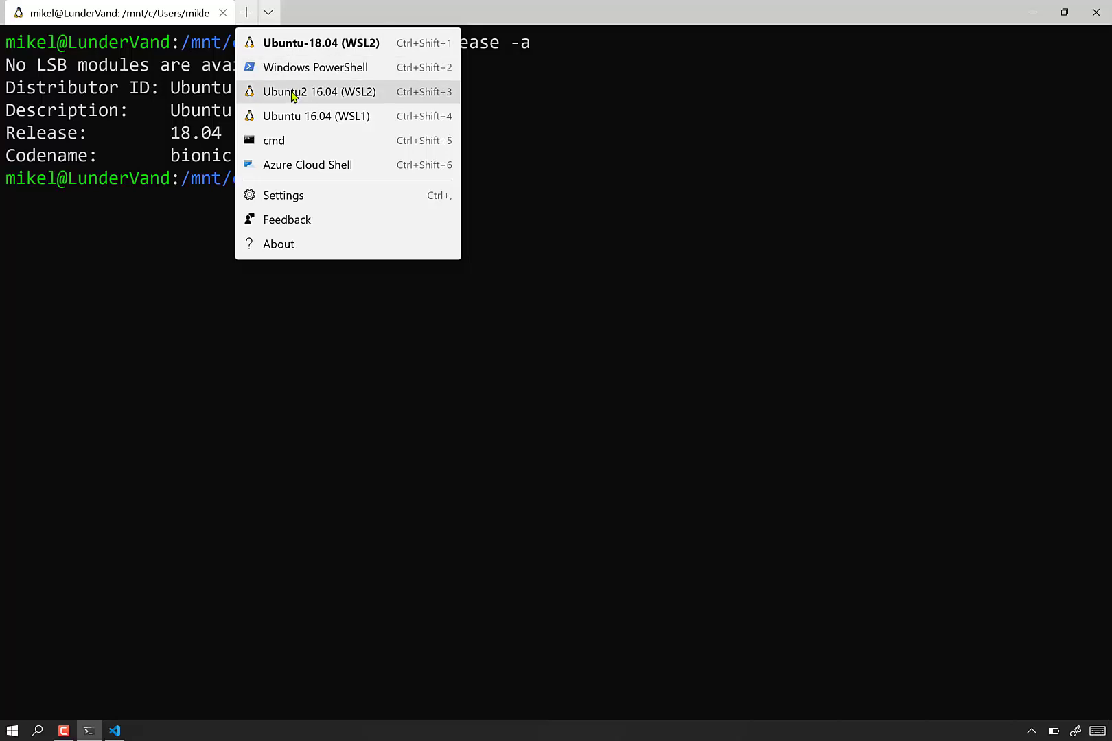
pyautogui.click(319, 91)
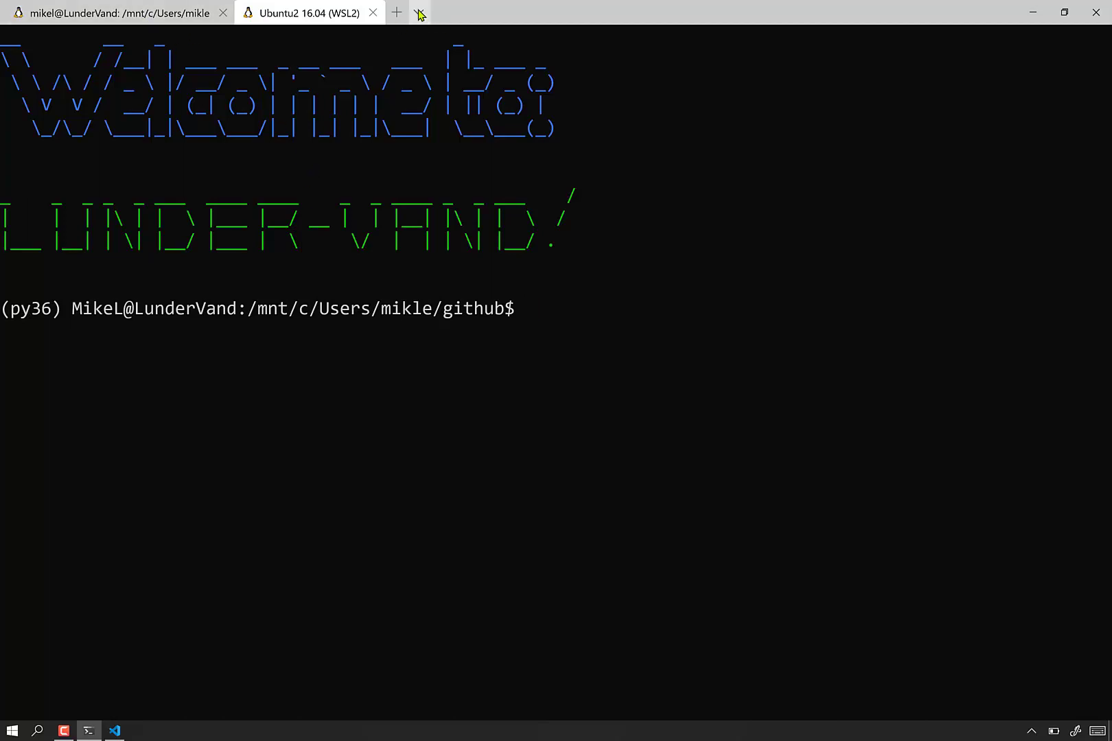
pyautogui.click(418, 13)
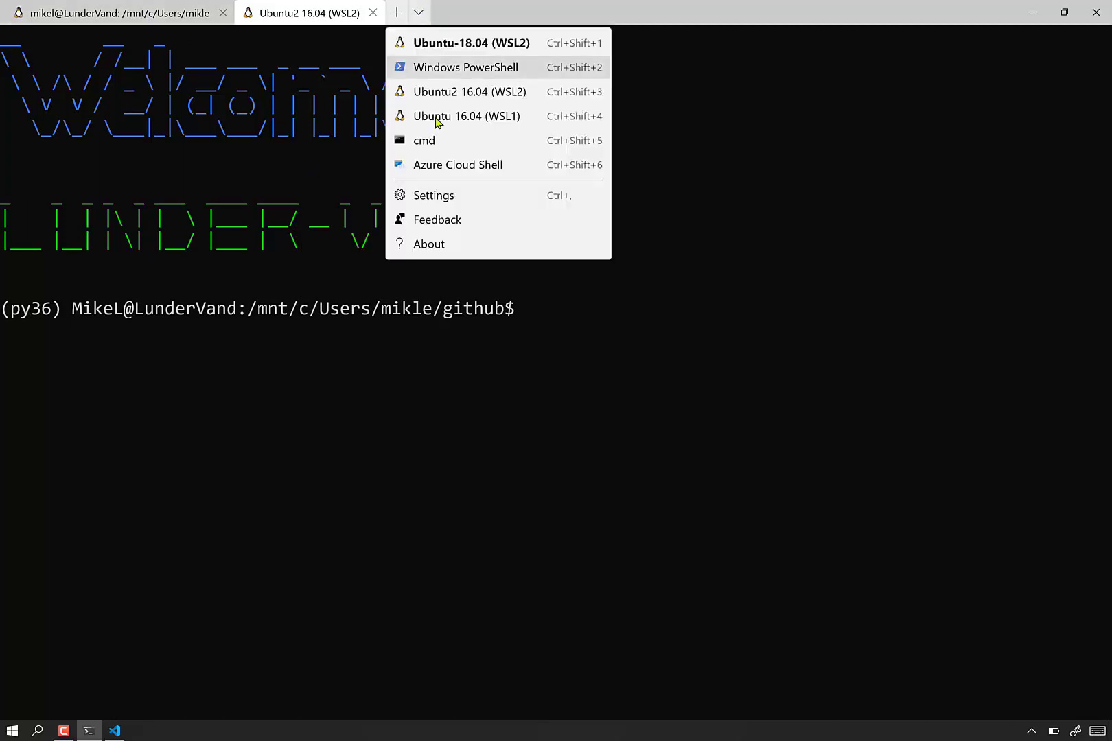
pyautogui.click(466, 116)
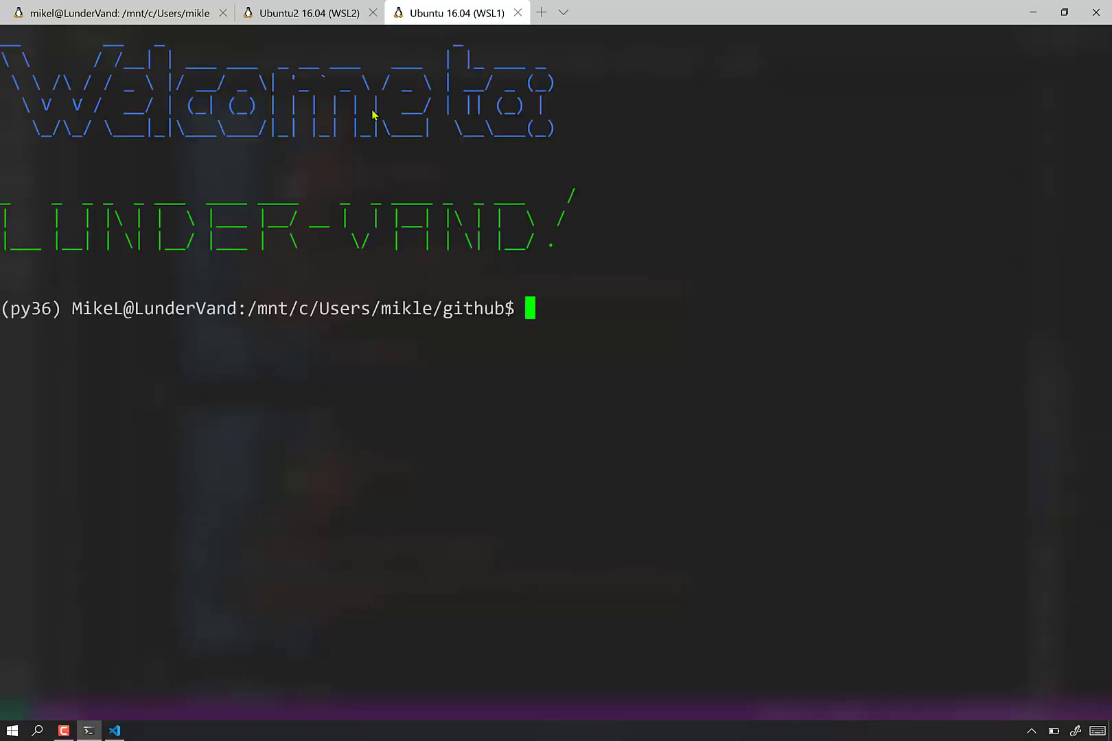
pyautogui.click(563, 13)
pyautogui.write('wsl -l -v')
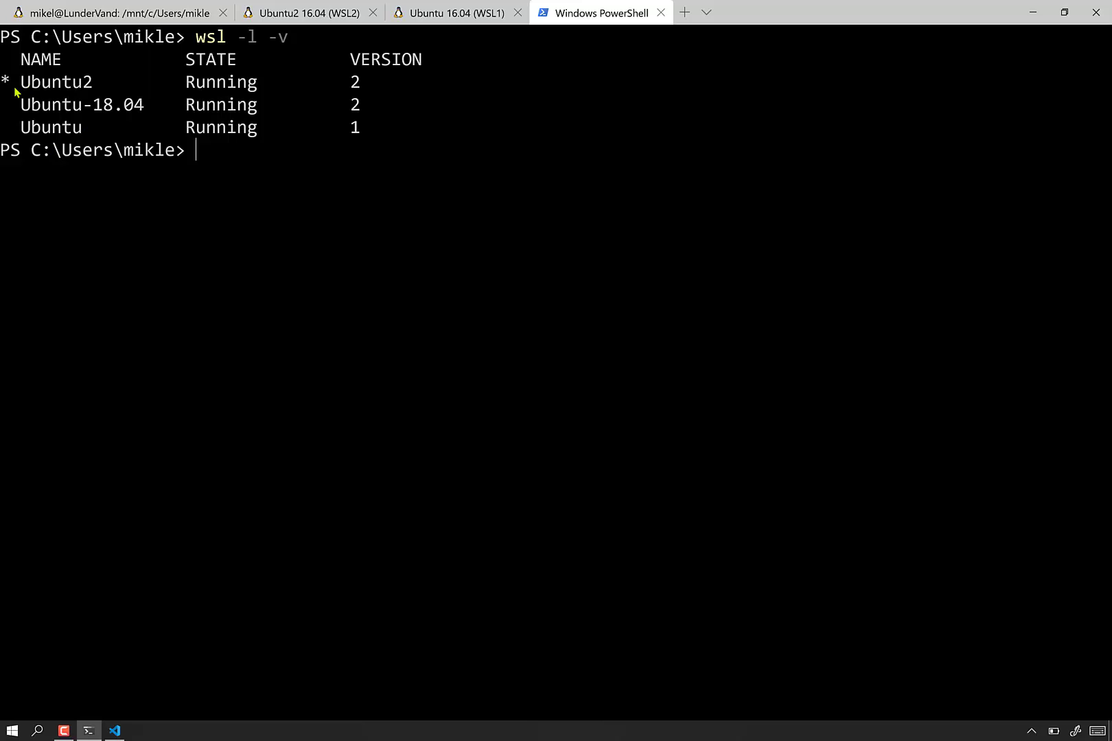
pyautogui.moveTo(49, 127)
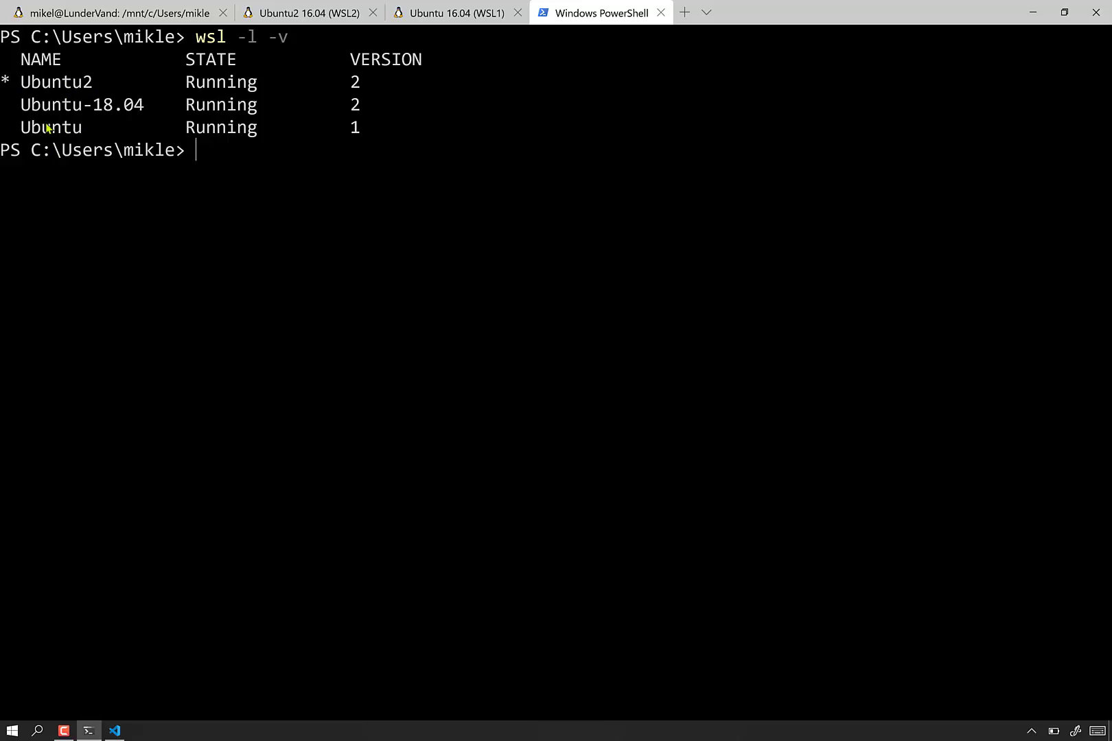
pyautogui.moveTo(94, 93)
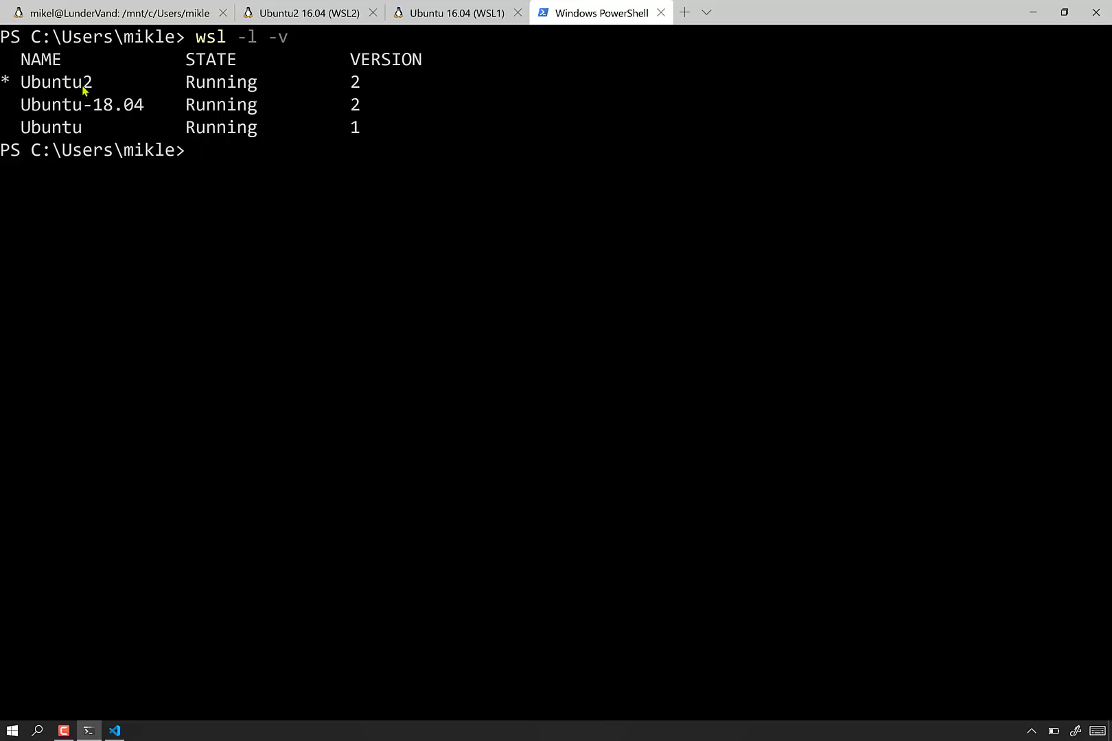
pyautogui.moveTo(80, 126)
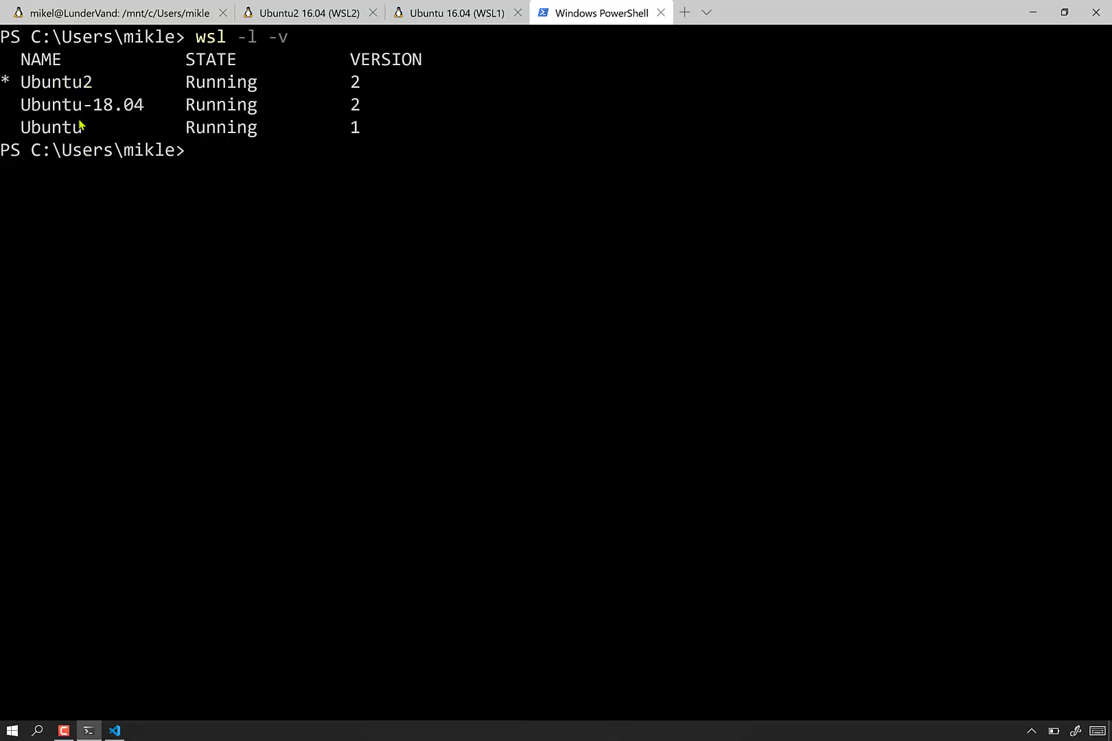
pyautogui.moveTo(79, 162)
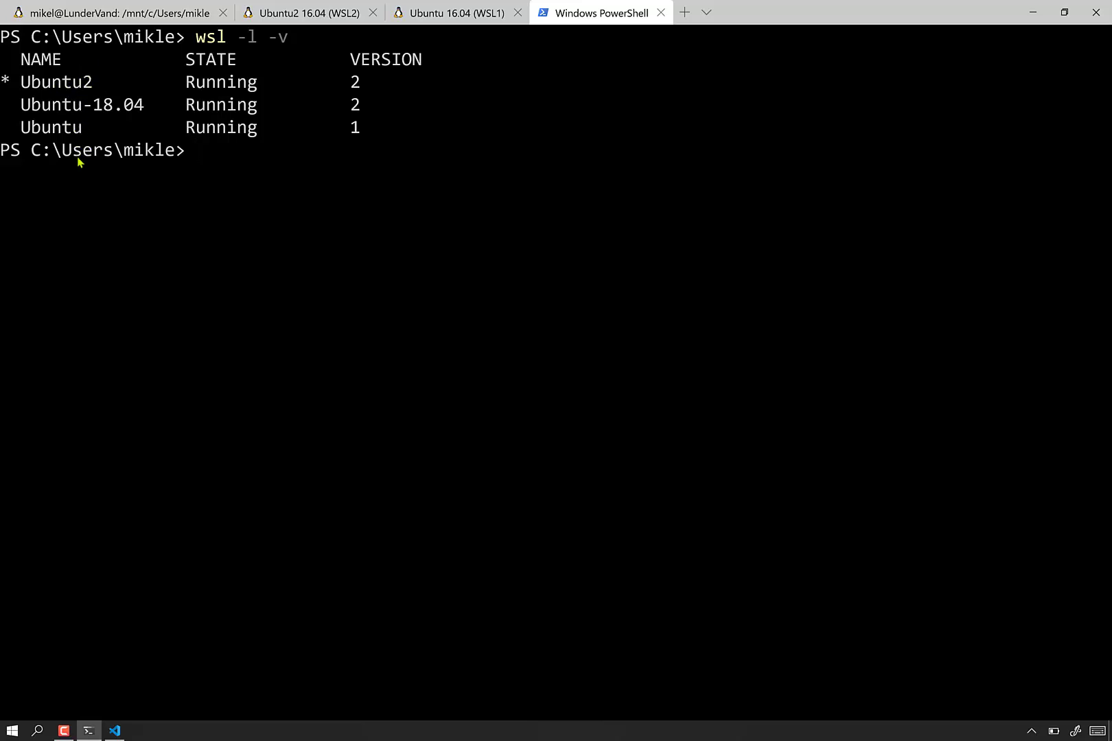
pyautogui.moveTo(181, 234)
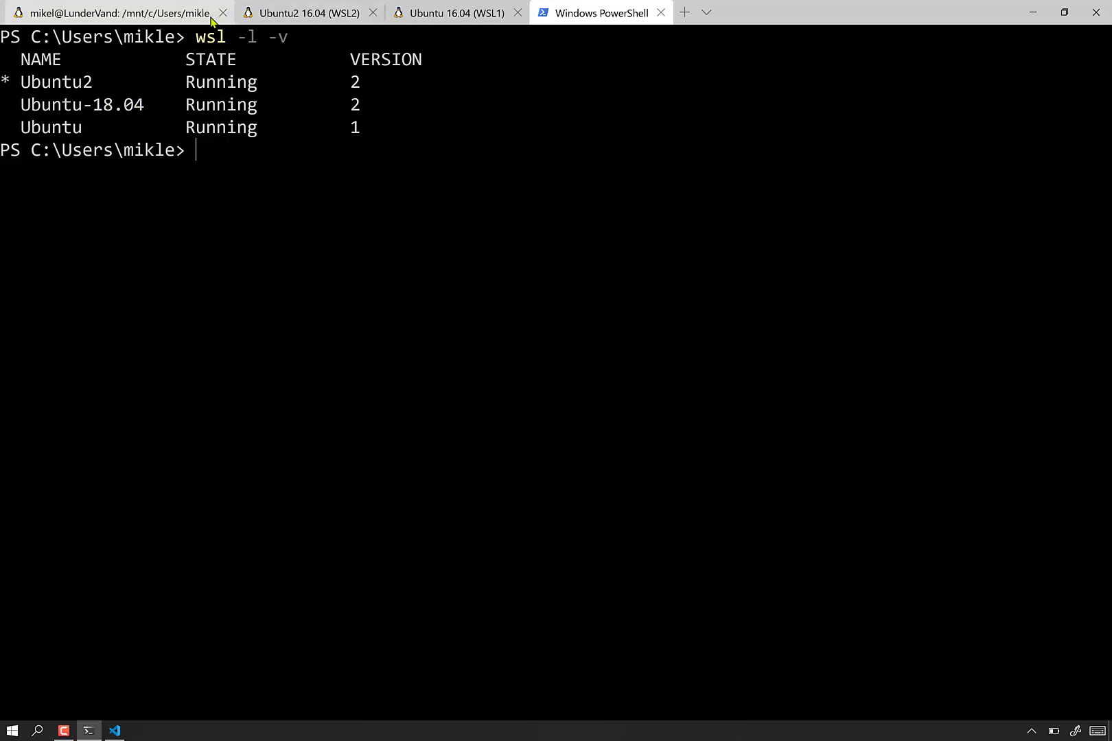
# - Open a cmd tab from the Windows Terminal profile dropdown
pyautogui.click(708, 13)
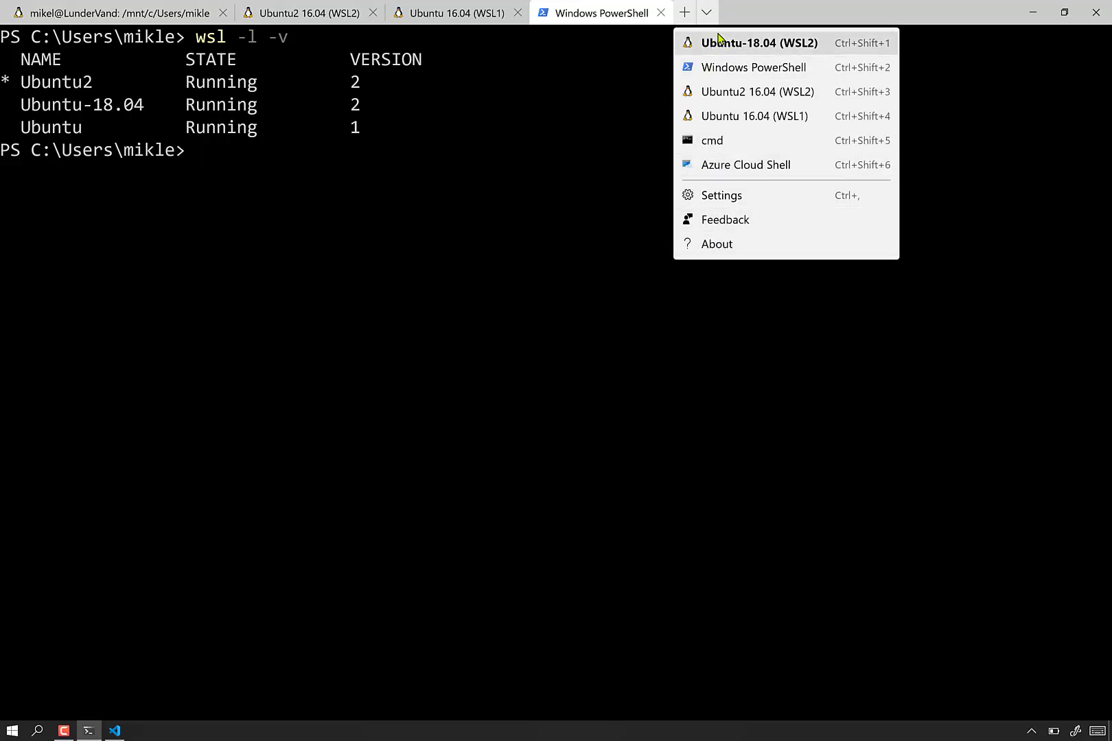
pyautogui.moveTo(718, 115)
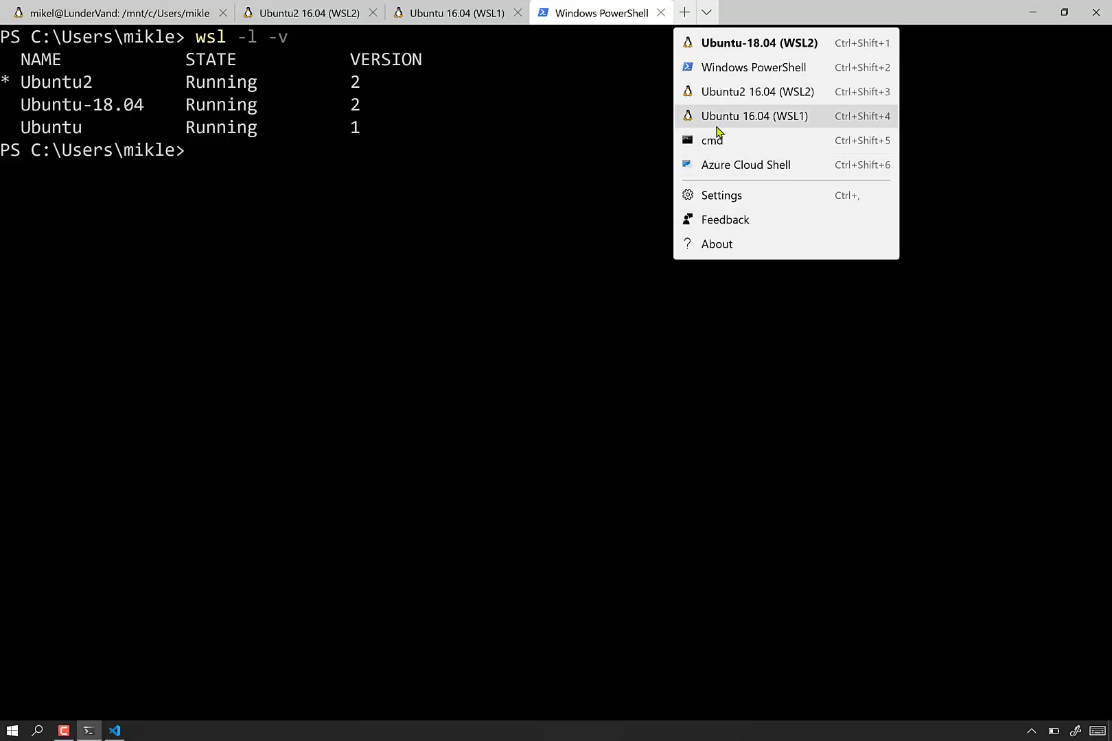
pyautogui.click(711, 140)
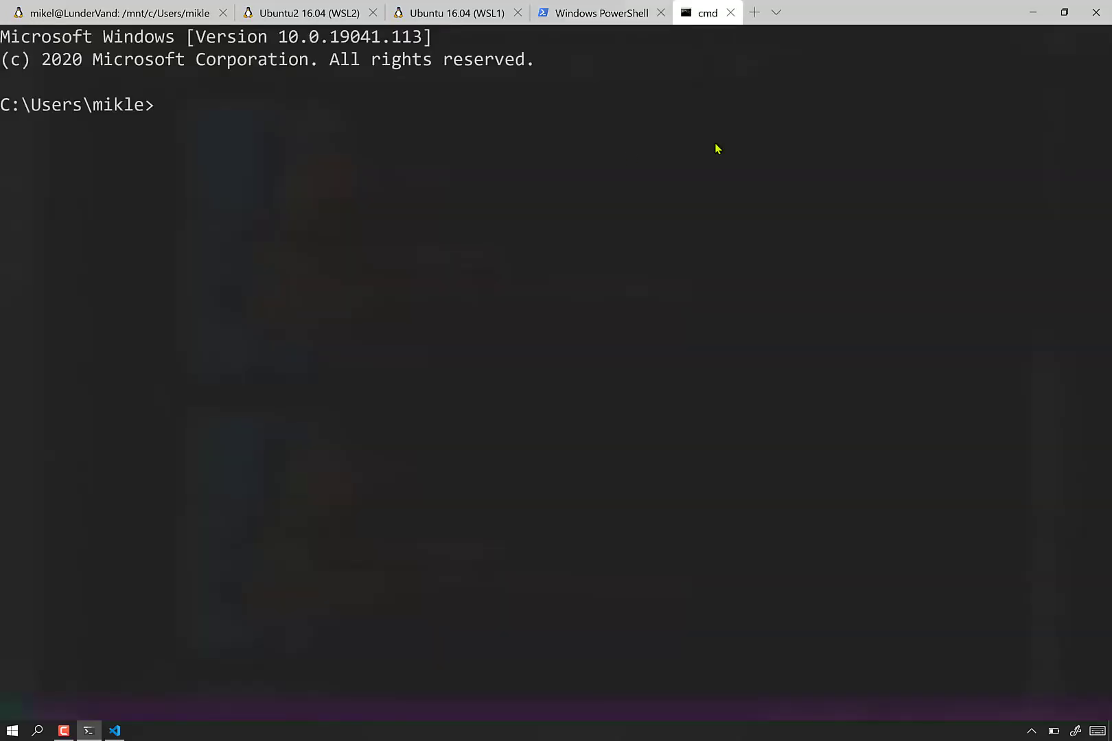
pyautogui.moveTo(618, 84)
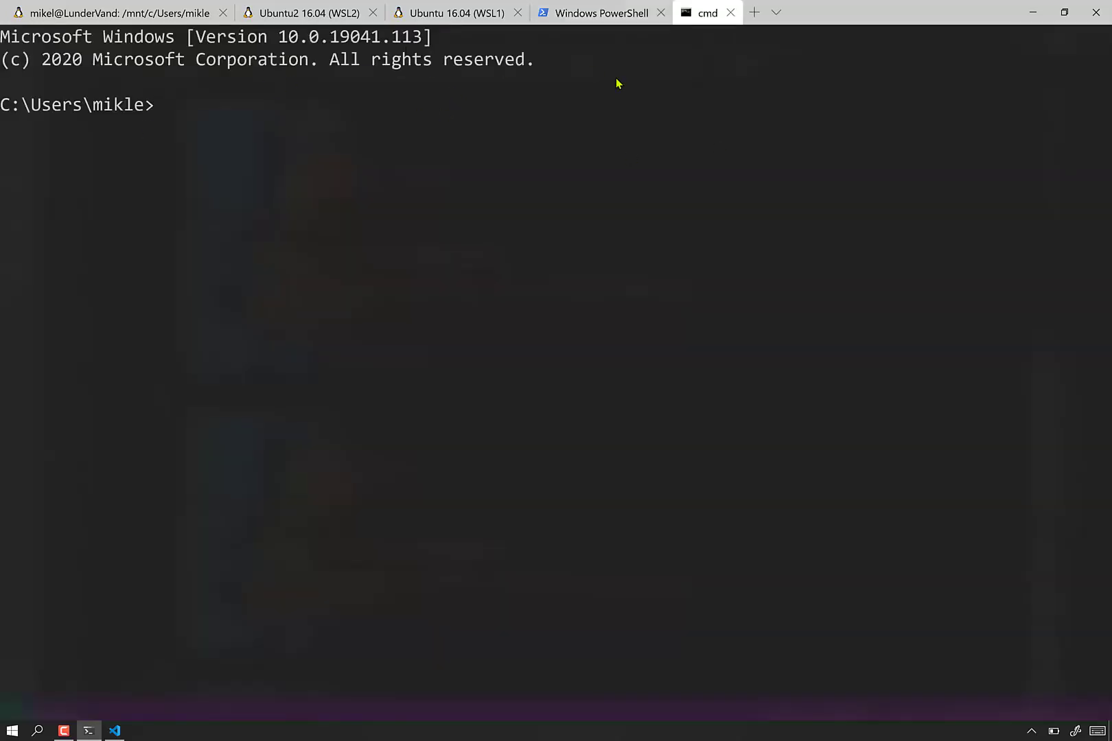
pyautogui.moveTo(276, 254)
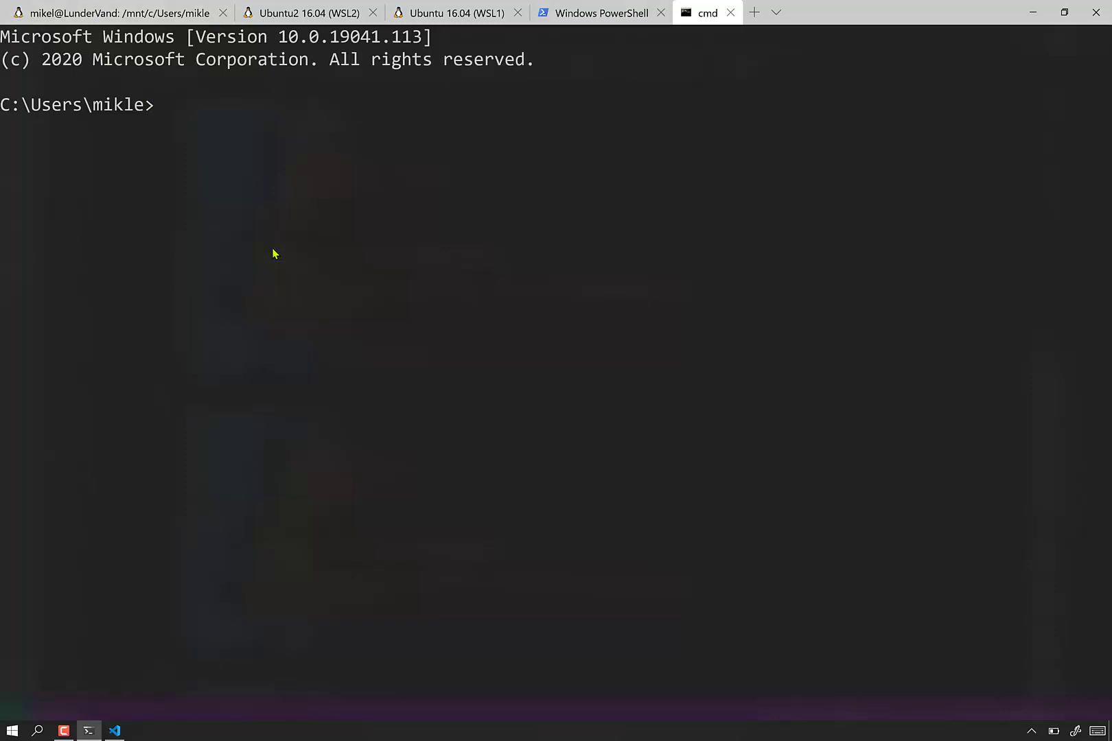
pyautogui.moveTo(637, 264)
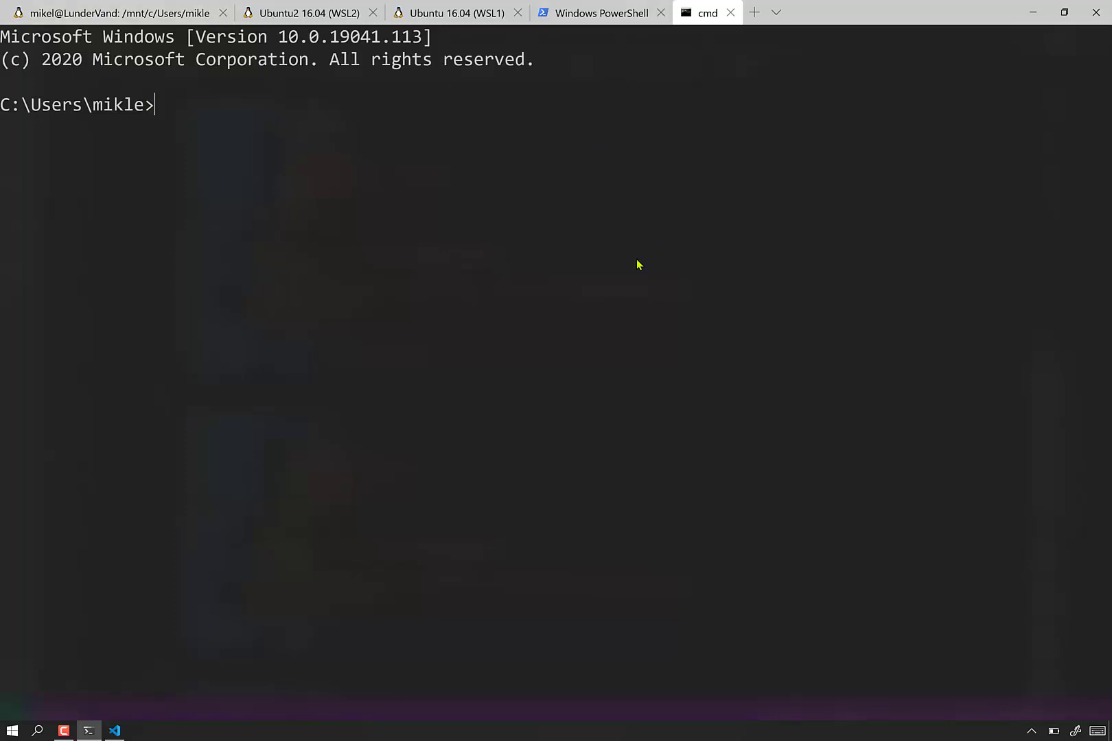
pyautogui.moveTo(396, 377)
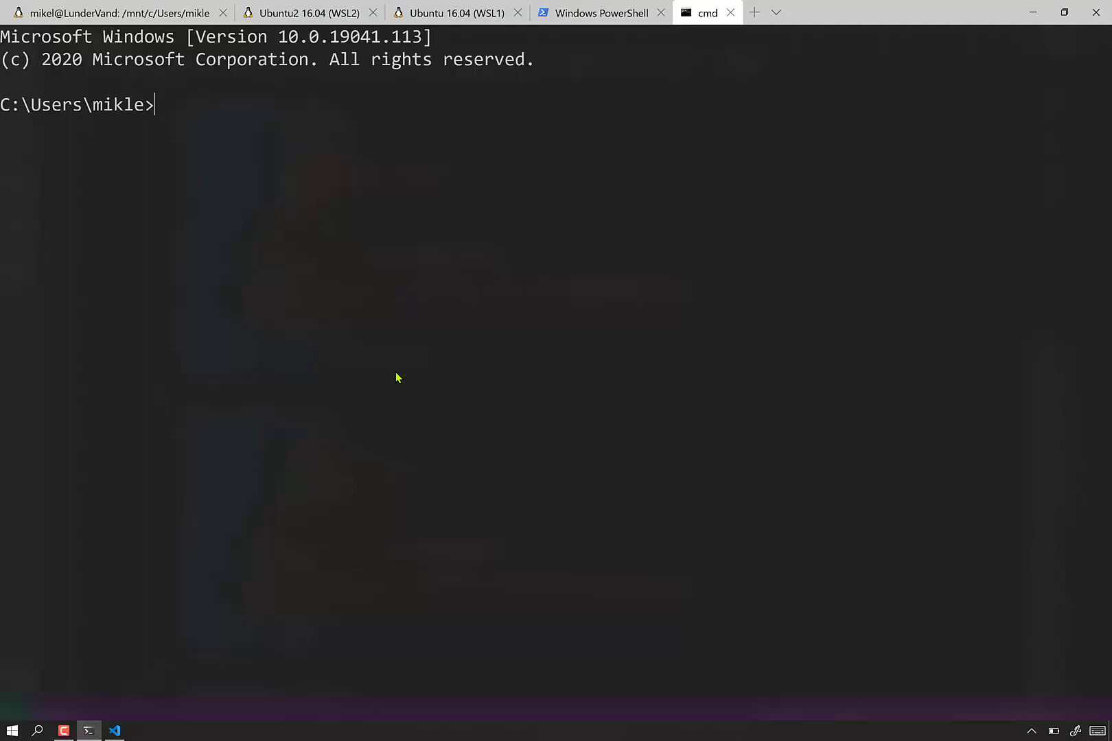